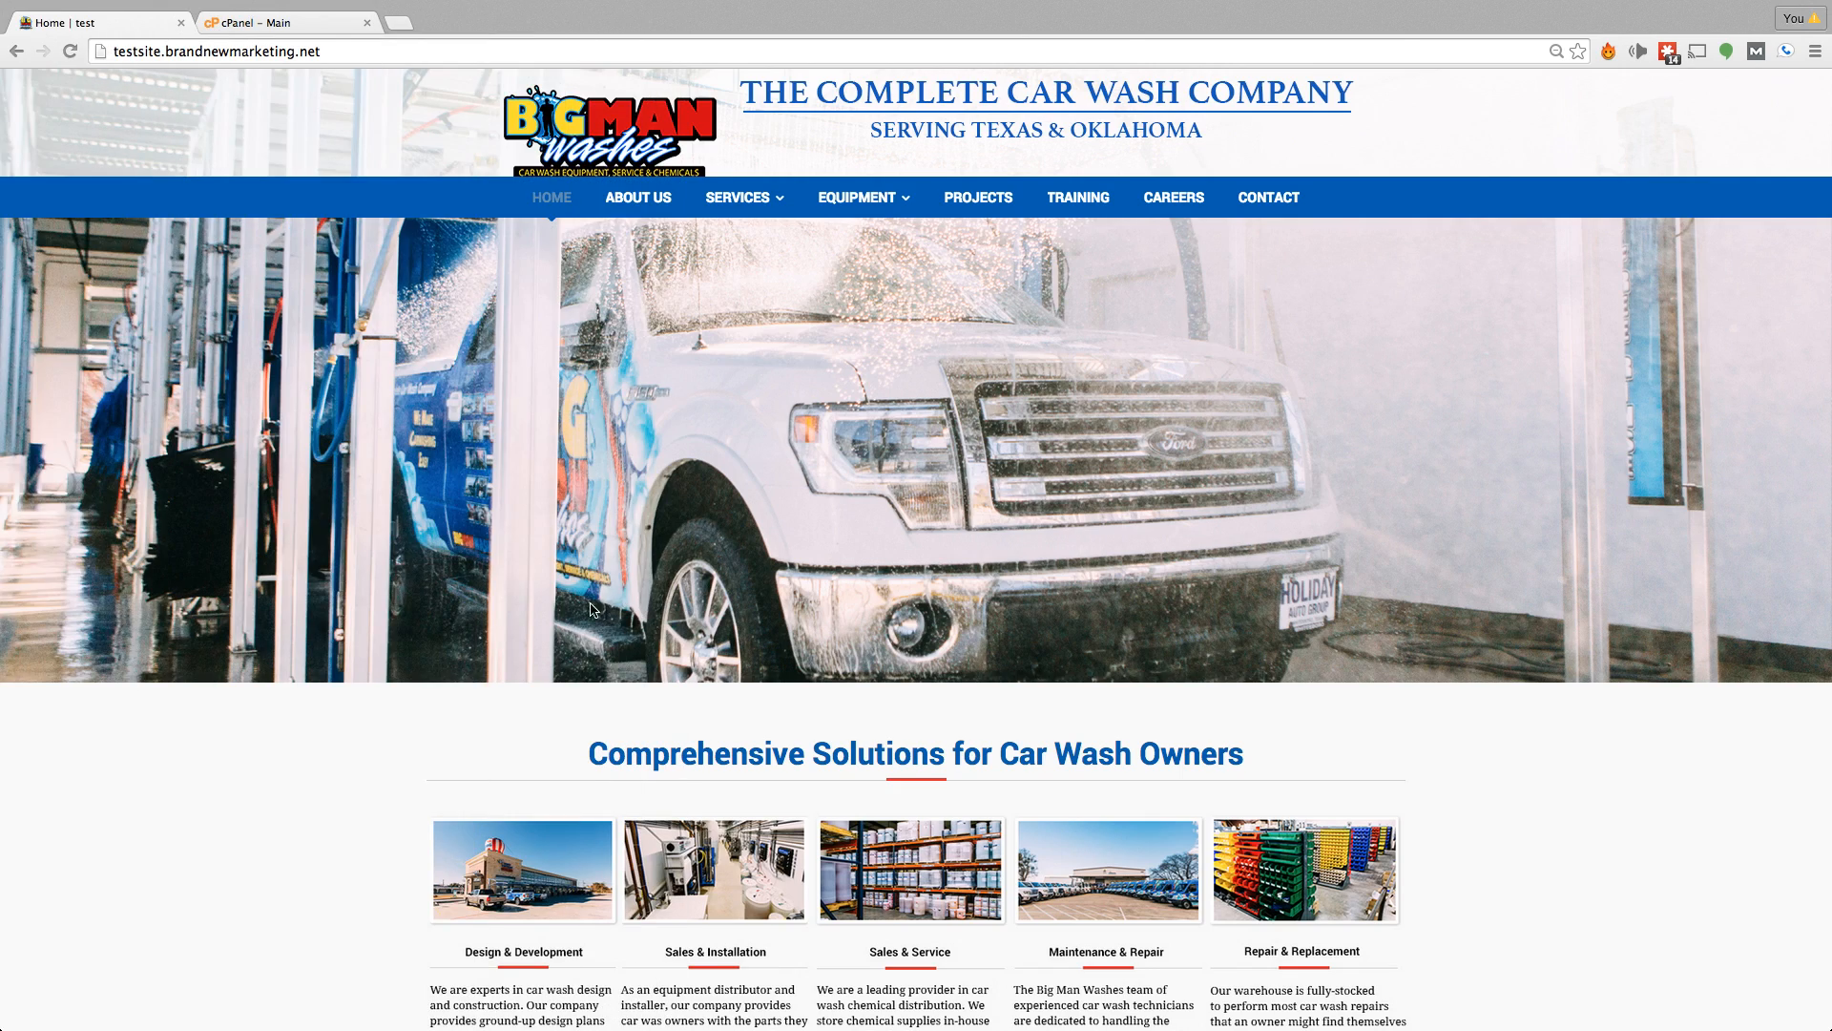
# Step: Switch to the jameswesleyhunt.com cPanel dashboard and open Subdomains under Domains
pyautogui.scroll(-3)
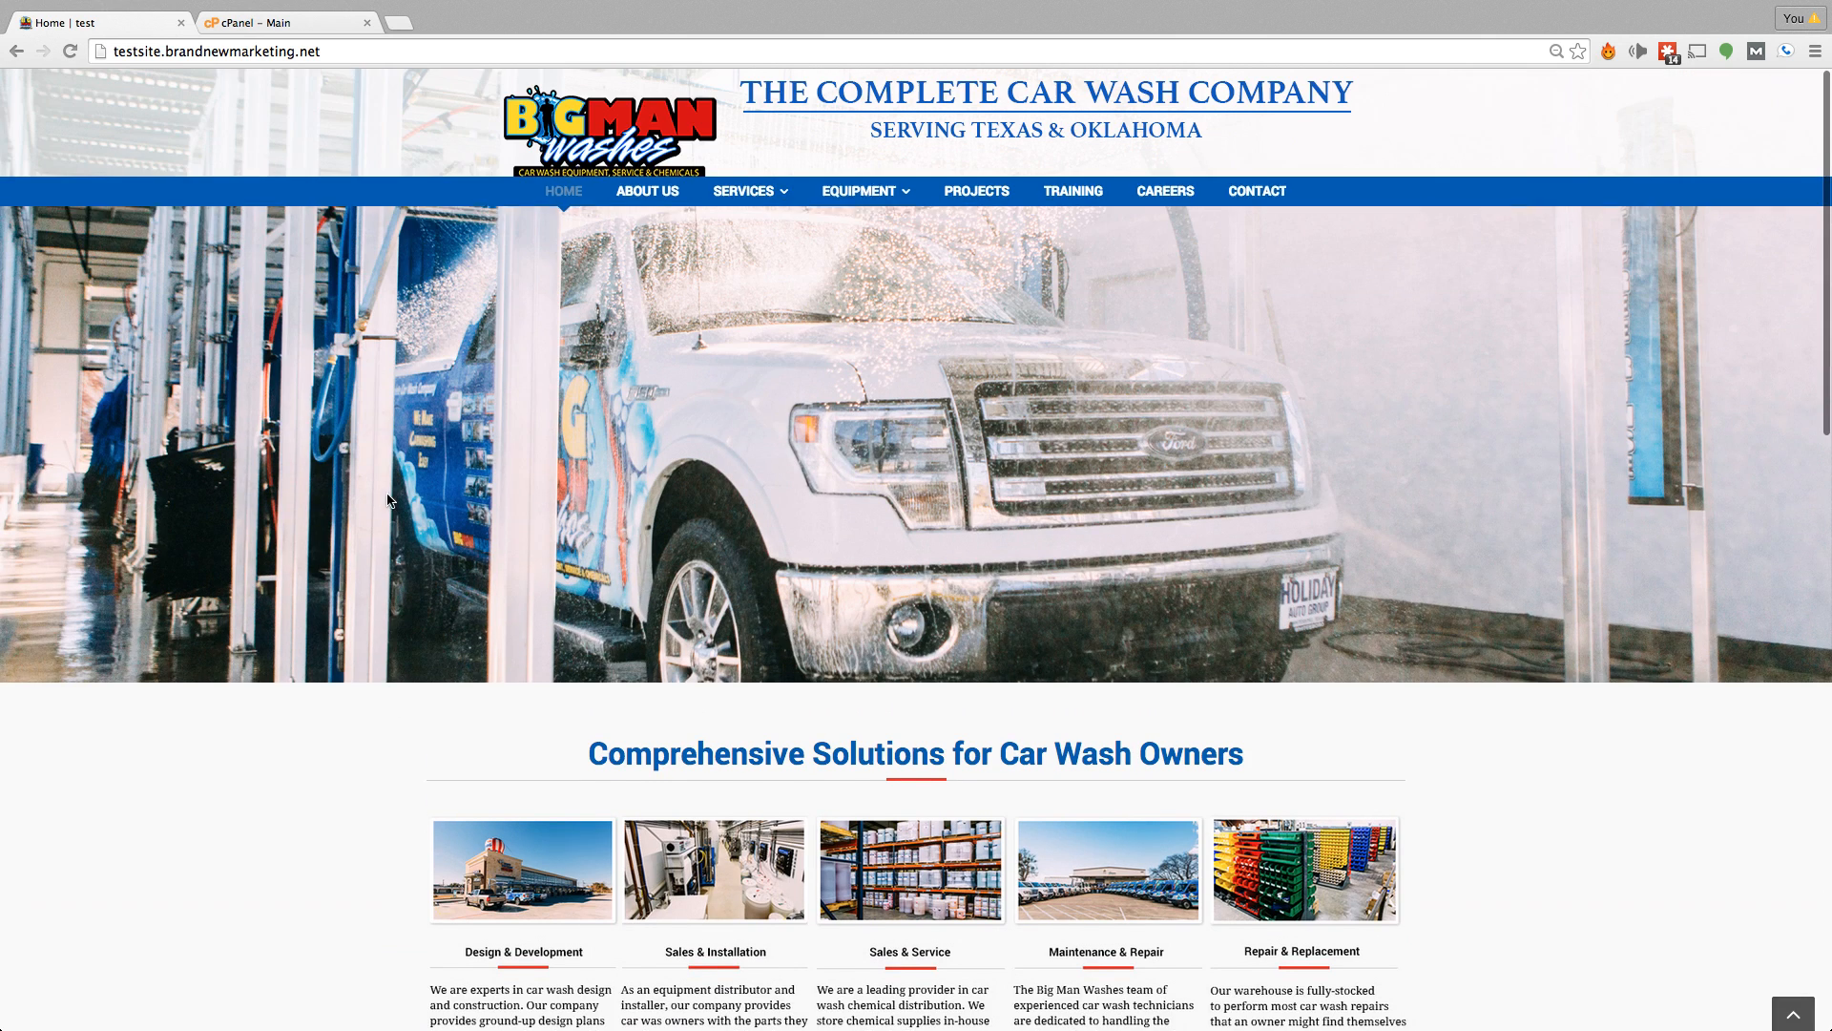
pyautogui.click(234, 50)
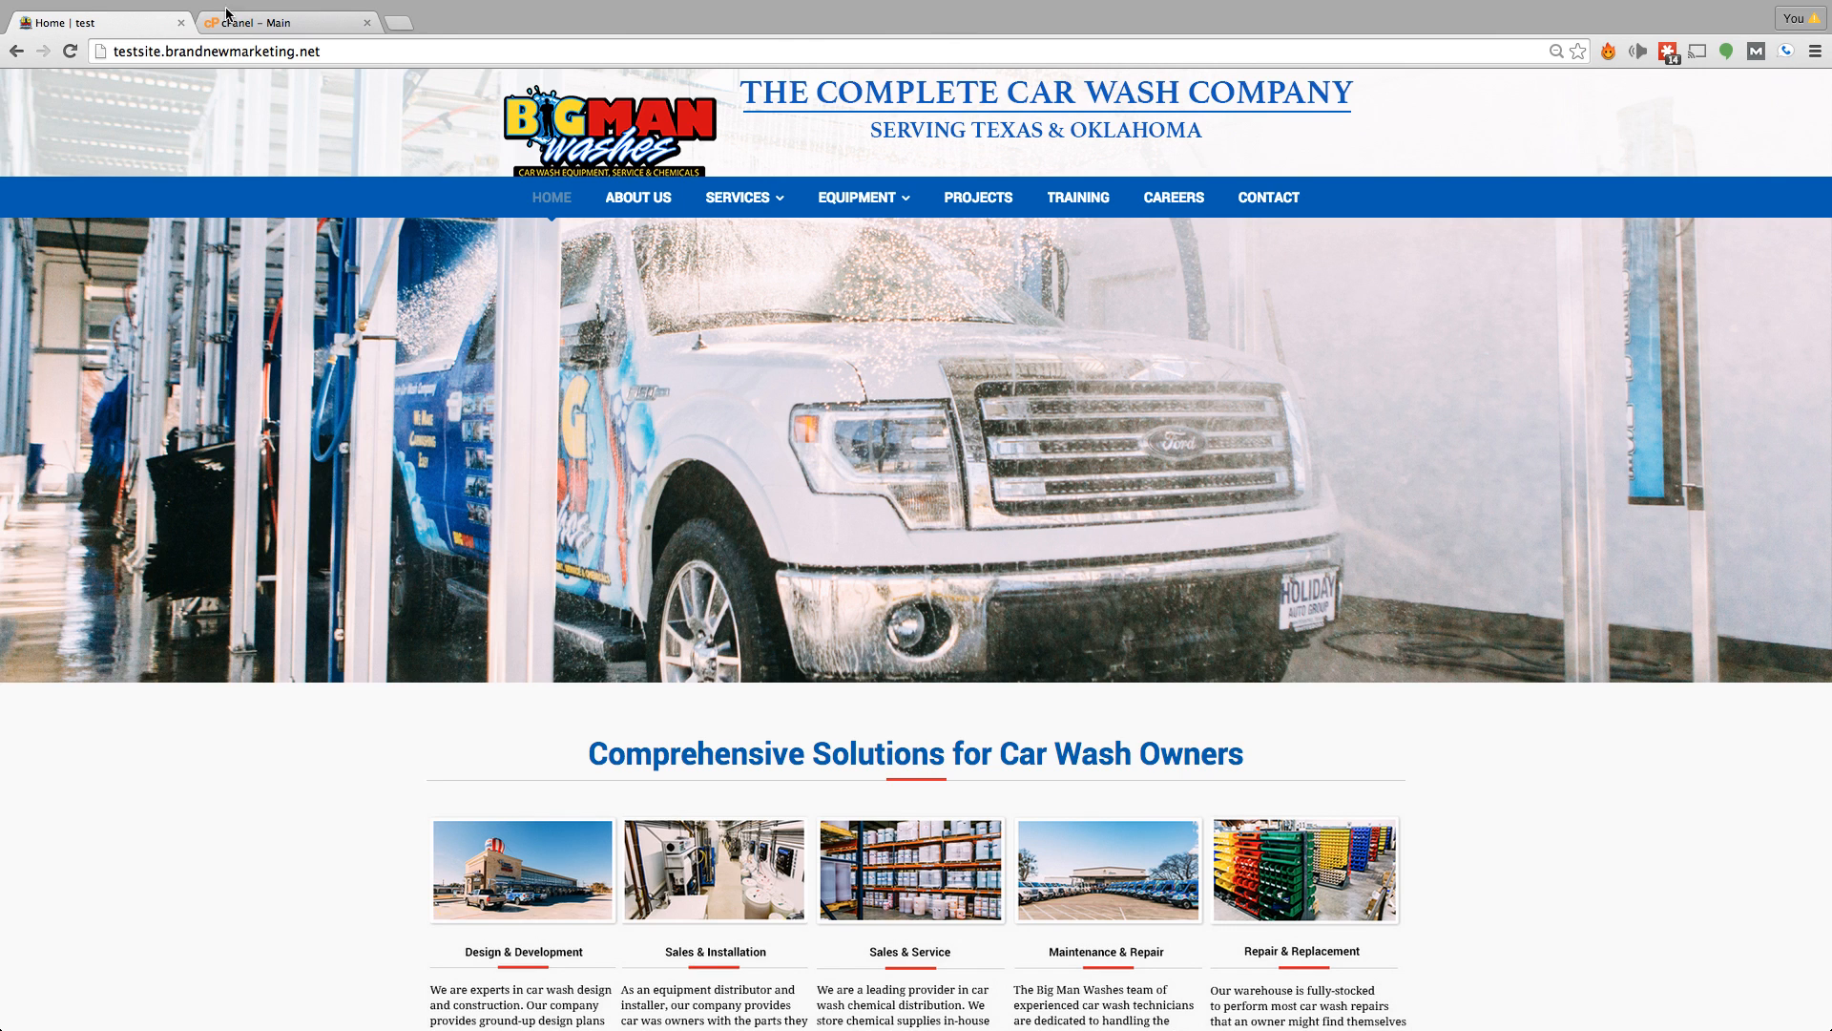
pyautogui.click(284, 22)
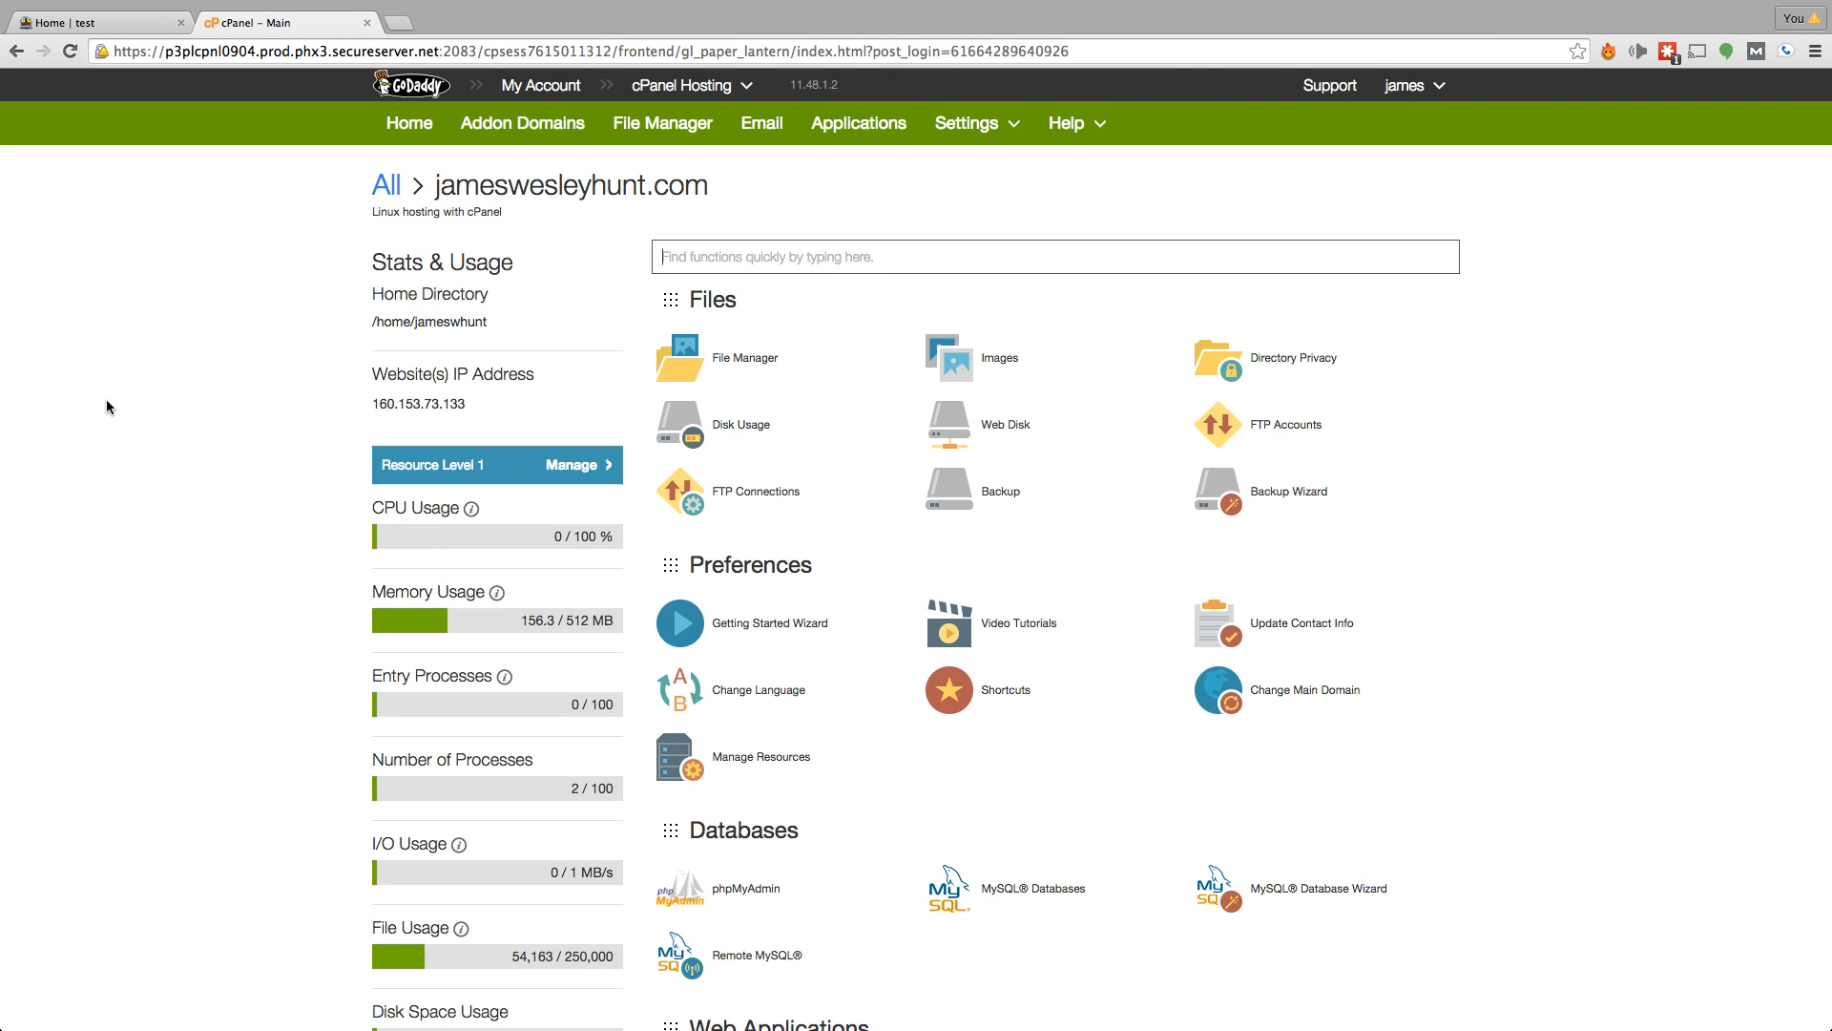
pyautogui.scroll(-3)
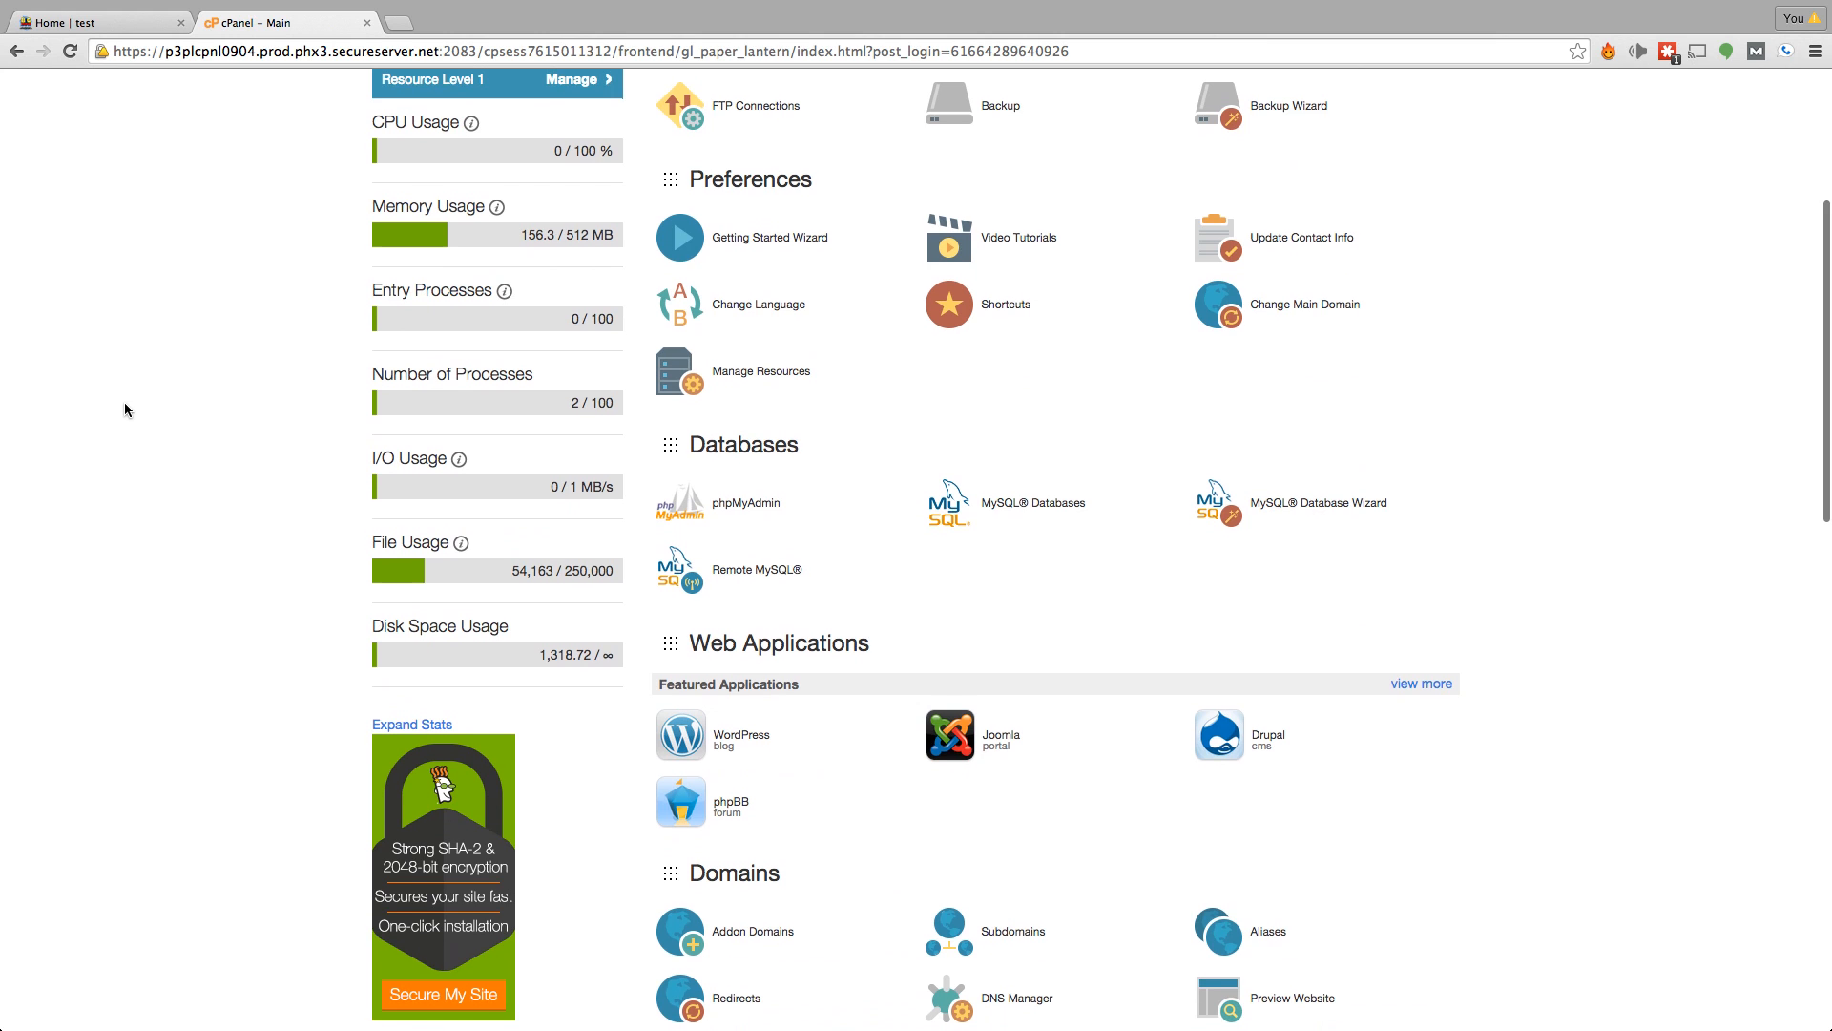
pyautogui.scroll(-3)
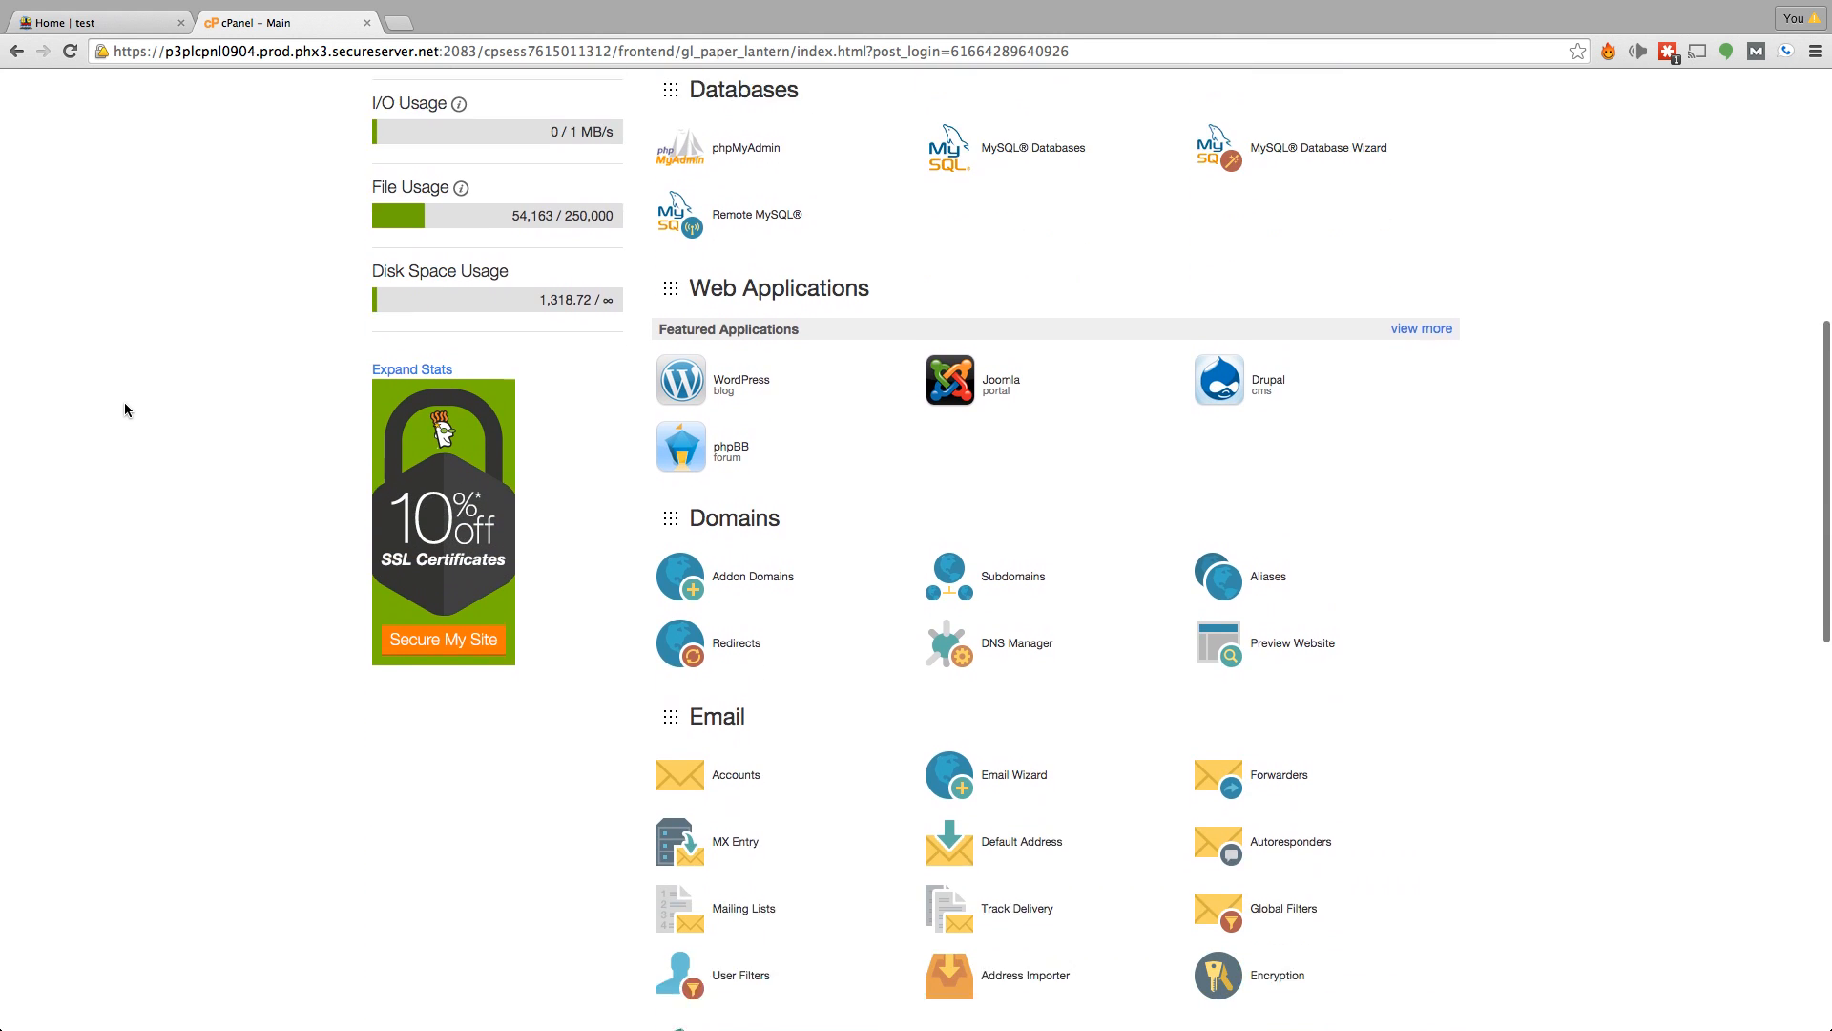
pyautogui.scroll(-3)
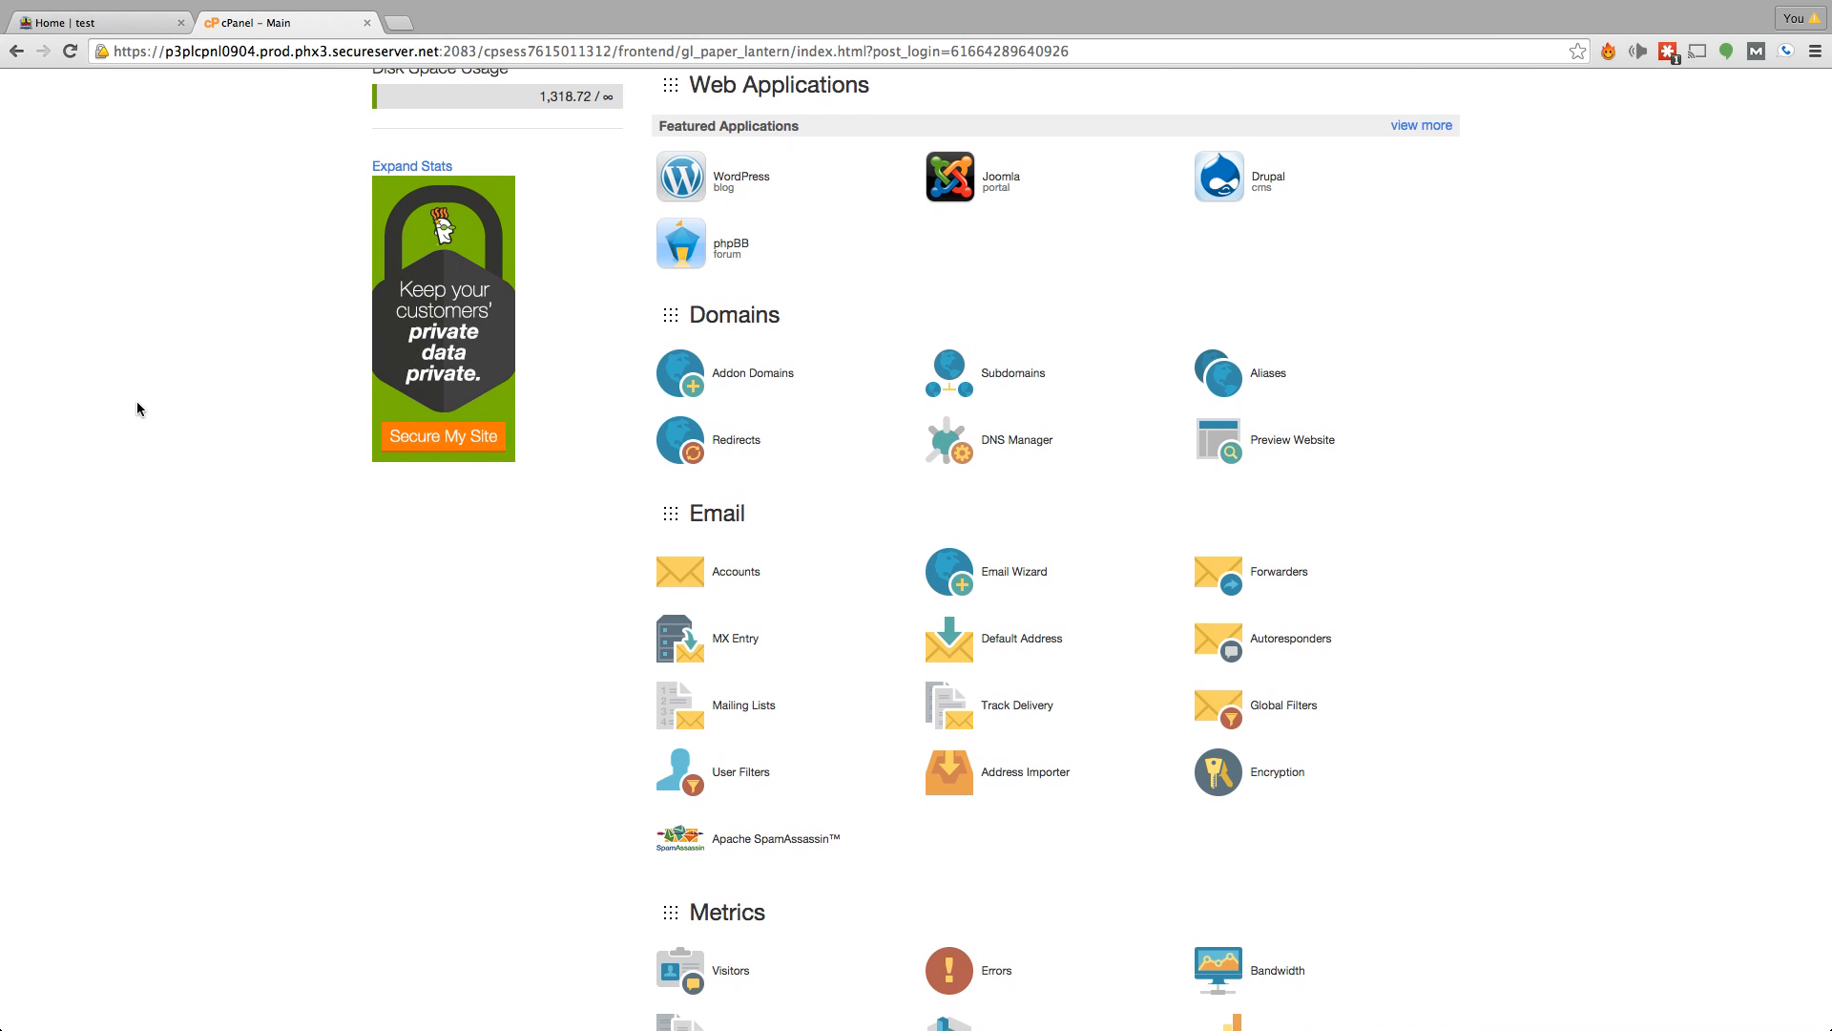
pyautogui.moveTo(312, 343)
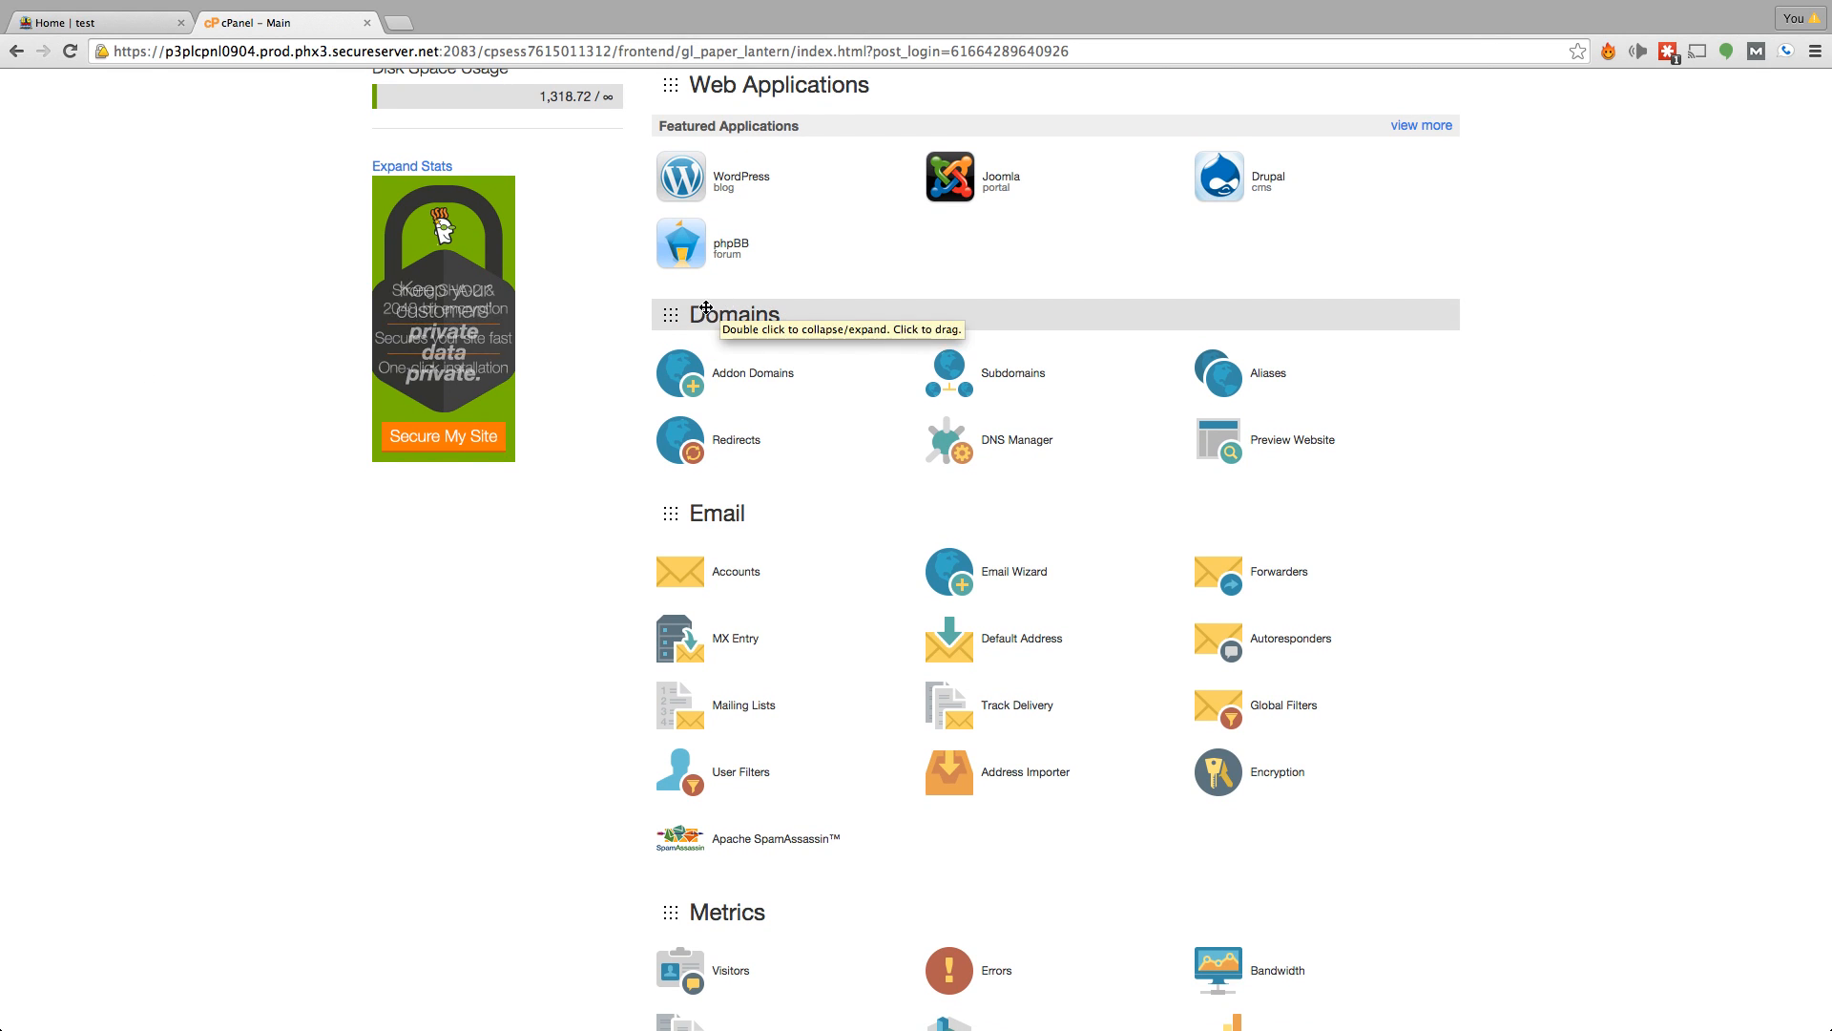
pyautogui.click(1012, 374)
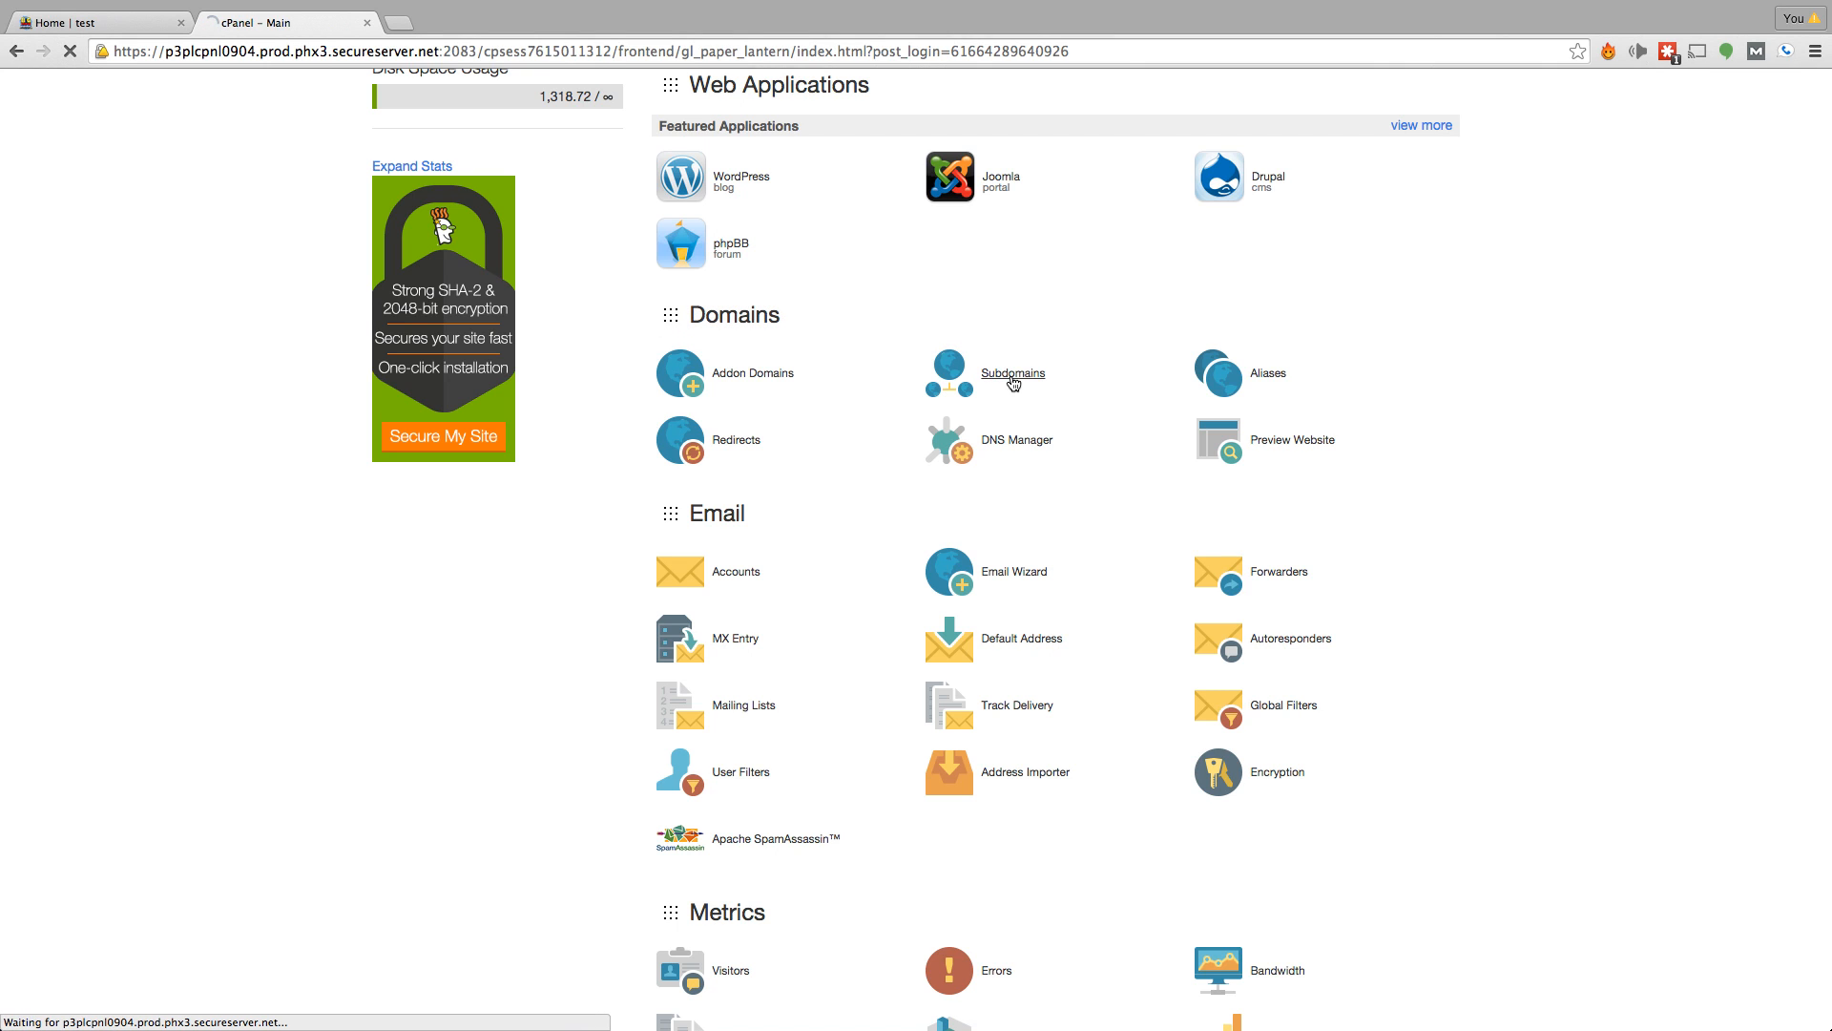
# Step: Create subdomain 'cleaningservice' on jameswesleyhunt.com with document root public_html/cleaningservice
pyautogui.click(1011, 373)
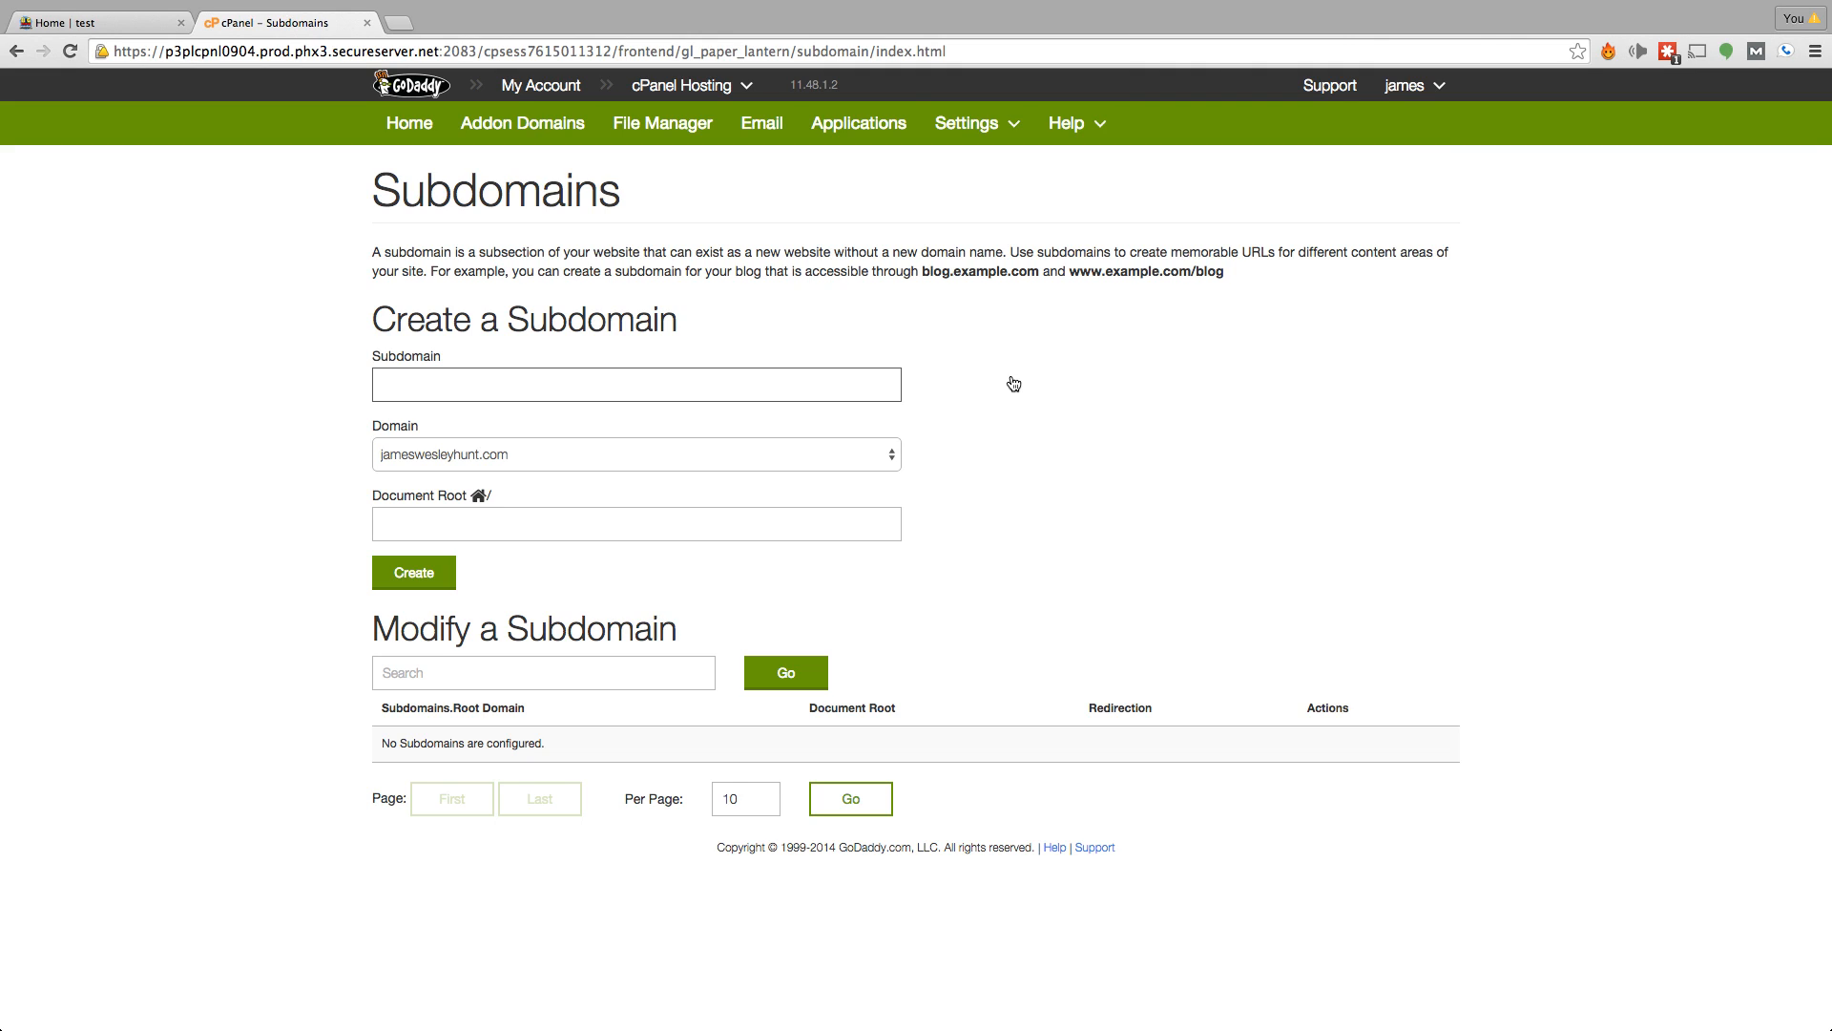
pyautogui.write('testwebsite')
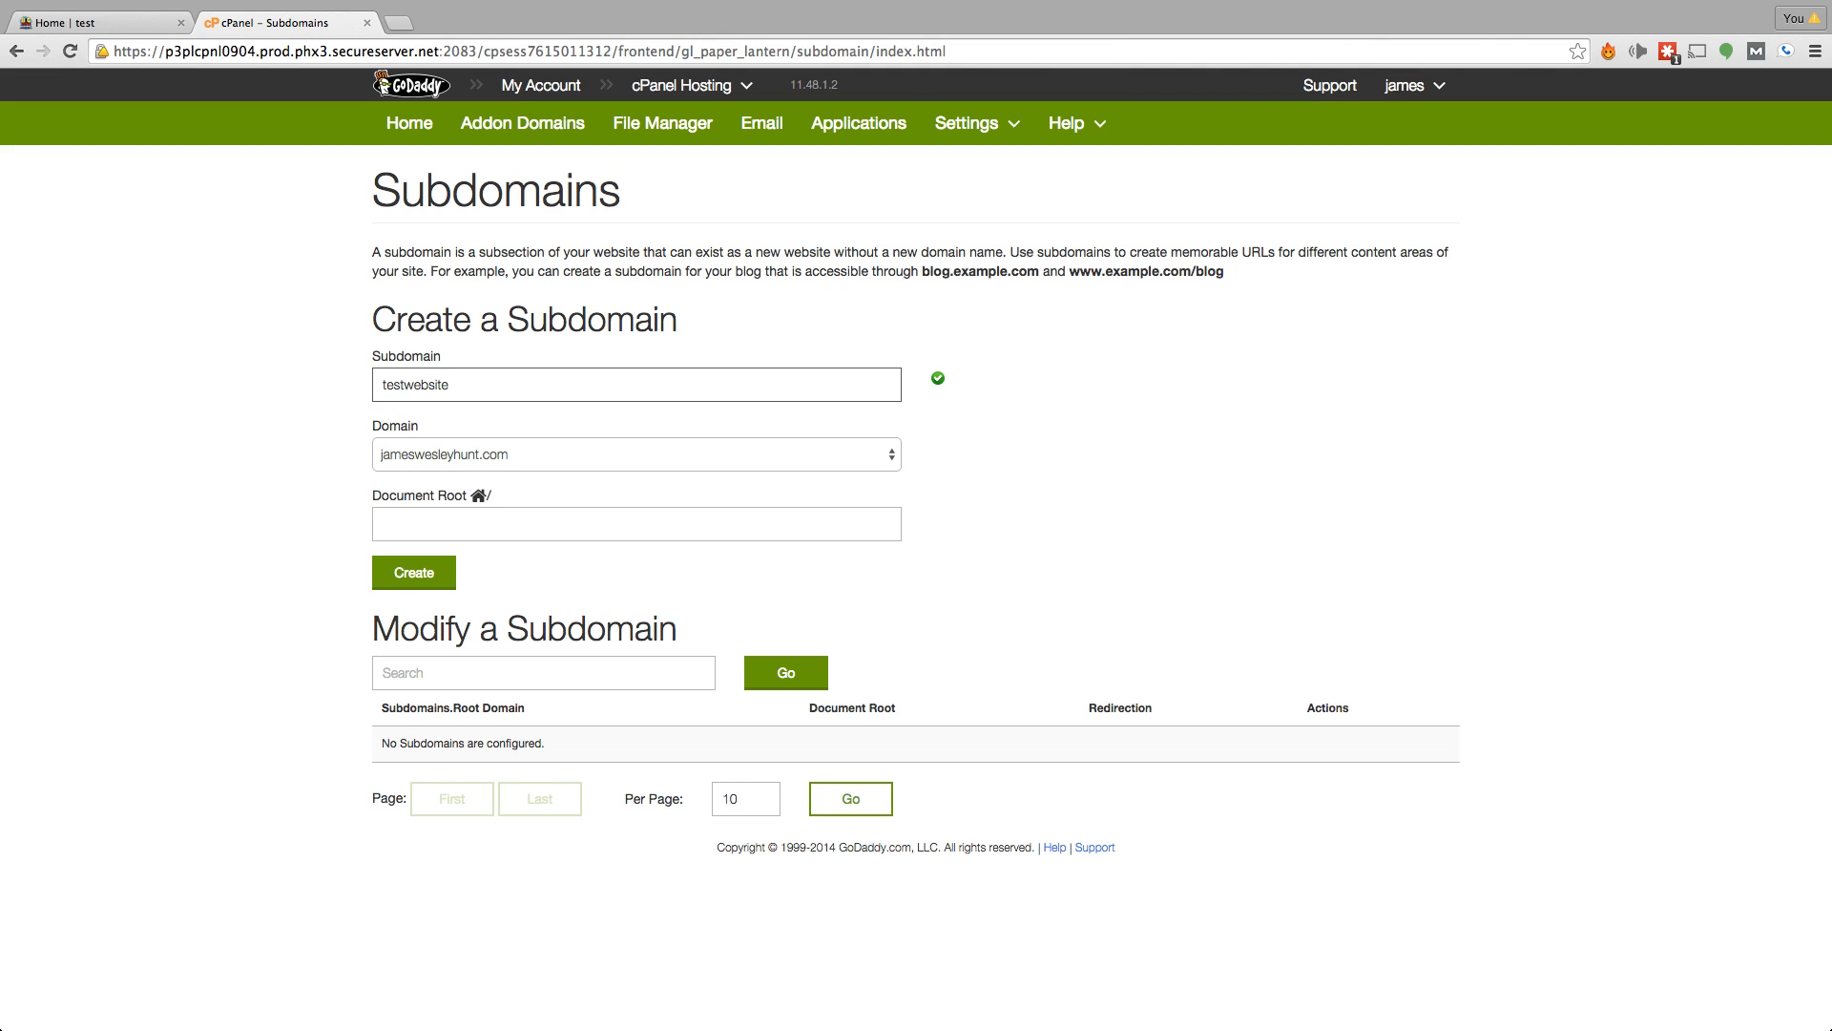
pyautogui.write('tes')
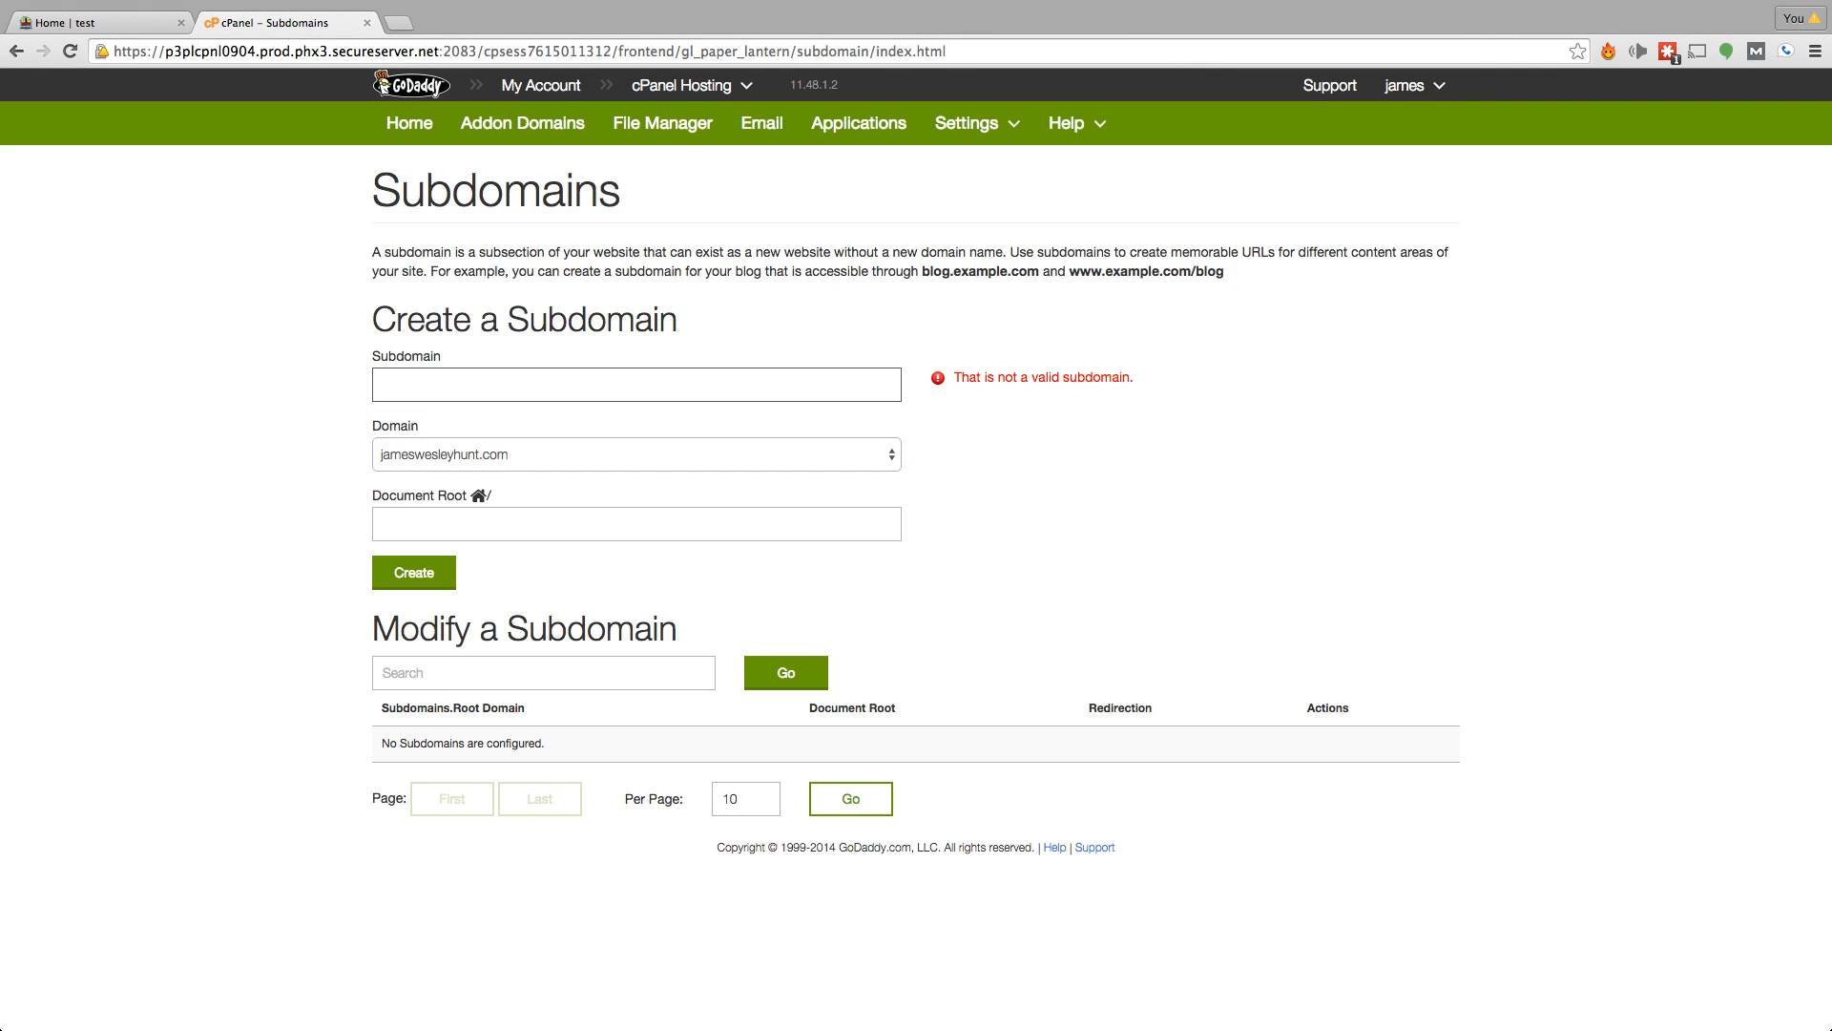
pyautogui.write('cleaningservice')
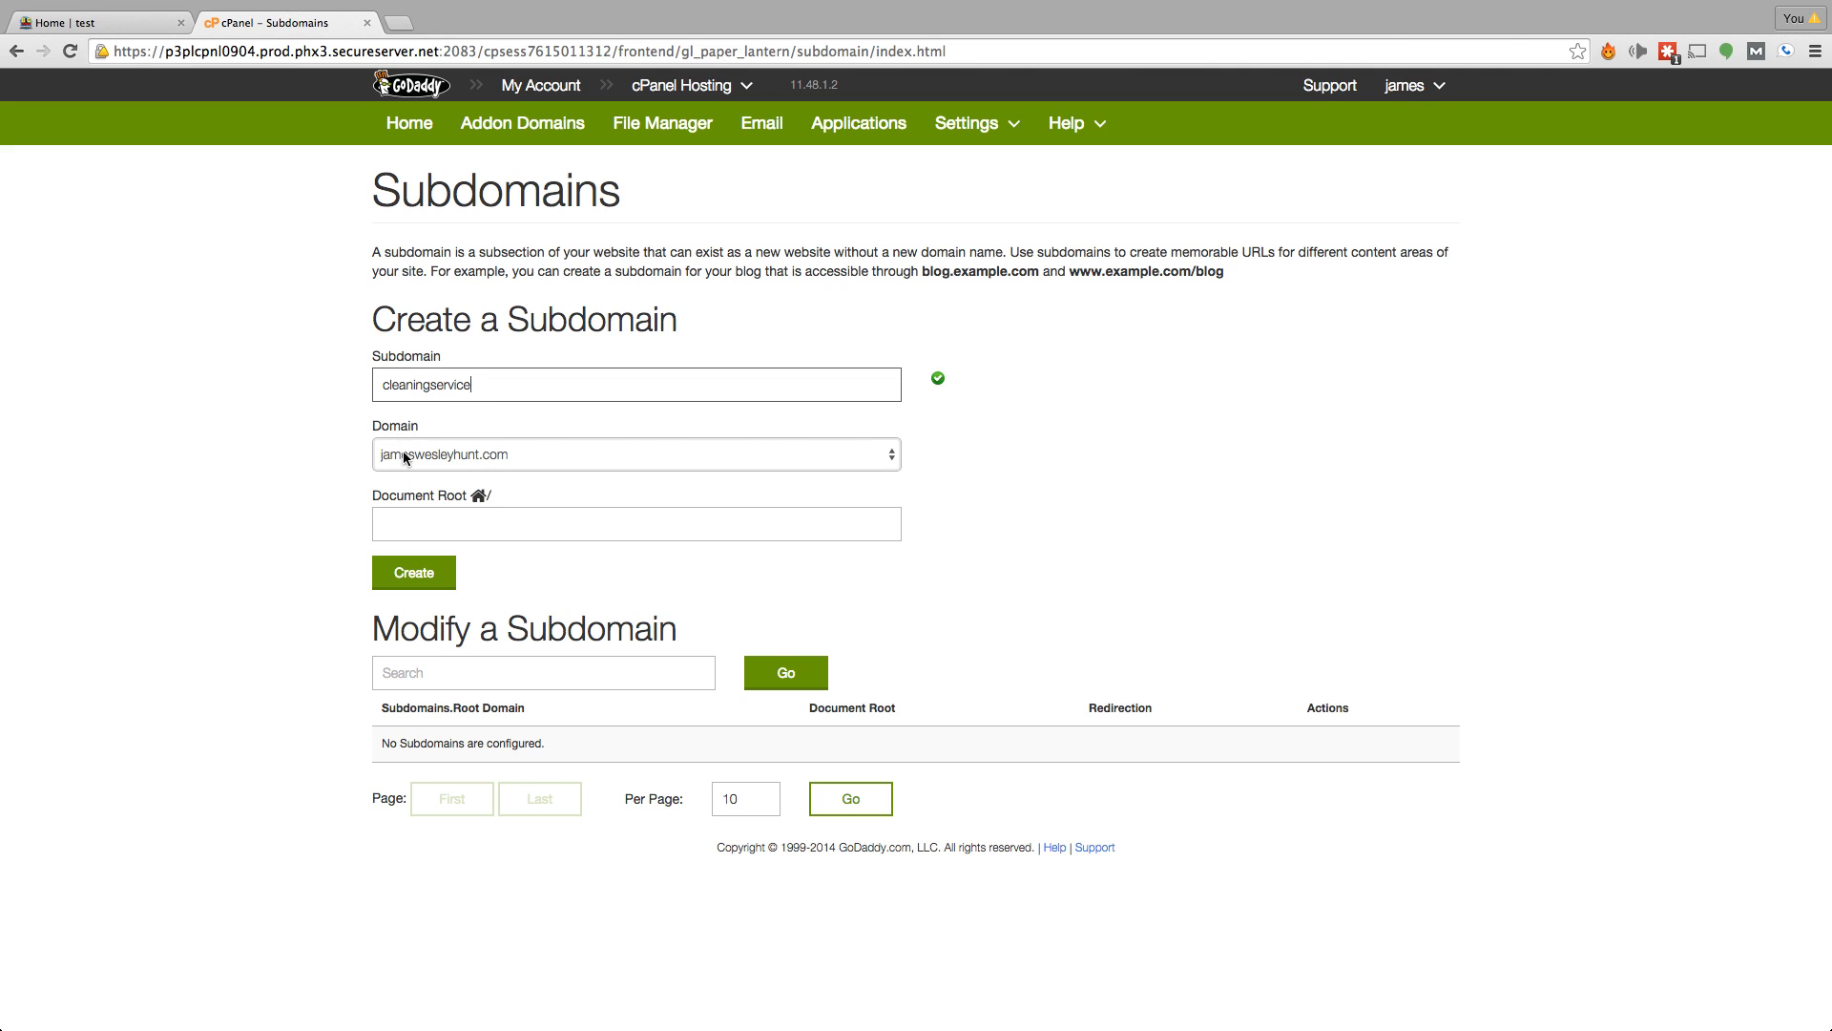
pyautogui.moveTo(481, 465)
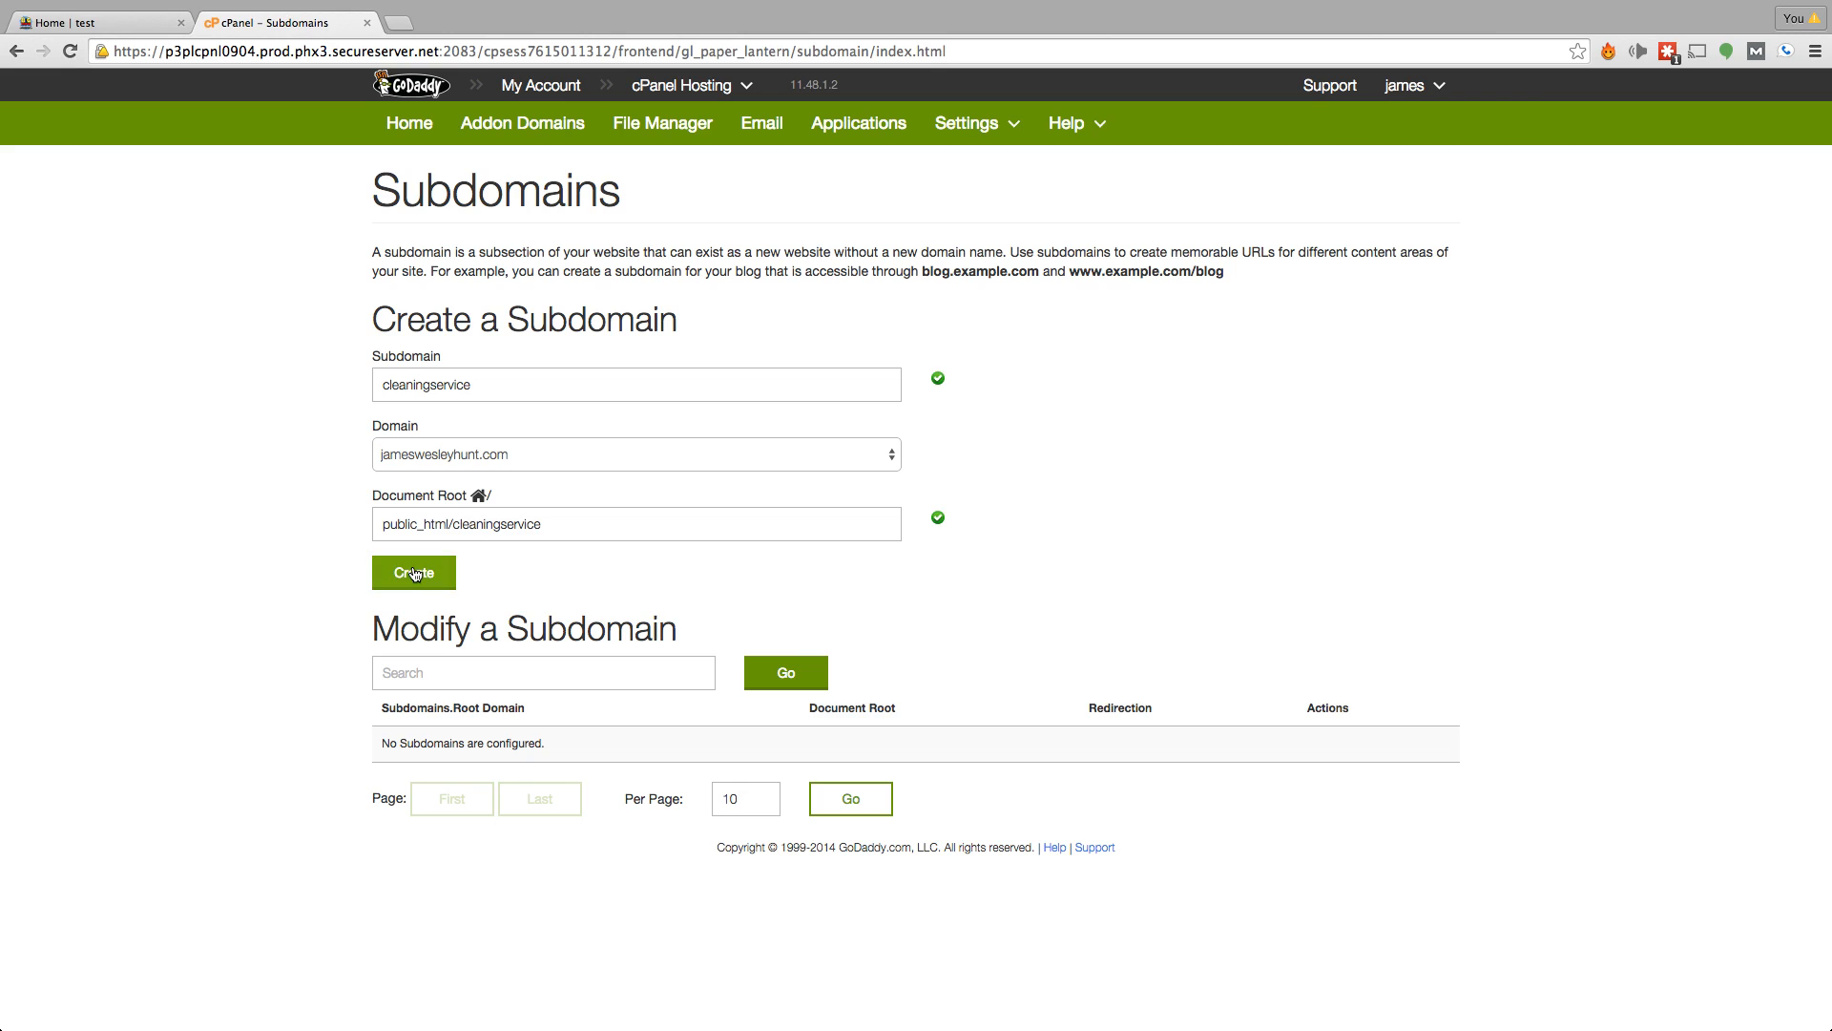
pyautogui.click(413, 571)
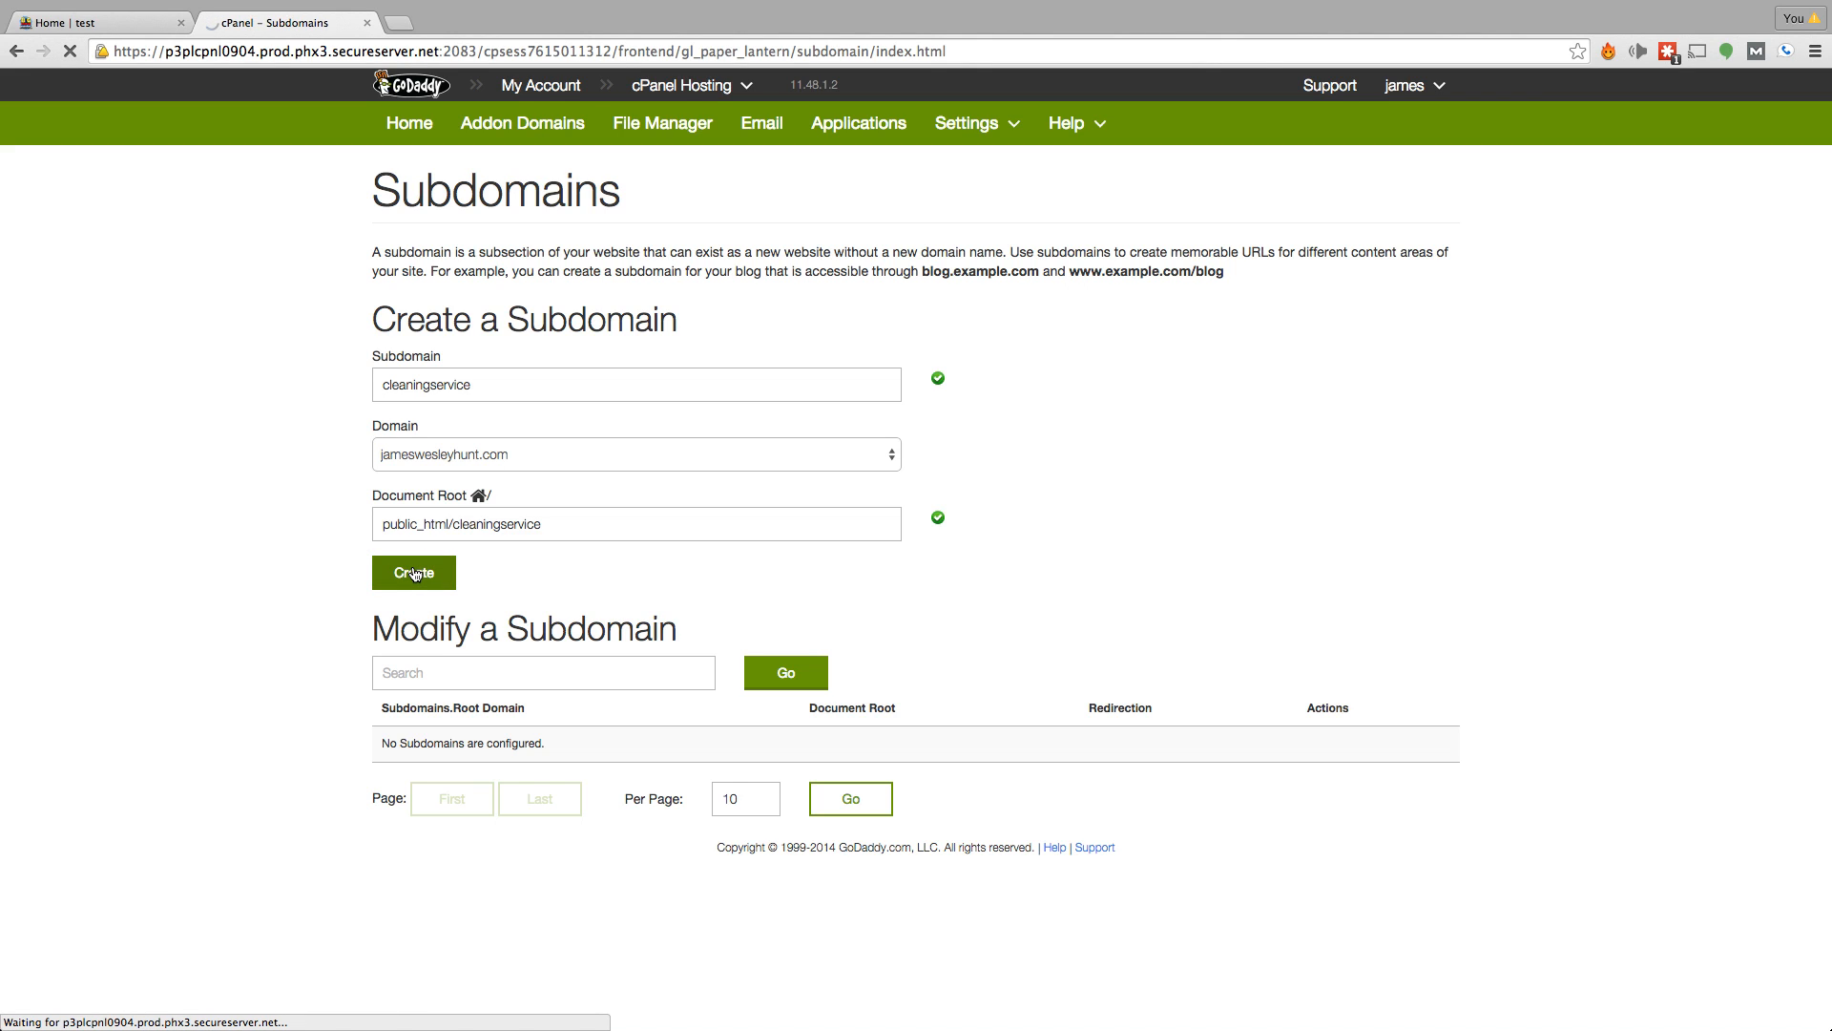
pyautogui.click(412, 573)
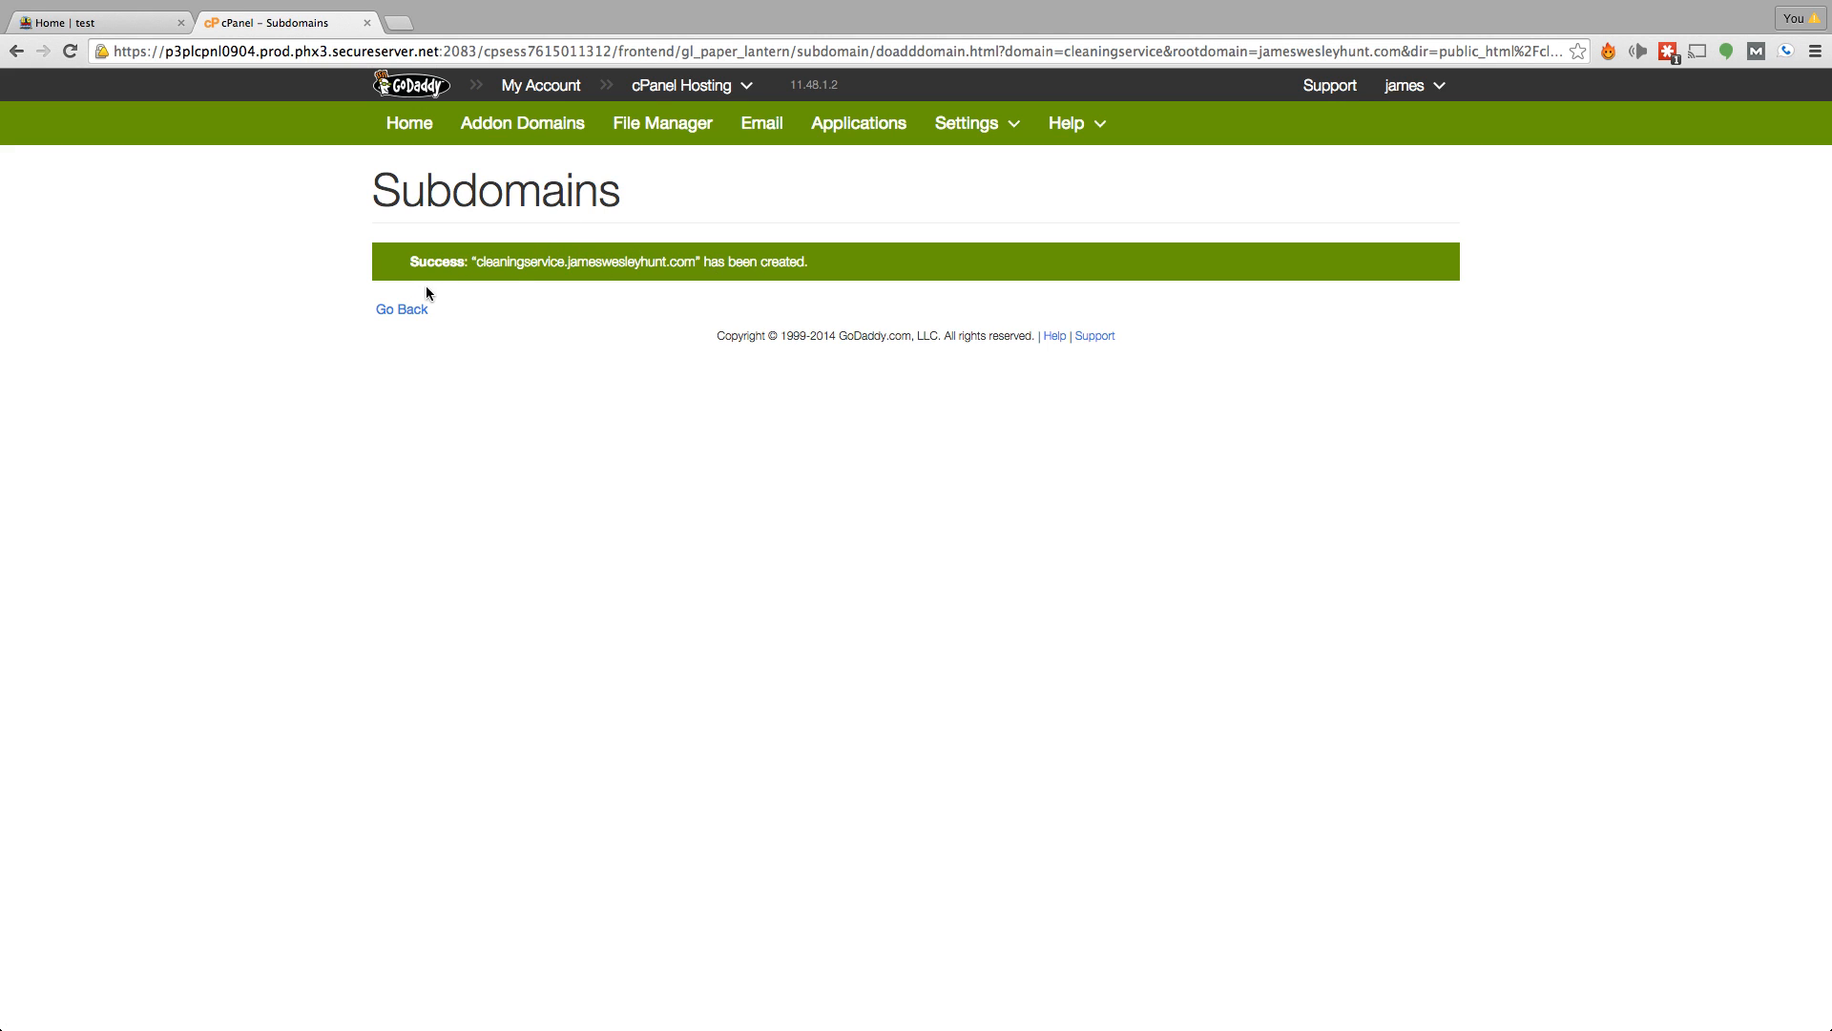
pyautogui.click(401, 308)
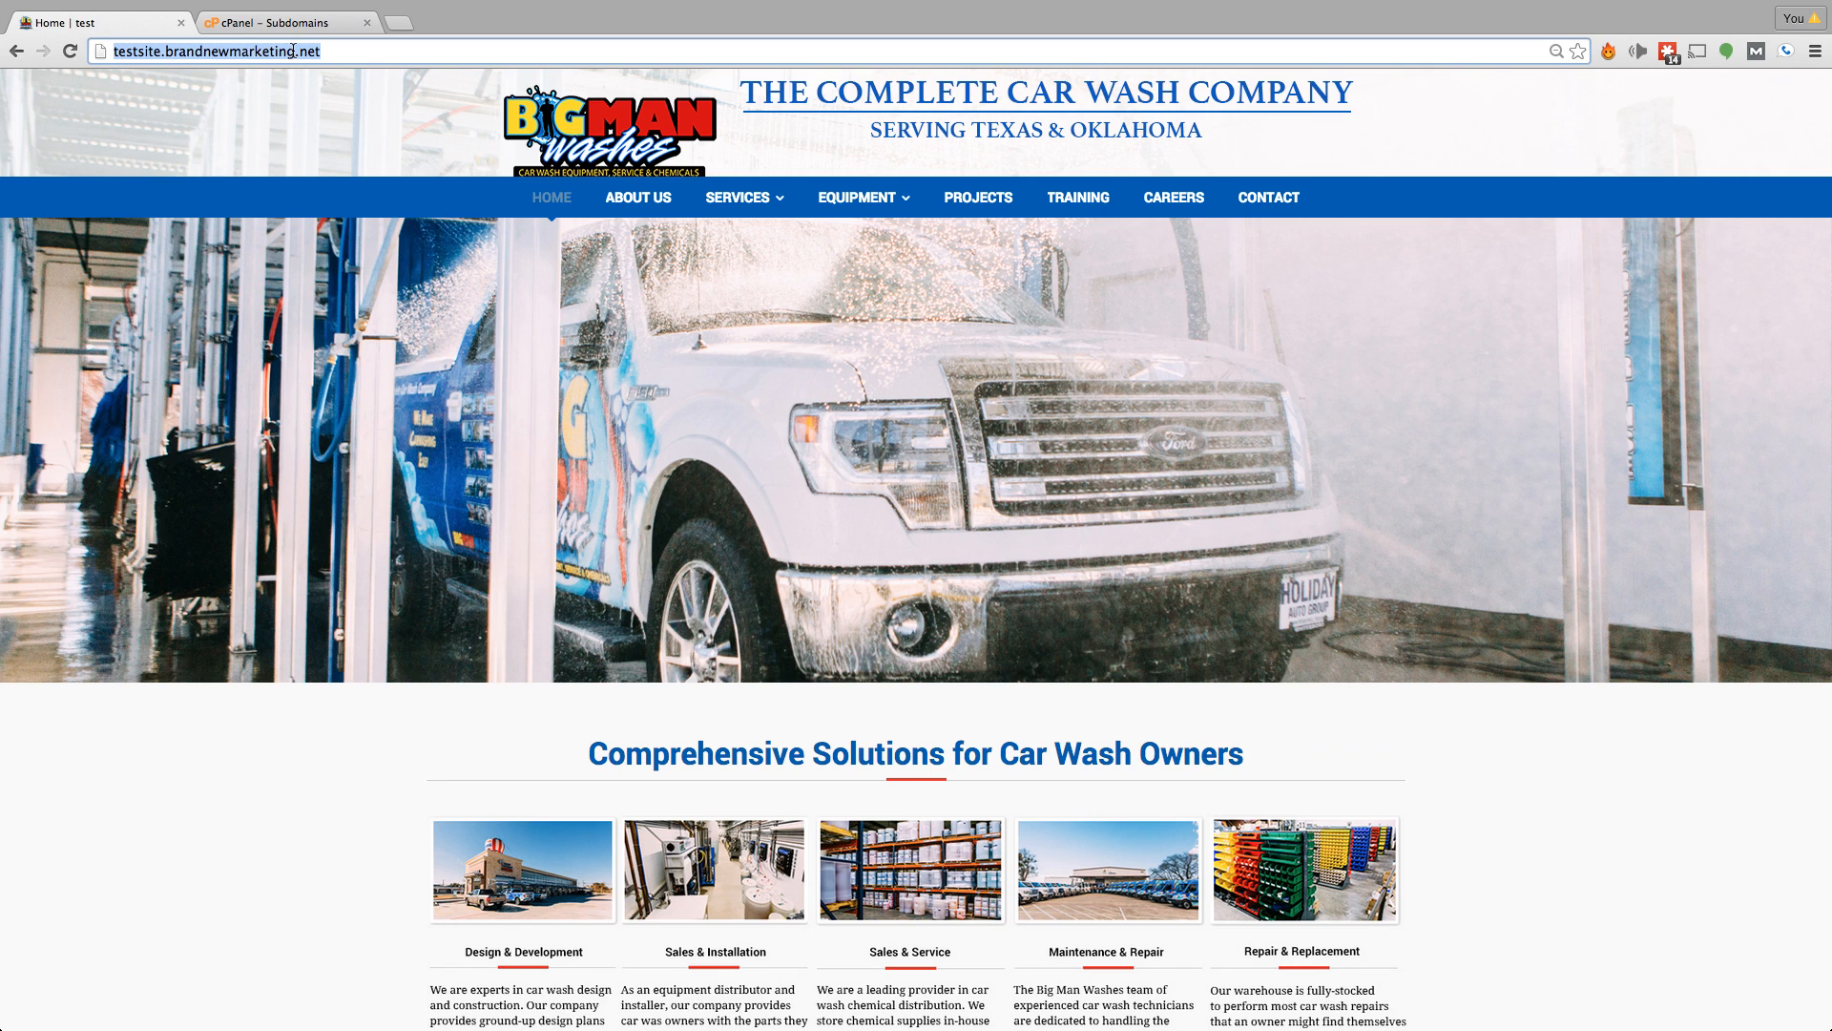
# Step: Load cleaningservice.jameswesleyhunt.com, see 403 Forbidden, and return to cPanel Subdomains
pyautogui.write('cleaningservice.jameswesleyhunt.com')
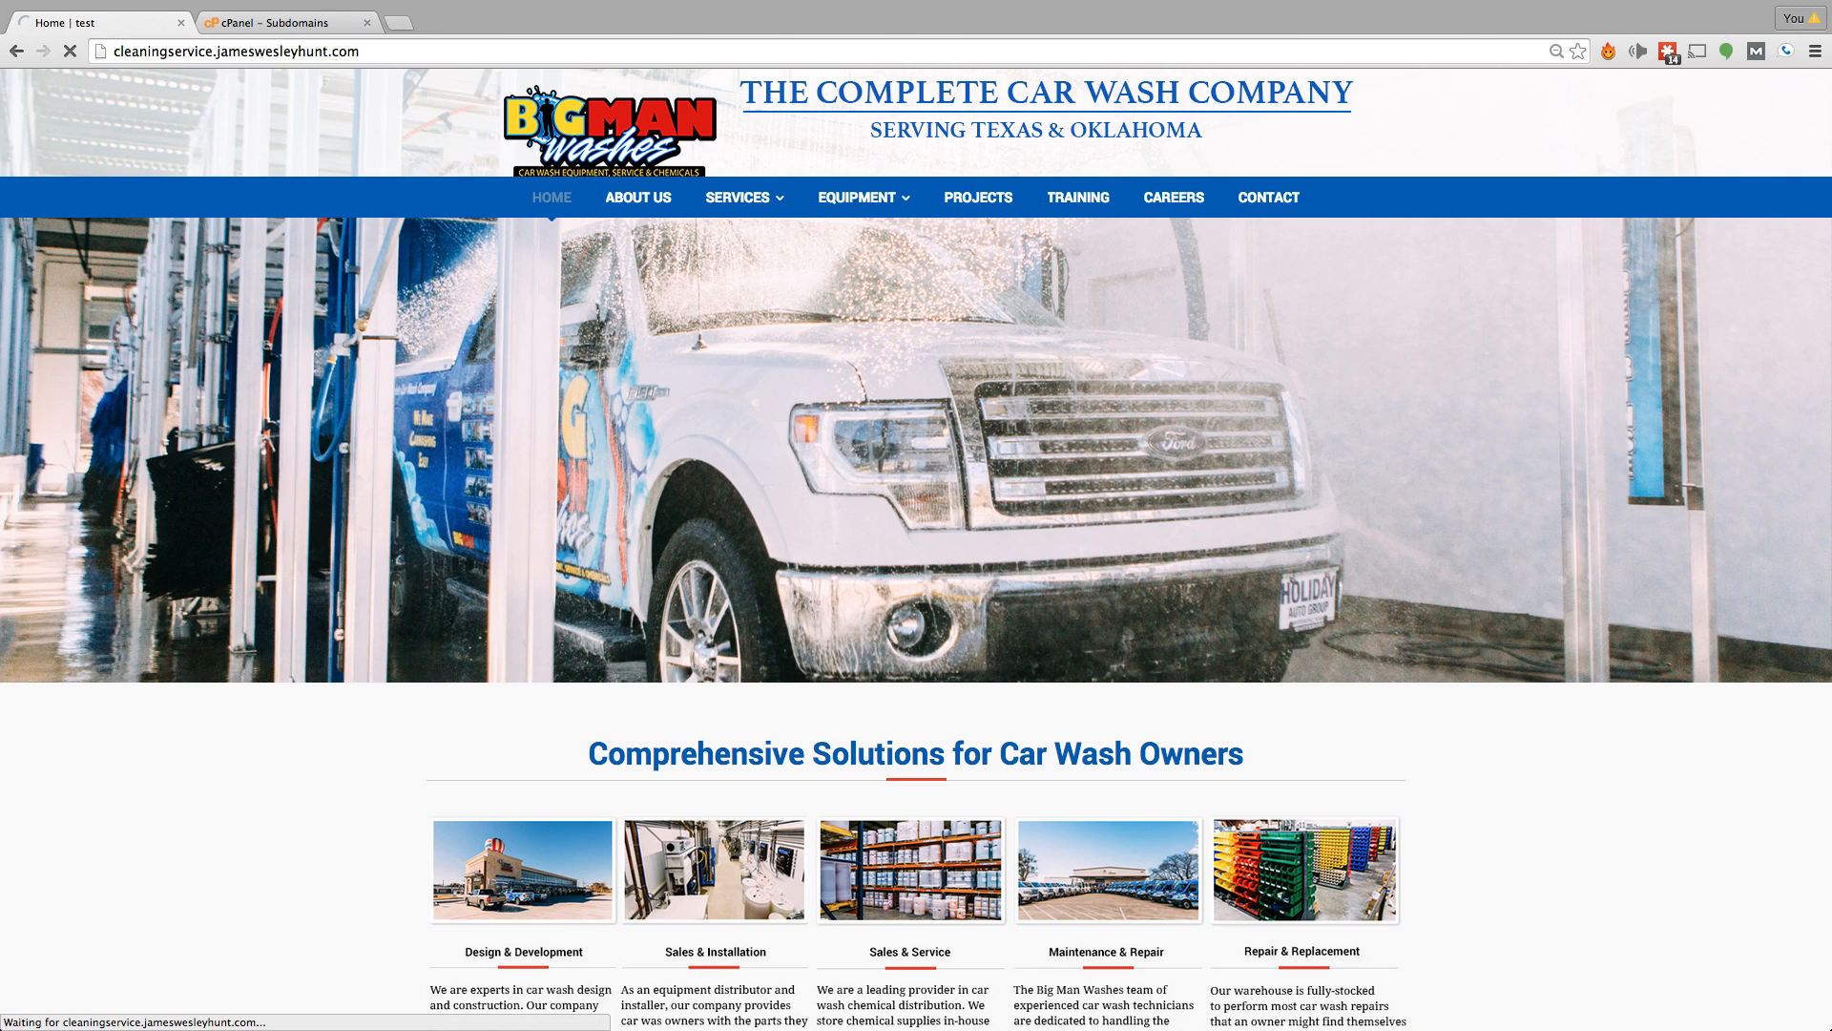
pyautogui.moveTo(275, 138)
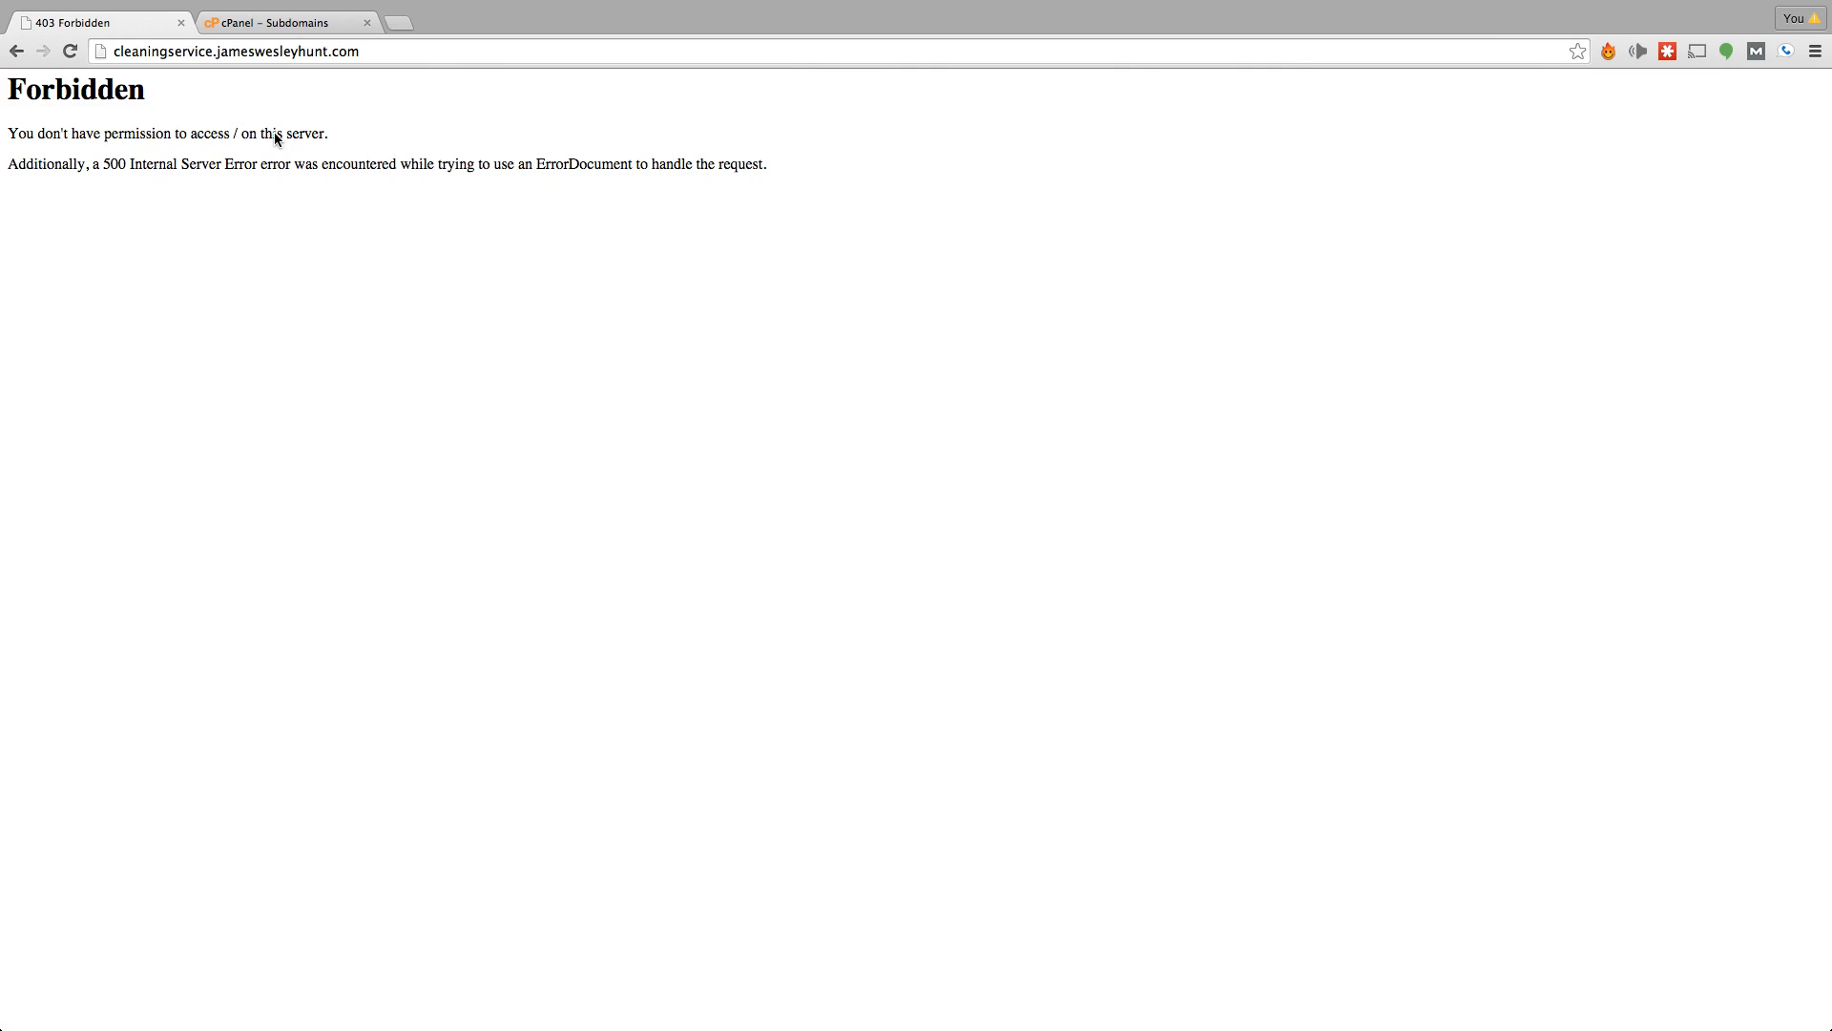
pyautogui.moveTo(241, 126)
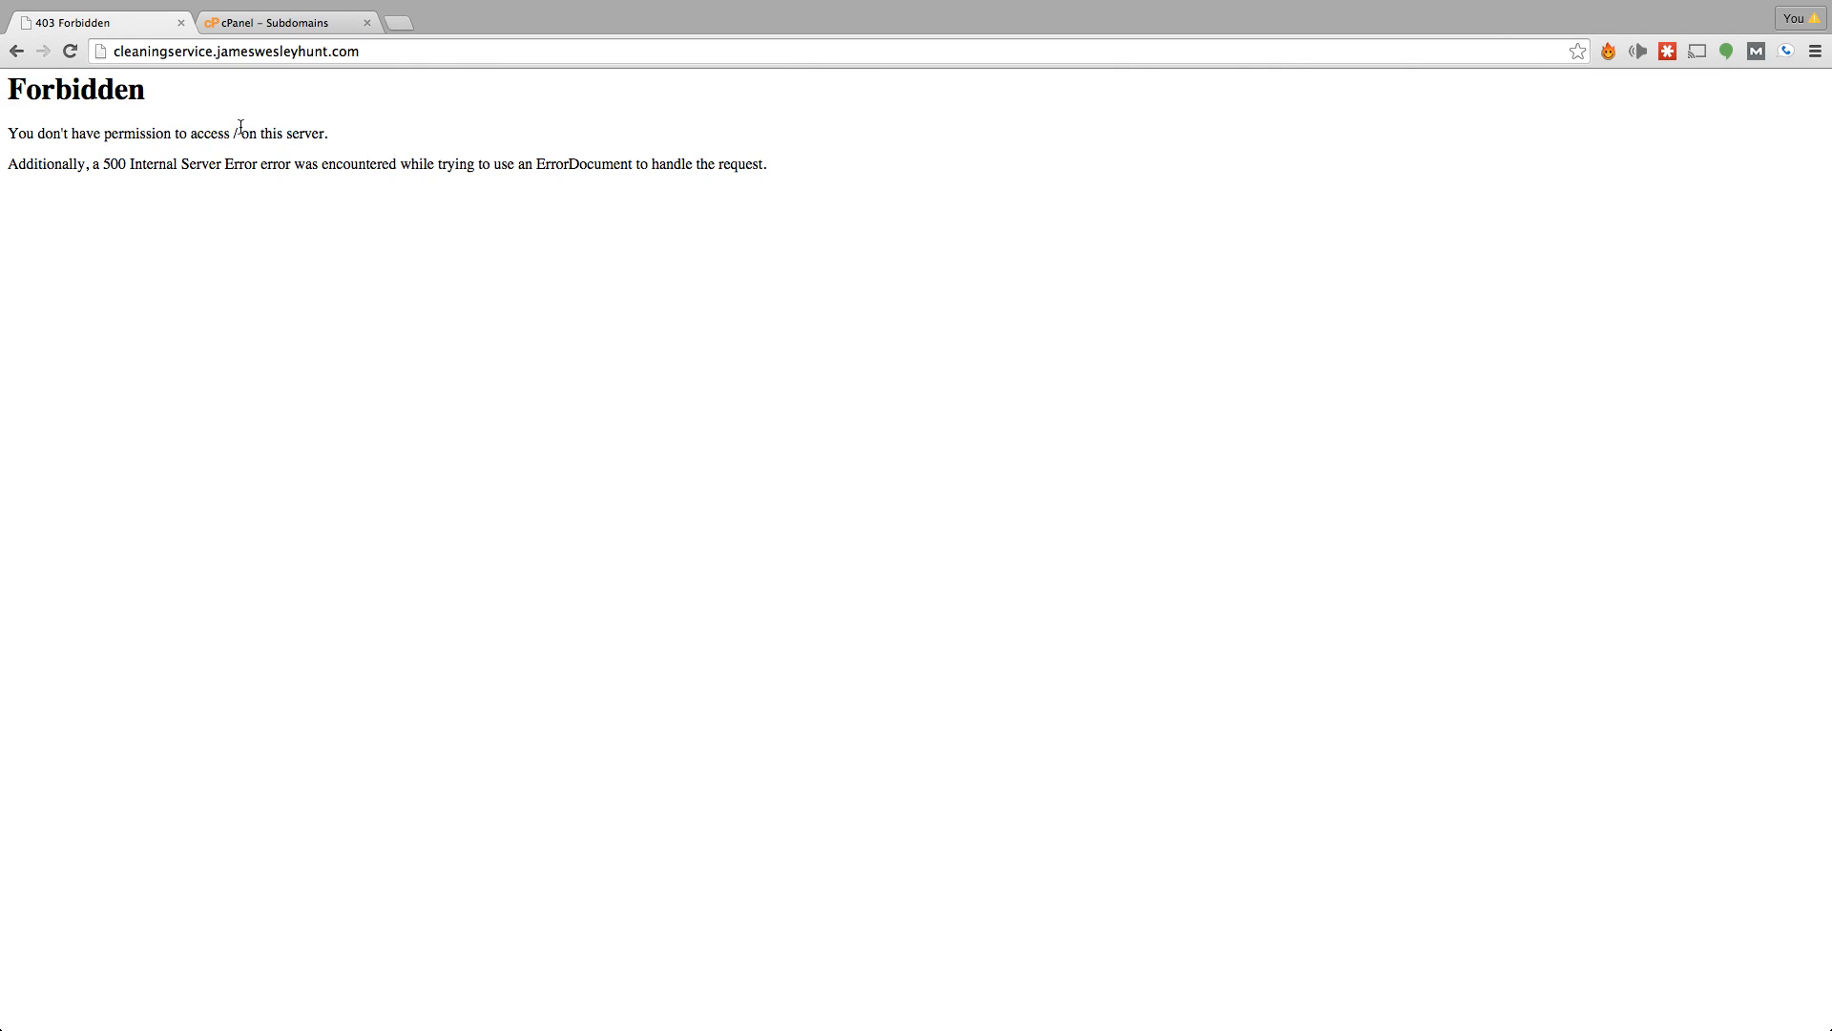
pyautogui.moveTo(145, 120)
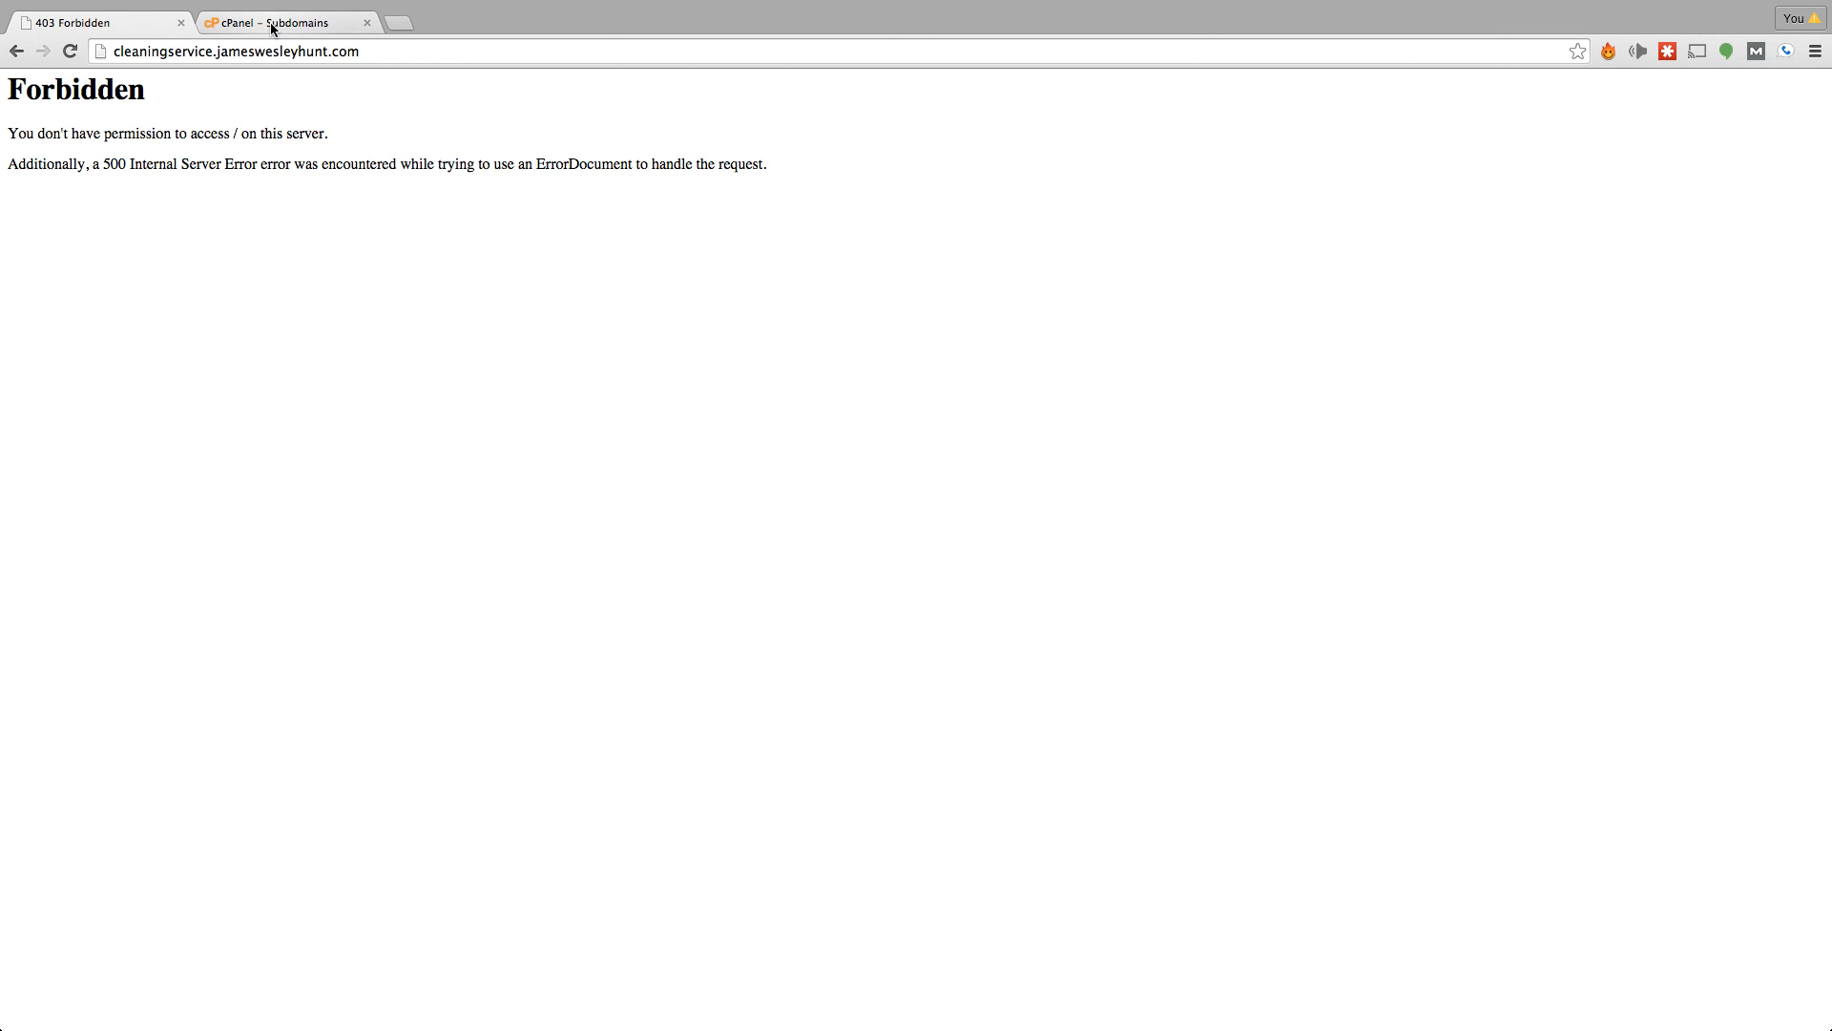
pyautogui.click(280, 21)
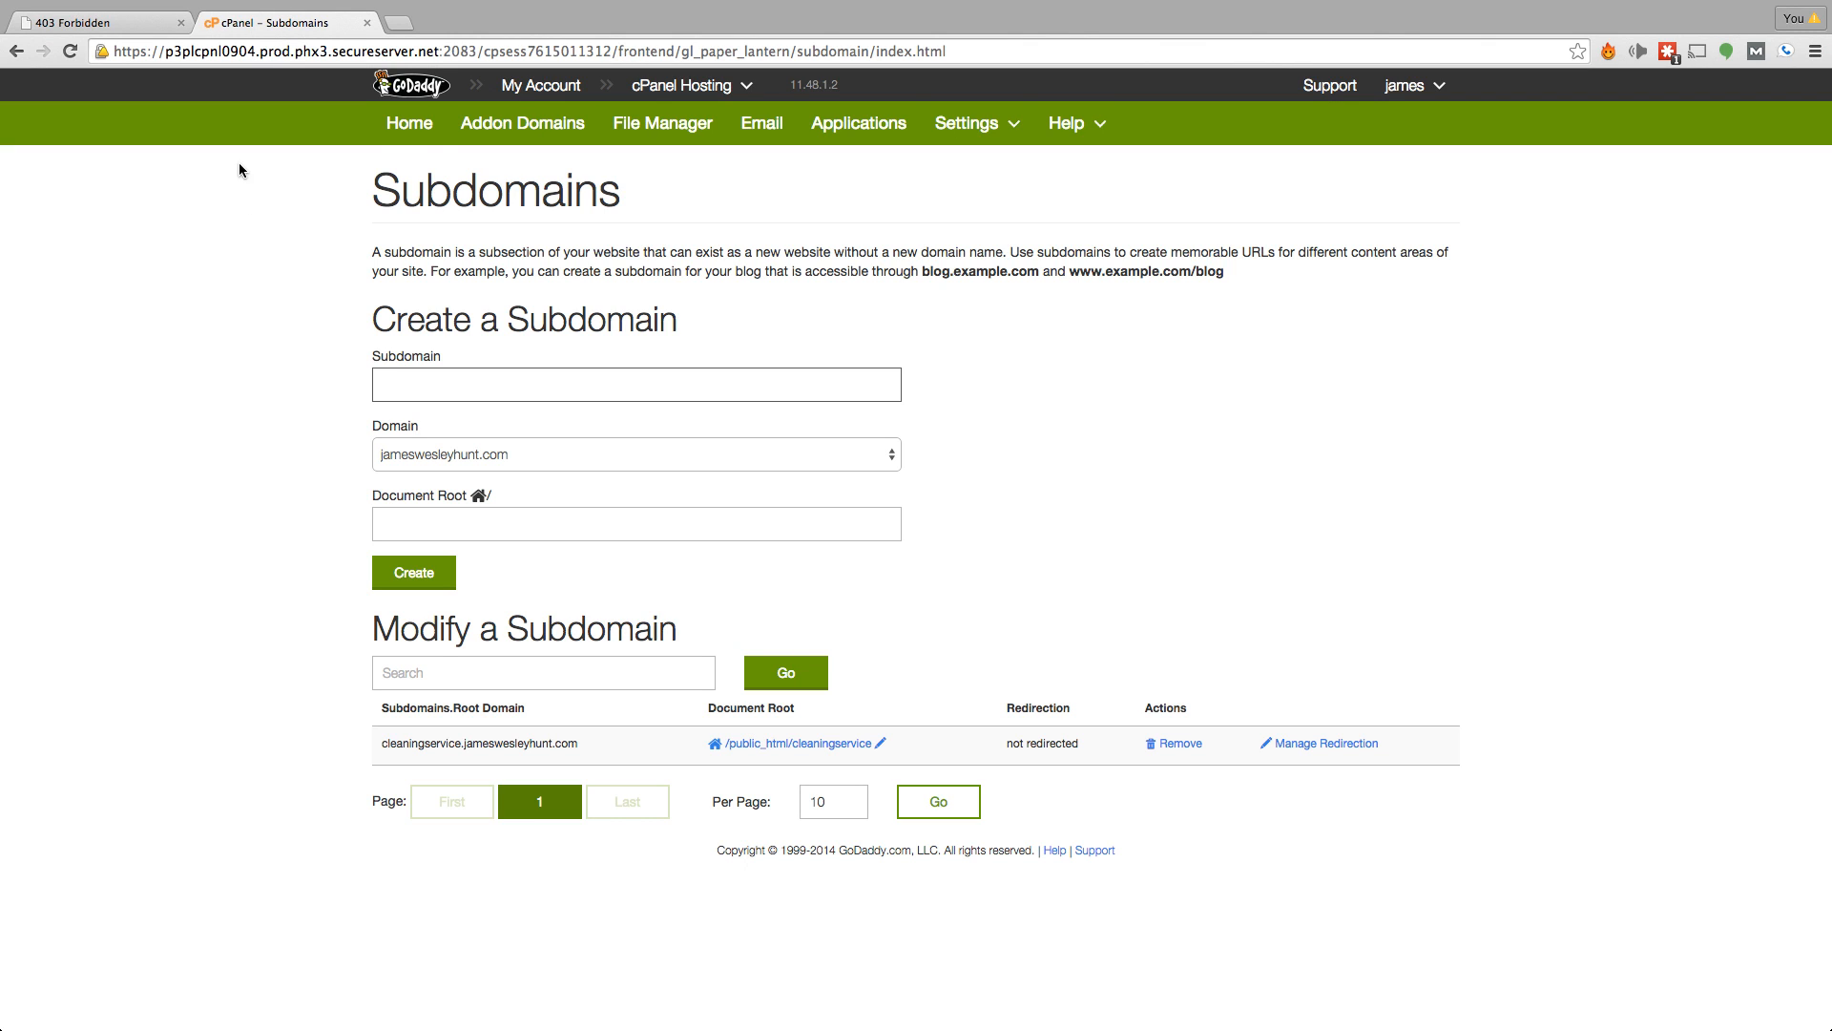
# Step: Return to the cPanel home and open WordPress under Featured Applications
pyautogui.click(408, 123)
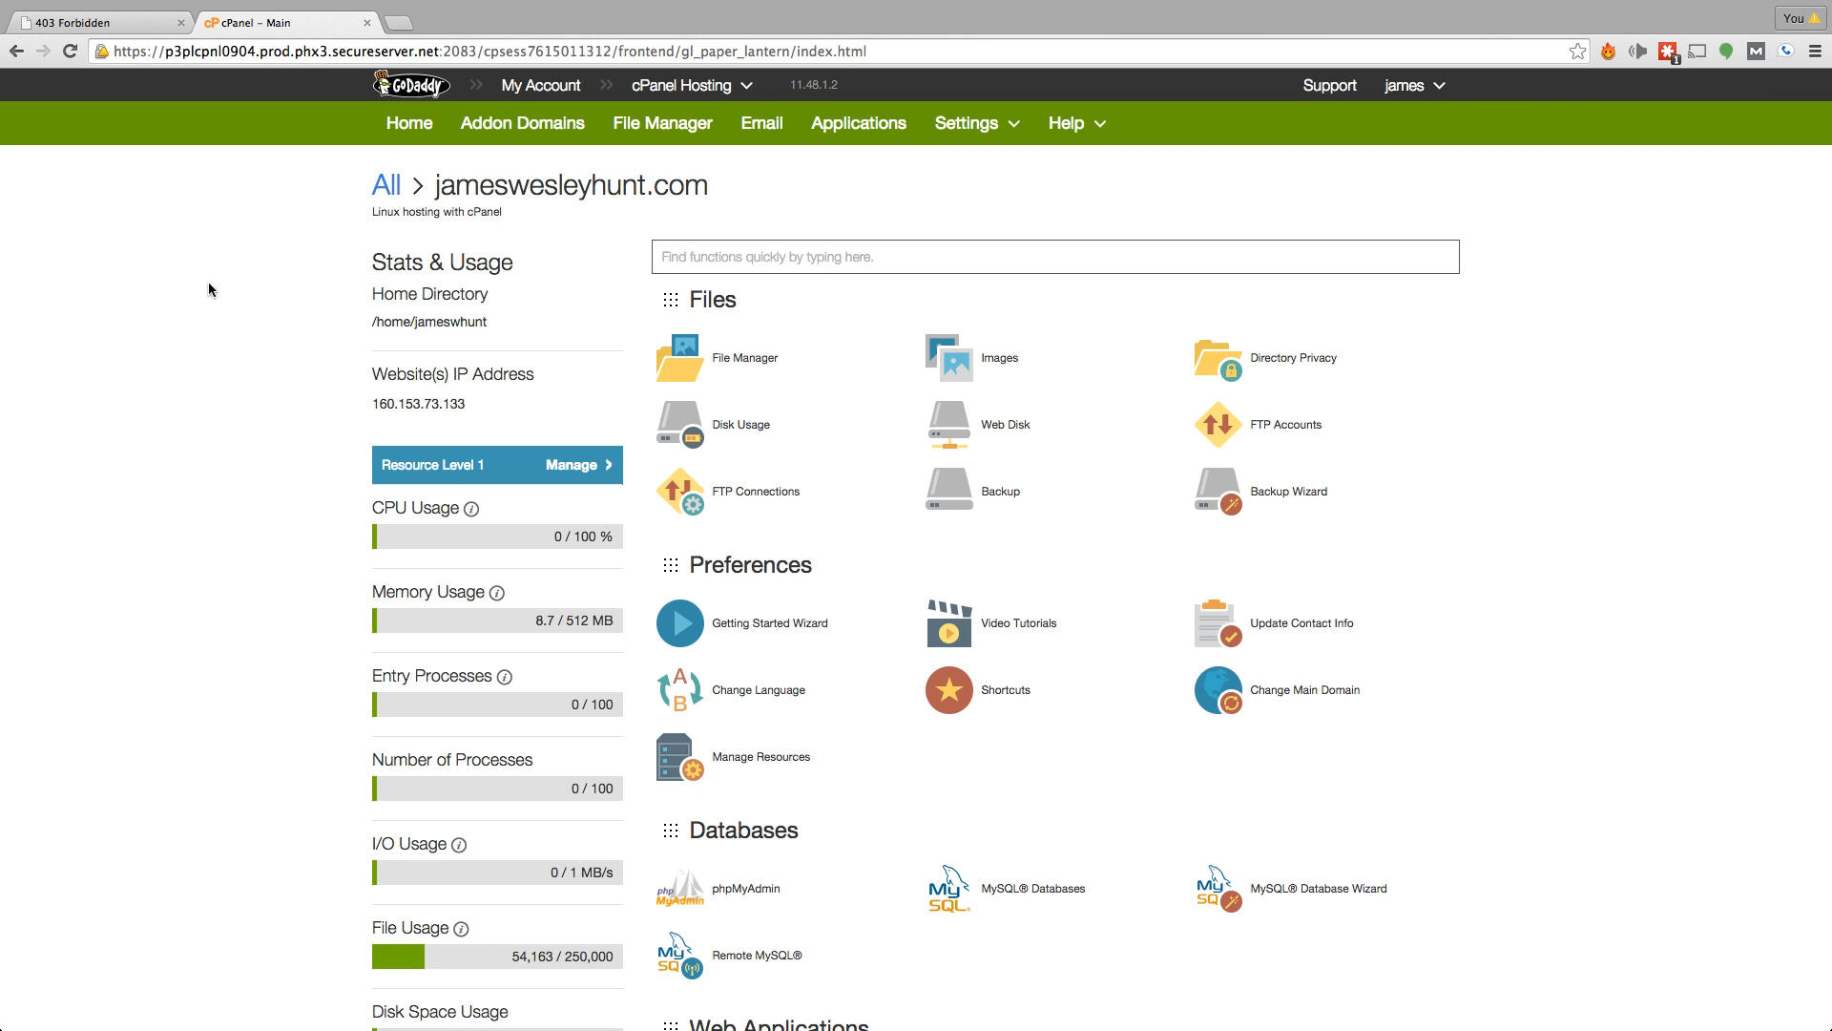
pyautogui.moveTo(188, 296)
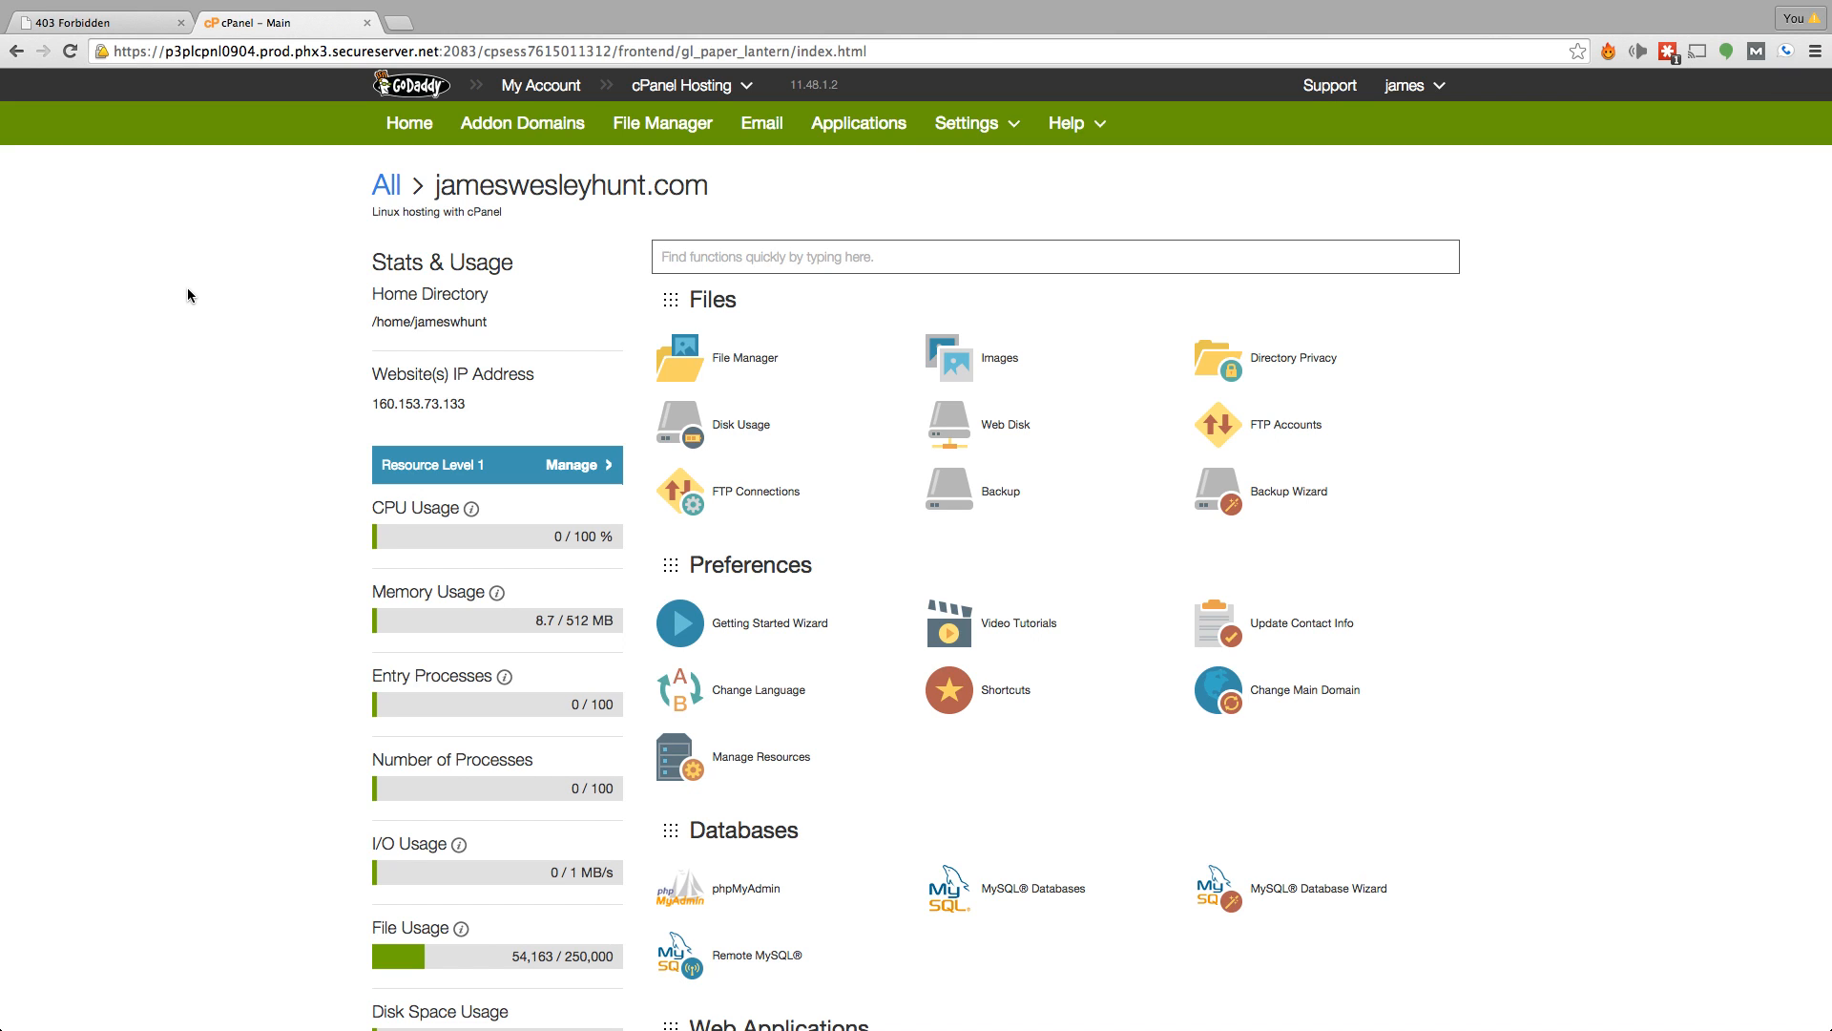
pyautogui.scroll(-3)
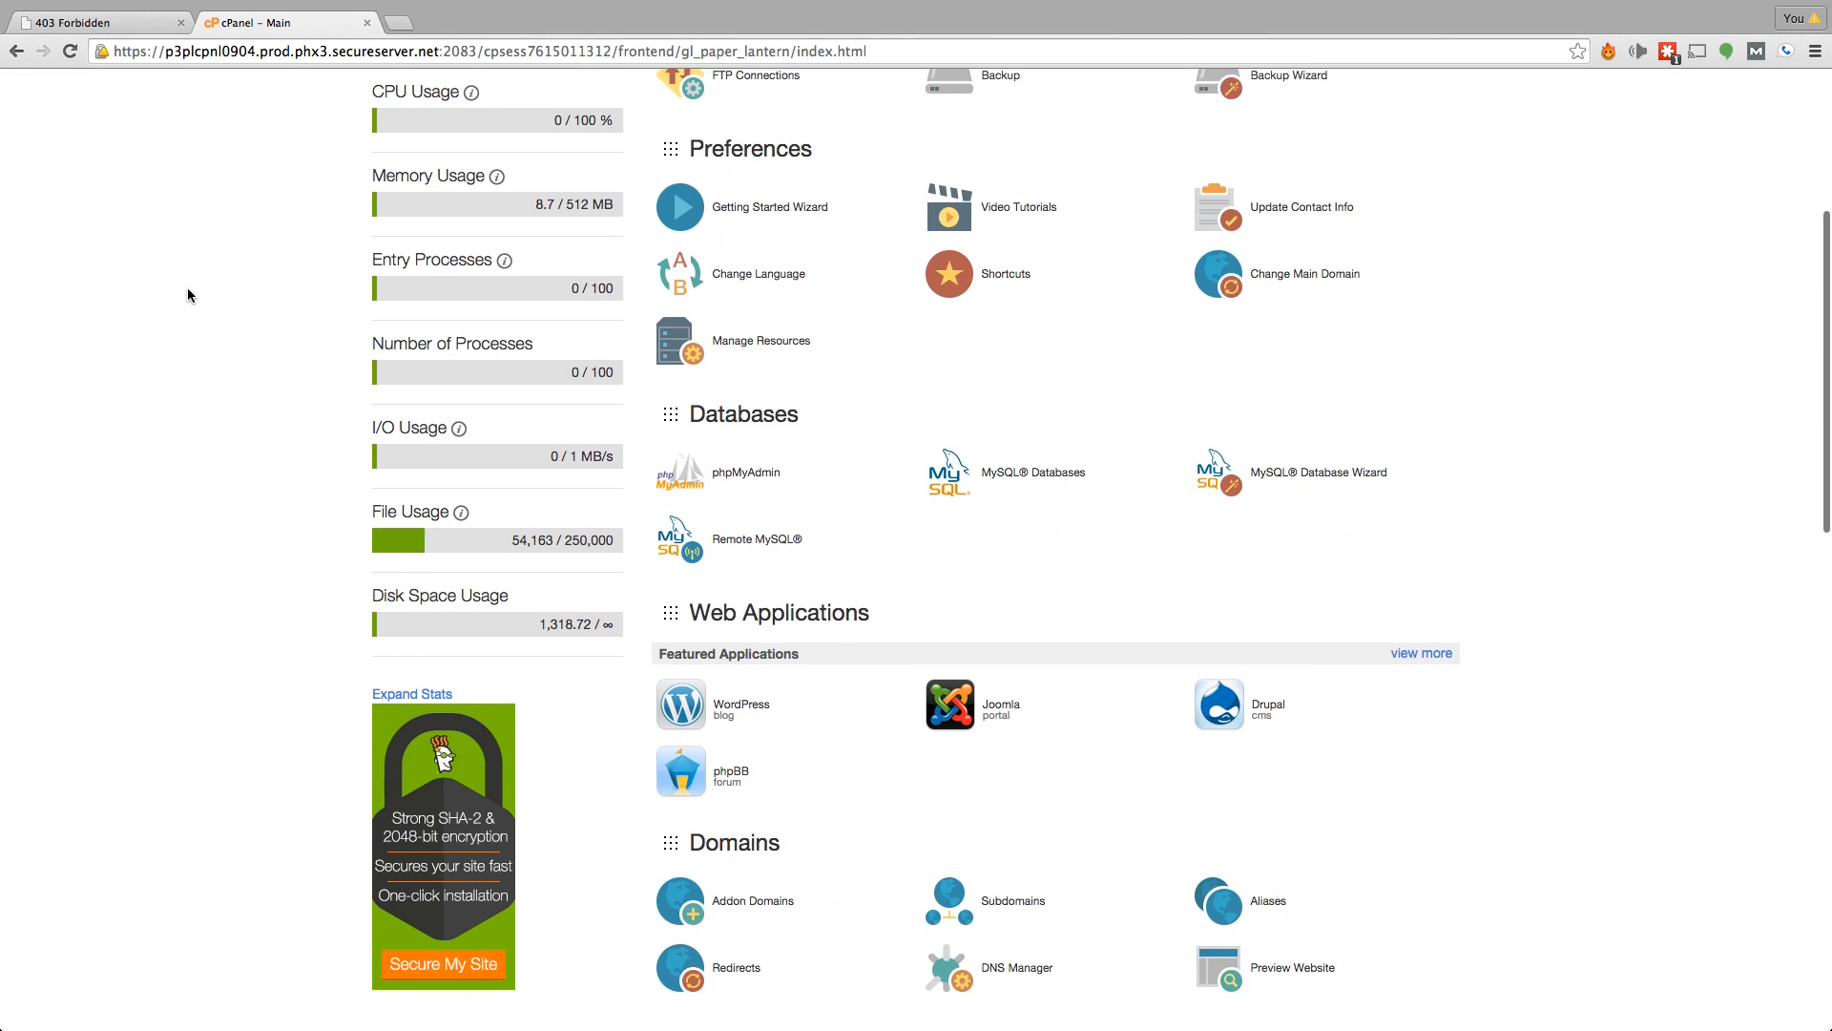
pyautogui.scroll(-3)
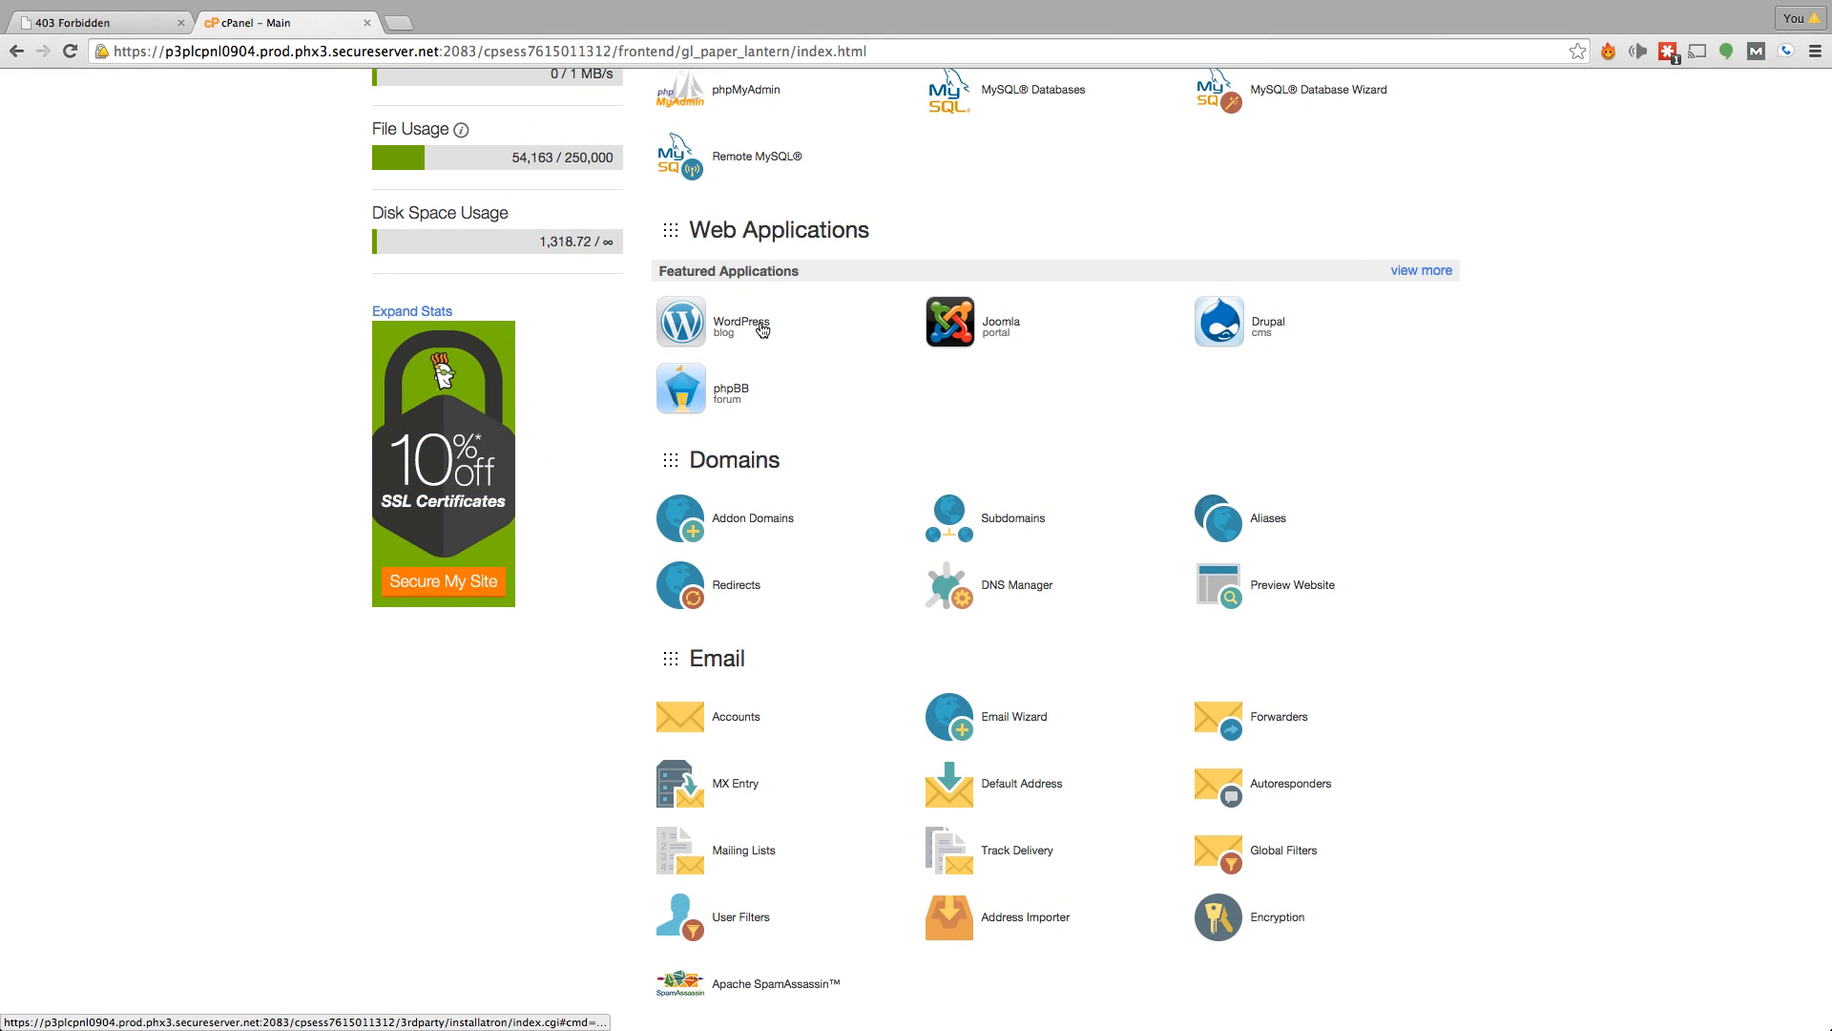
pyautogui.moveTo(740, 324)
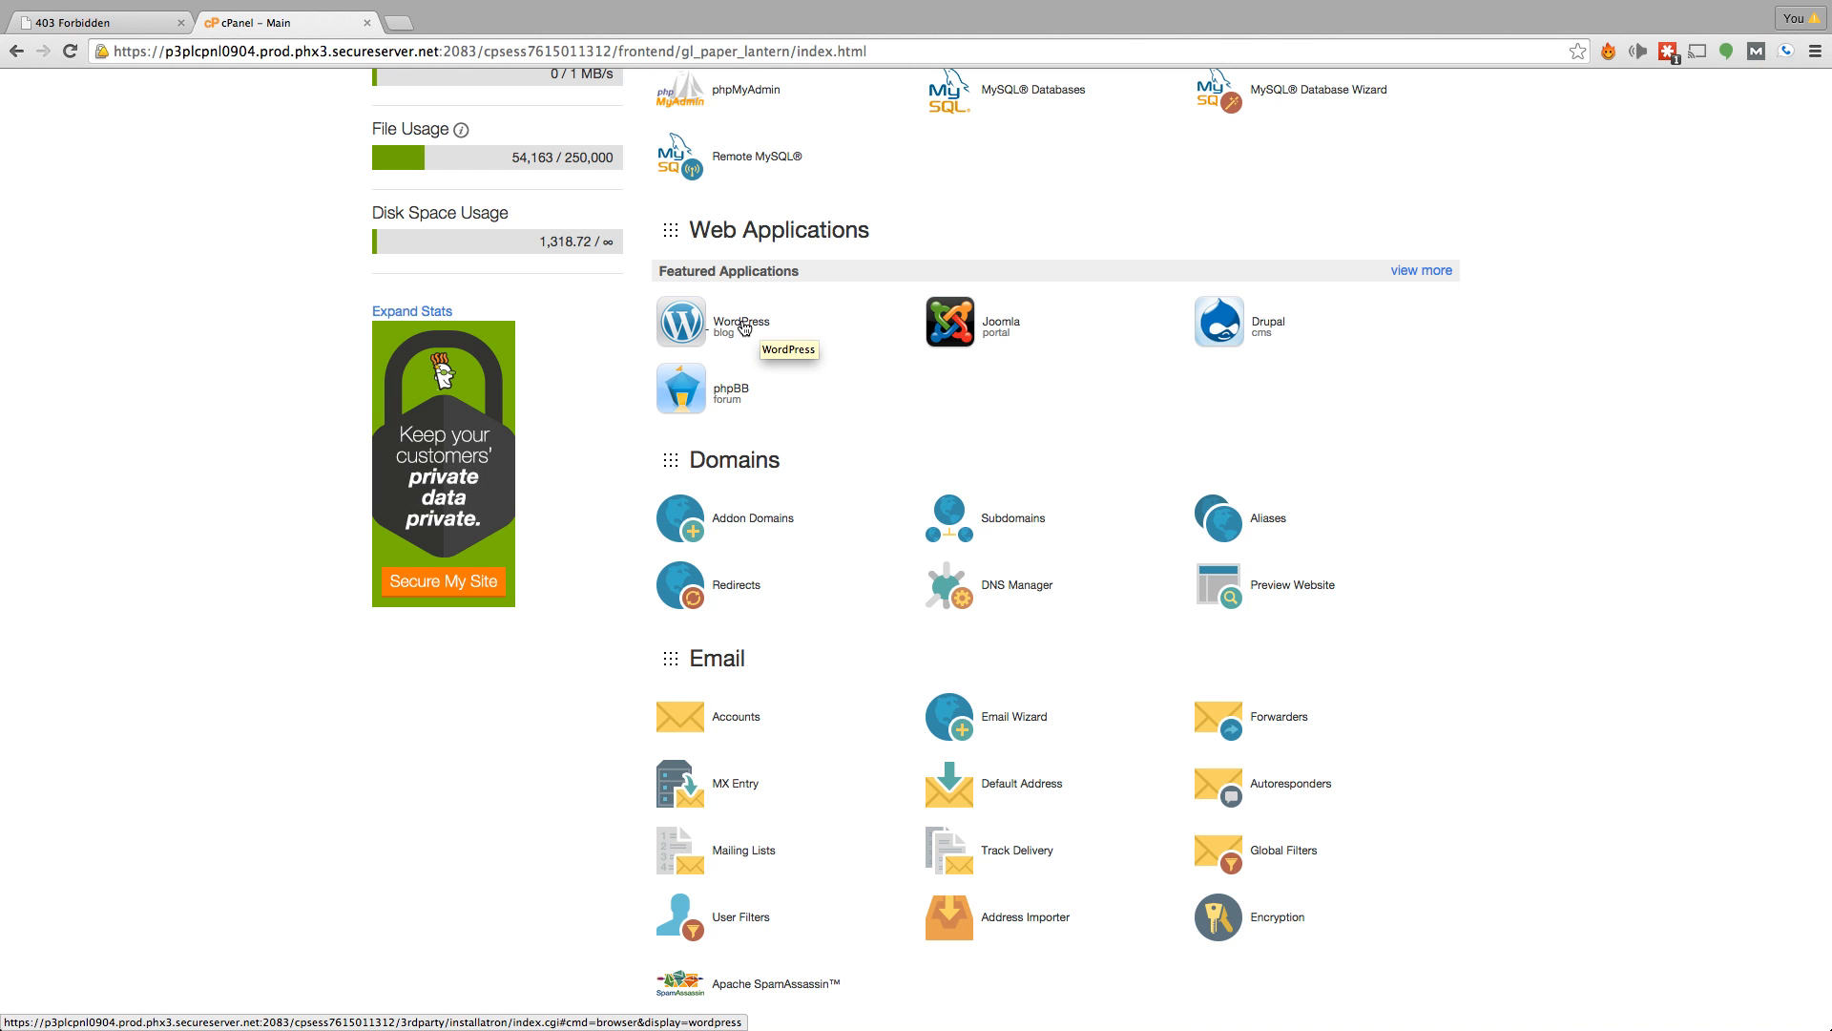
pyautogui.moveTo(615, 348)
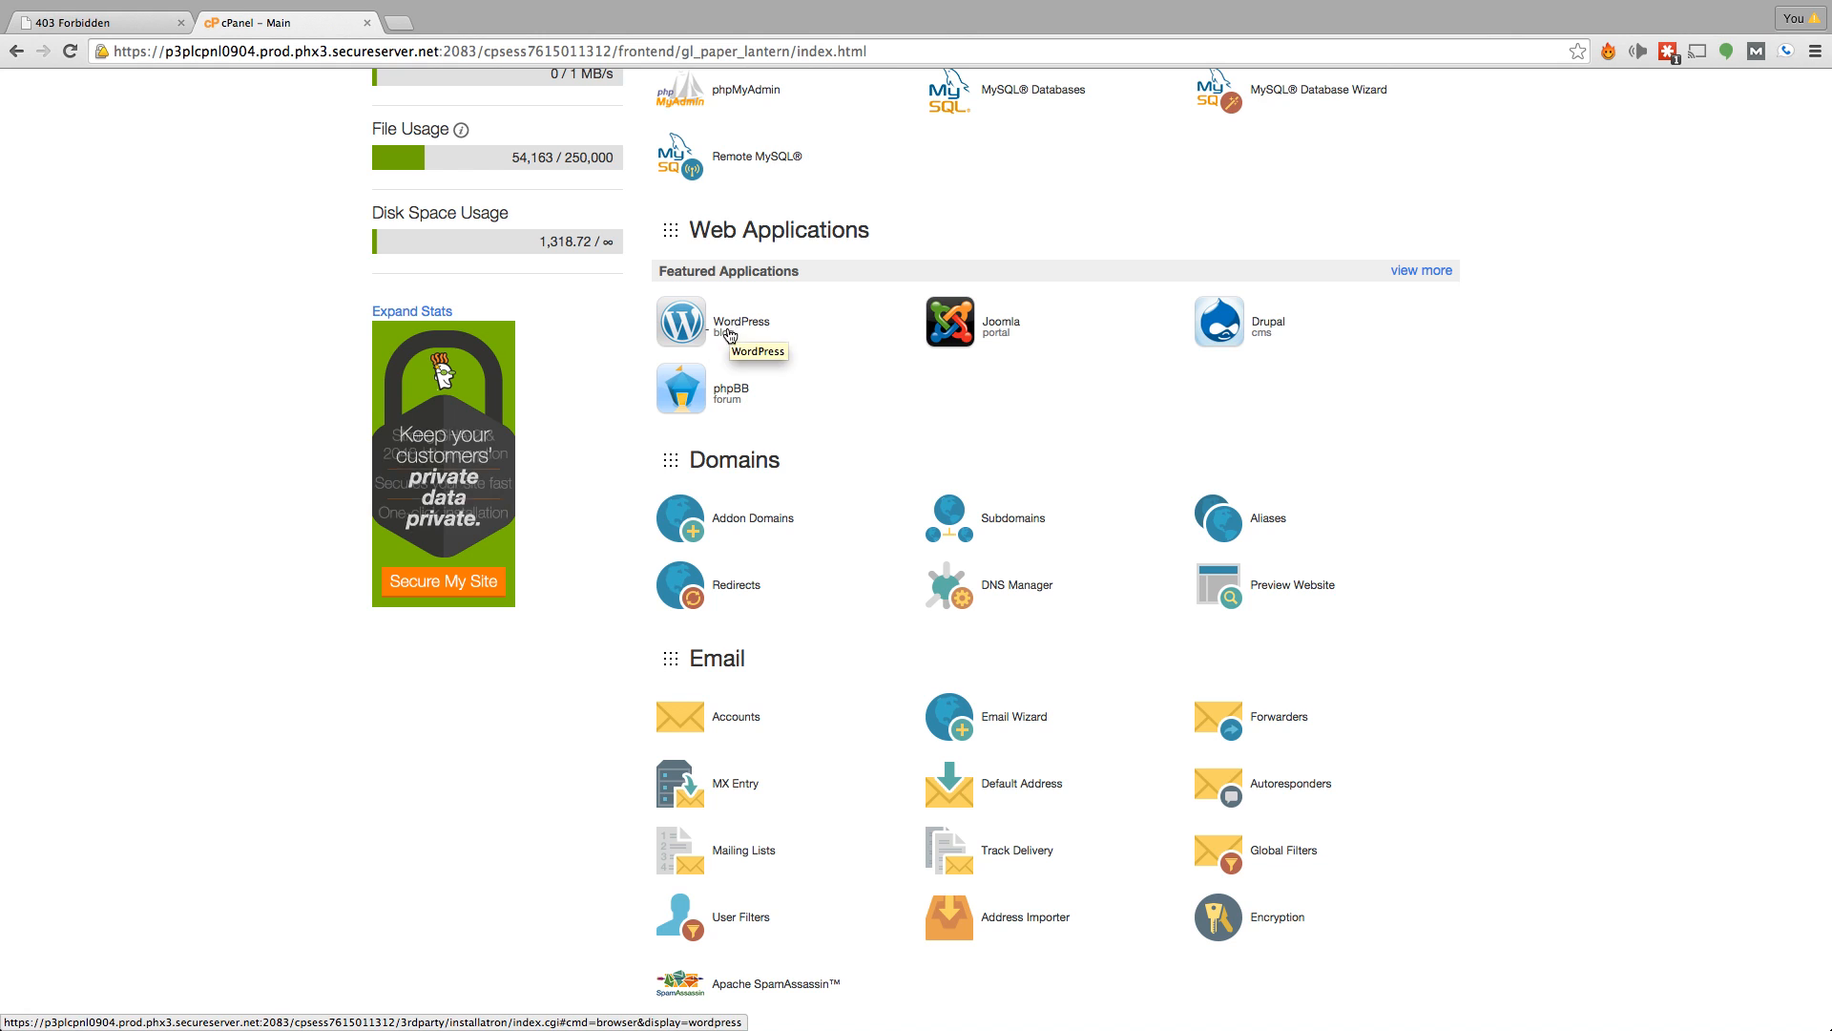
pyautogui.click(680, 324)
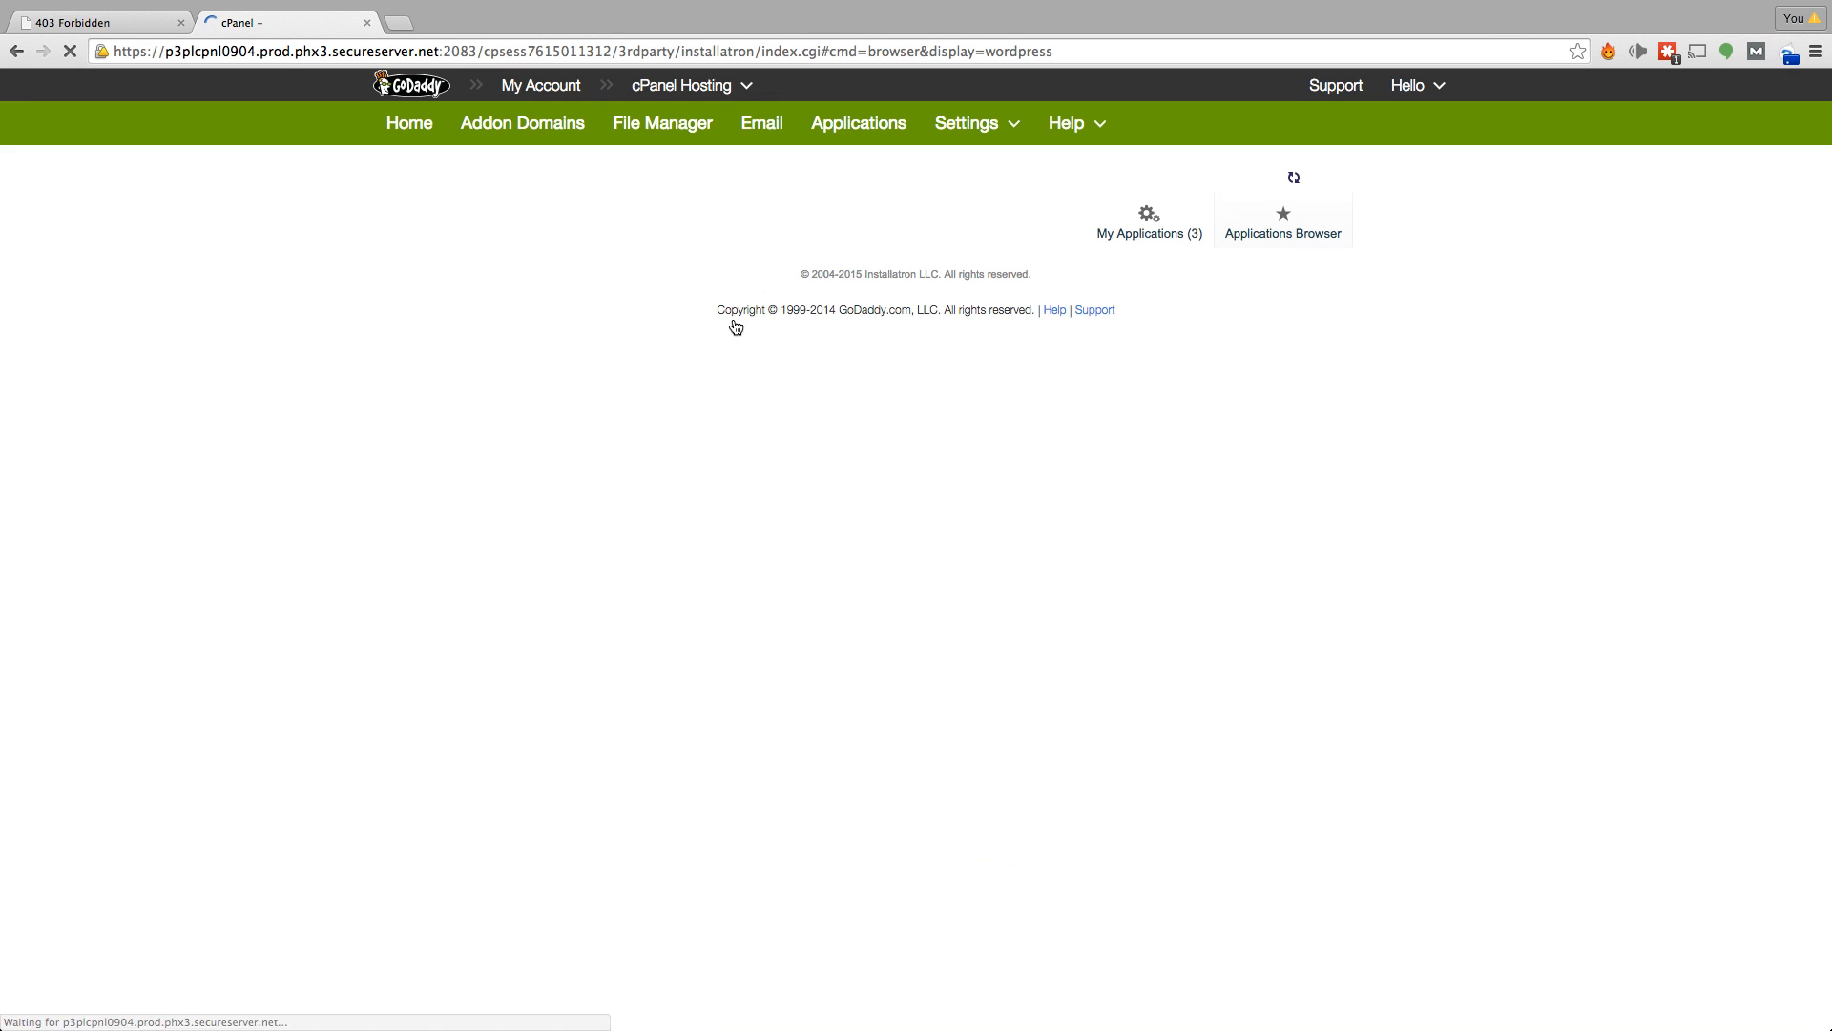
# Step: Start a WordPress install on cleaningservice.jameswesleyhunt.com, removing the 'blog' directory
pyautogui.click(1282, 220)
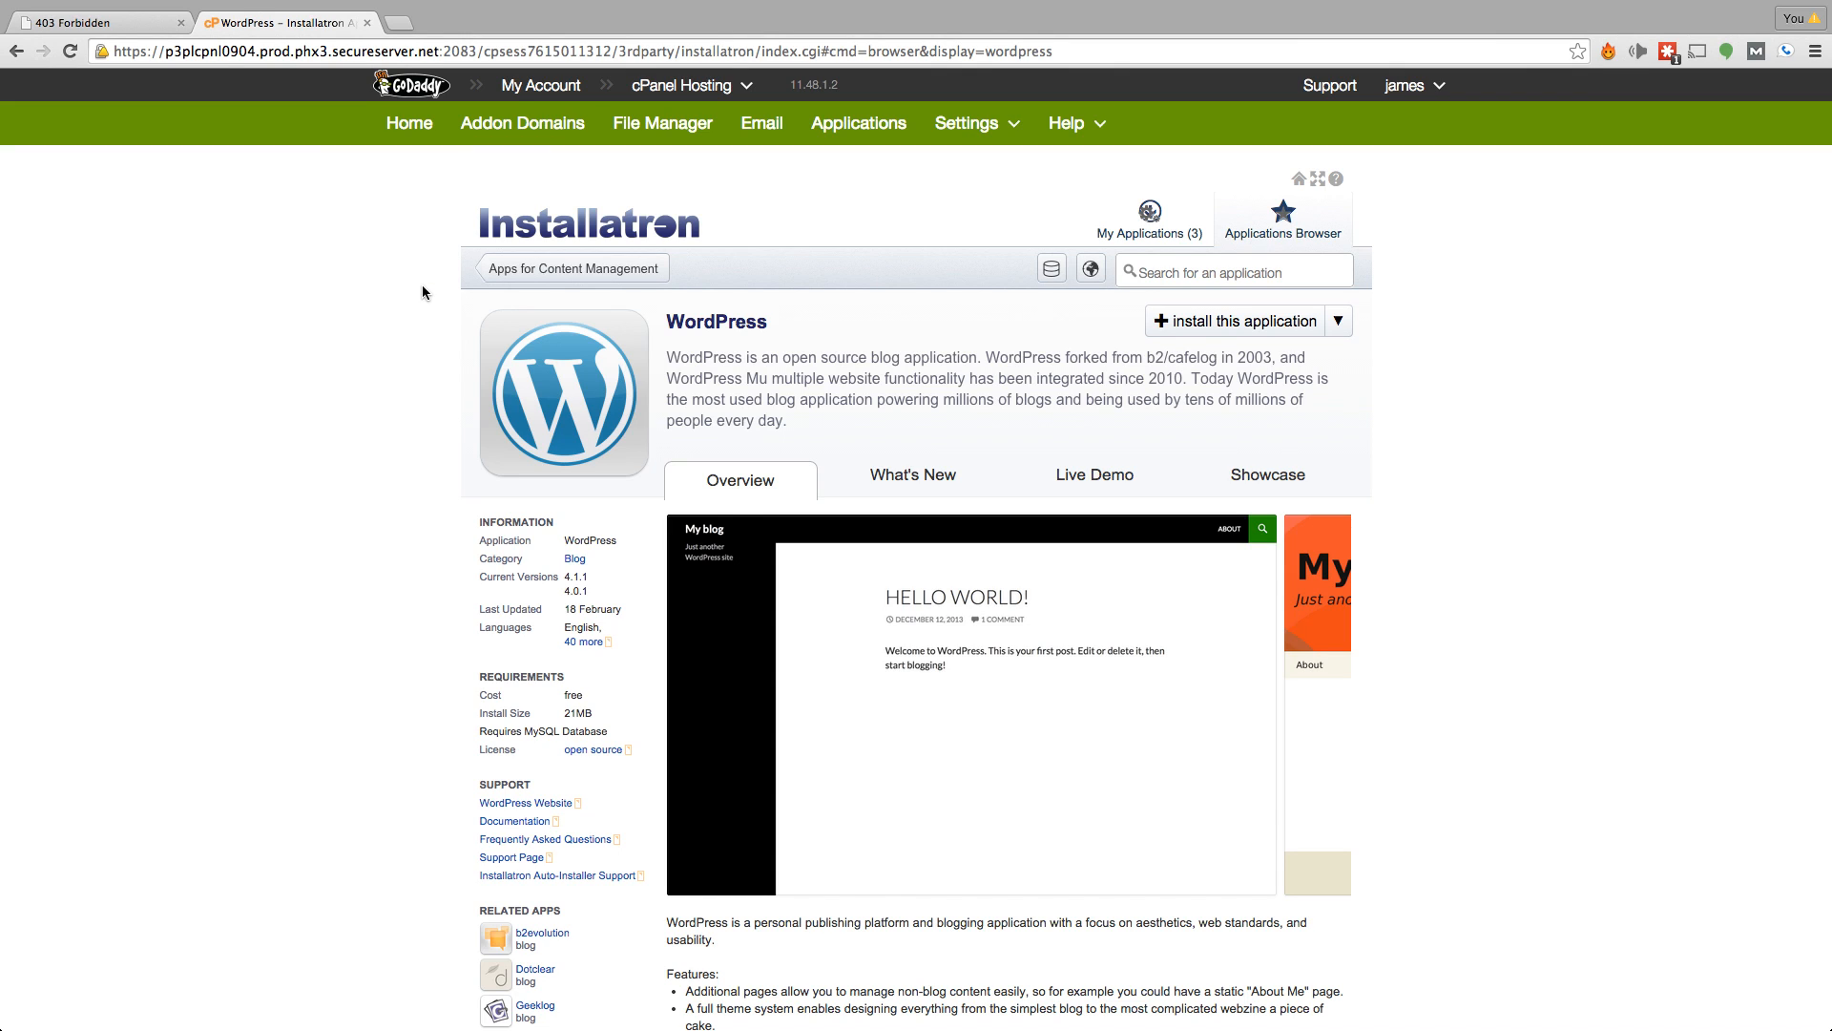
pyautogui.moveTo(415, 286)
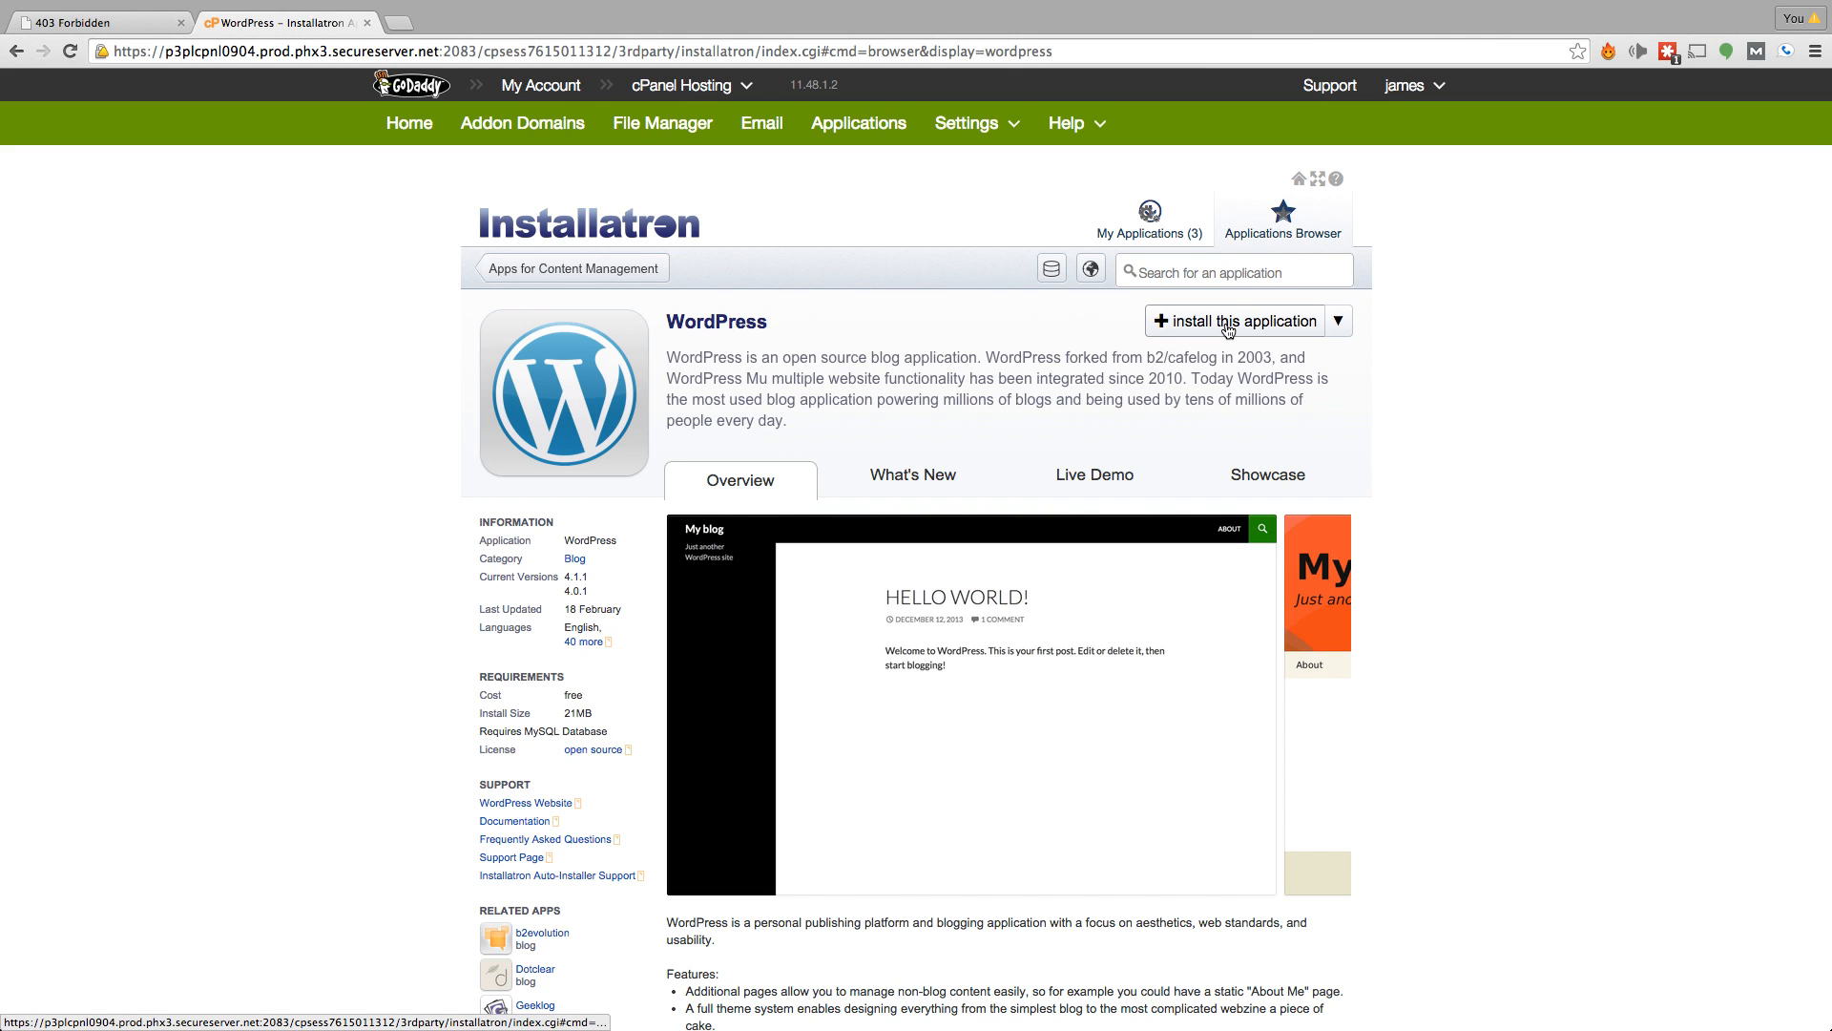
pyautogui.click(1234, 321)
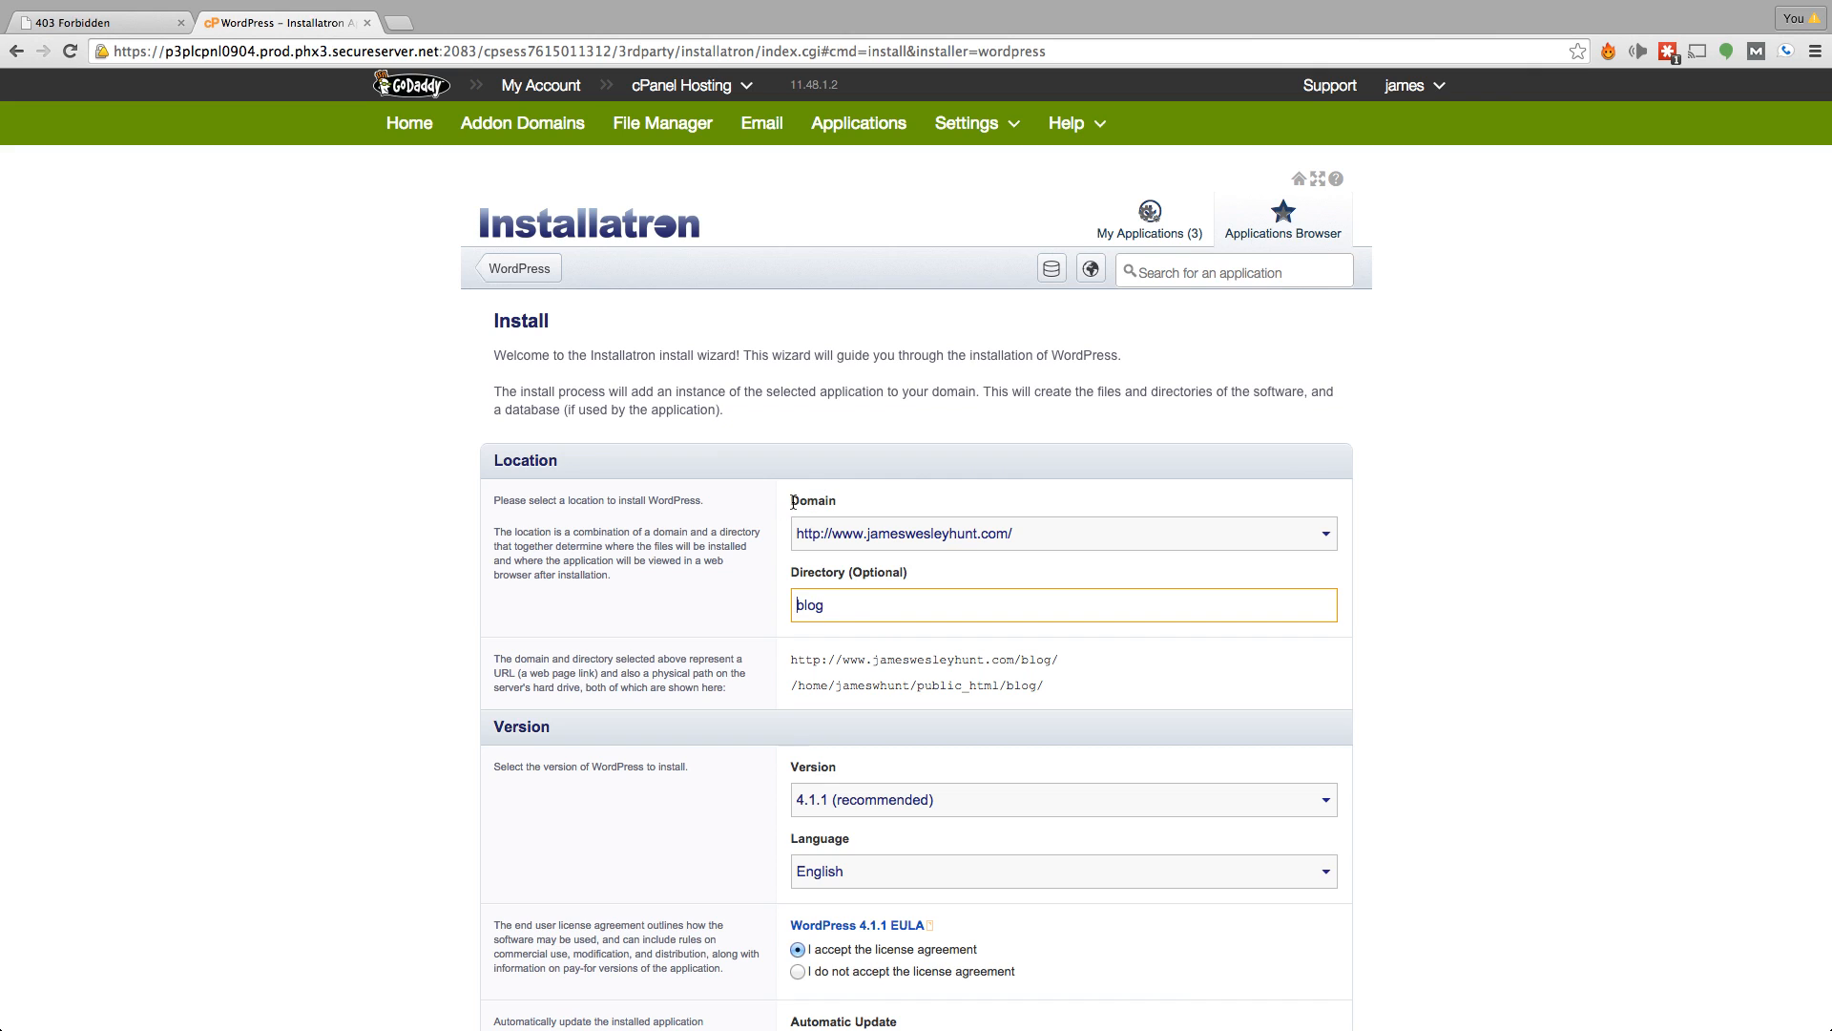
pyautogui.moveTo(1344, 550)
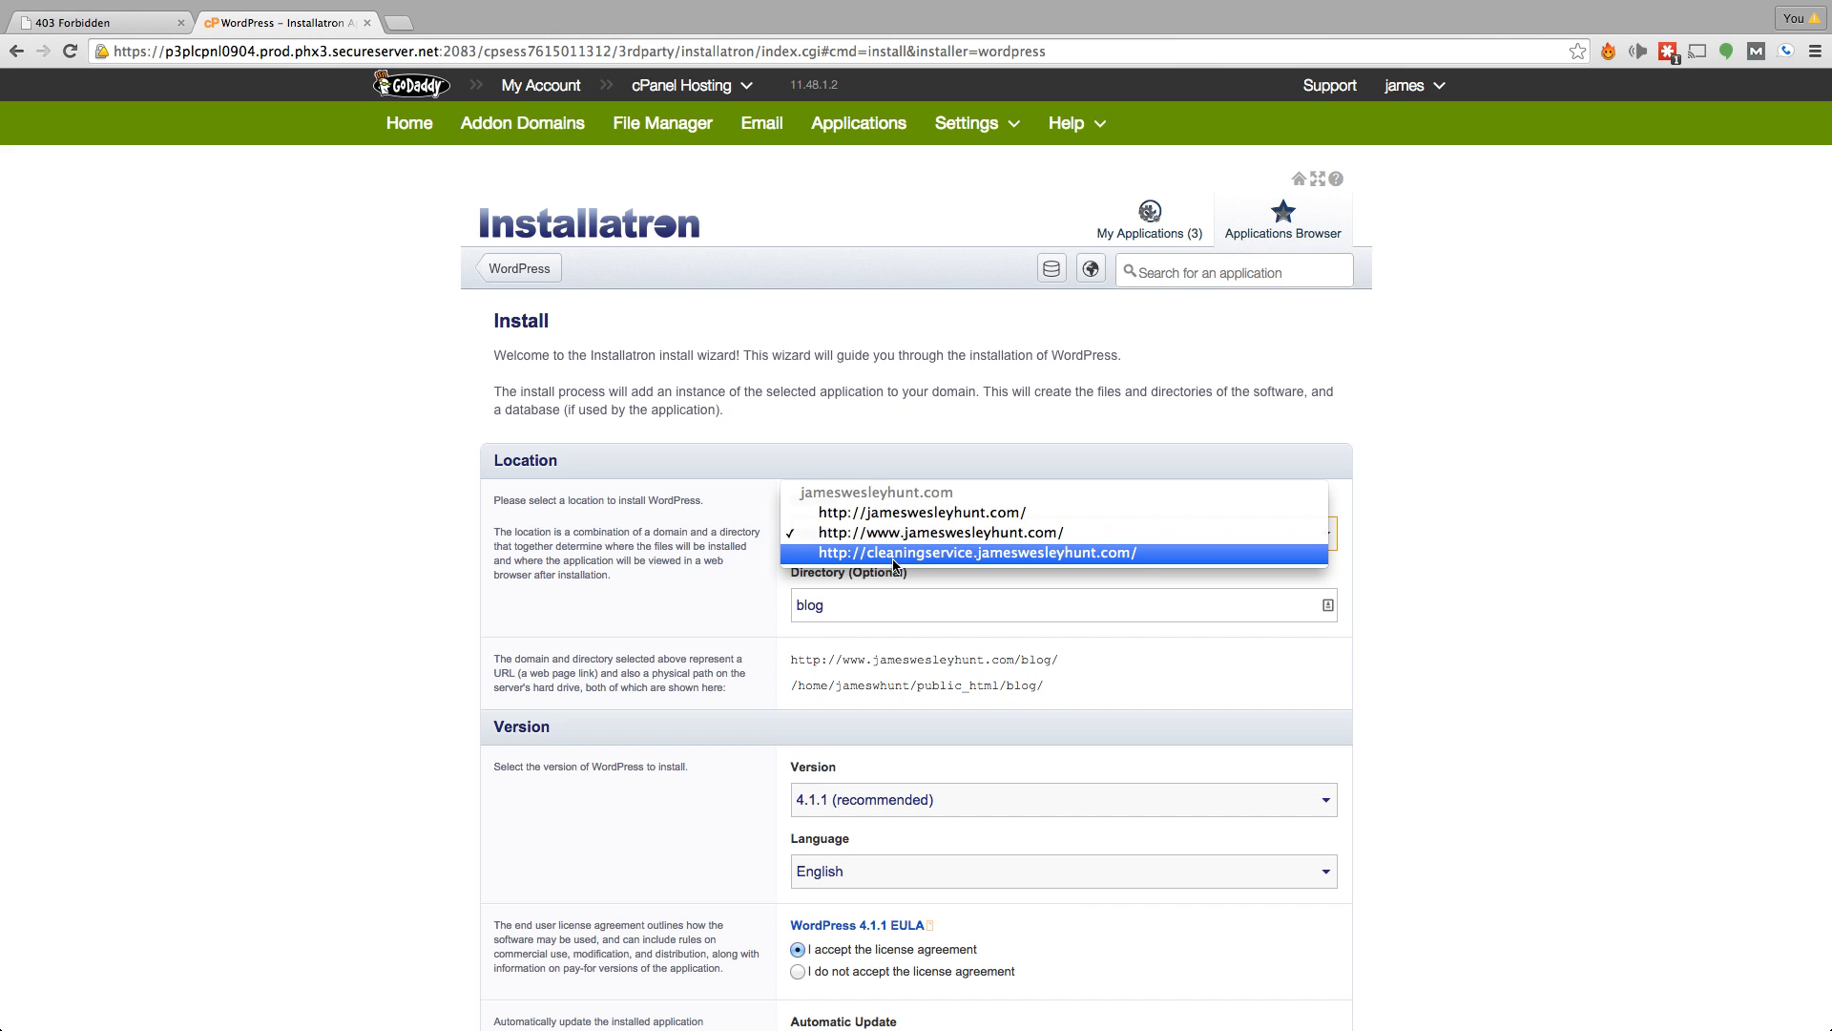
pyautogui.moveTo(894, 566)
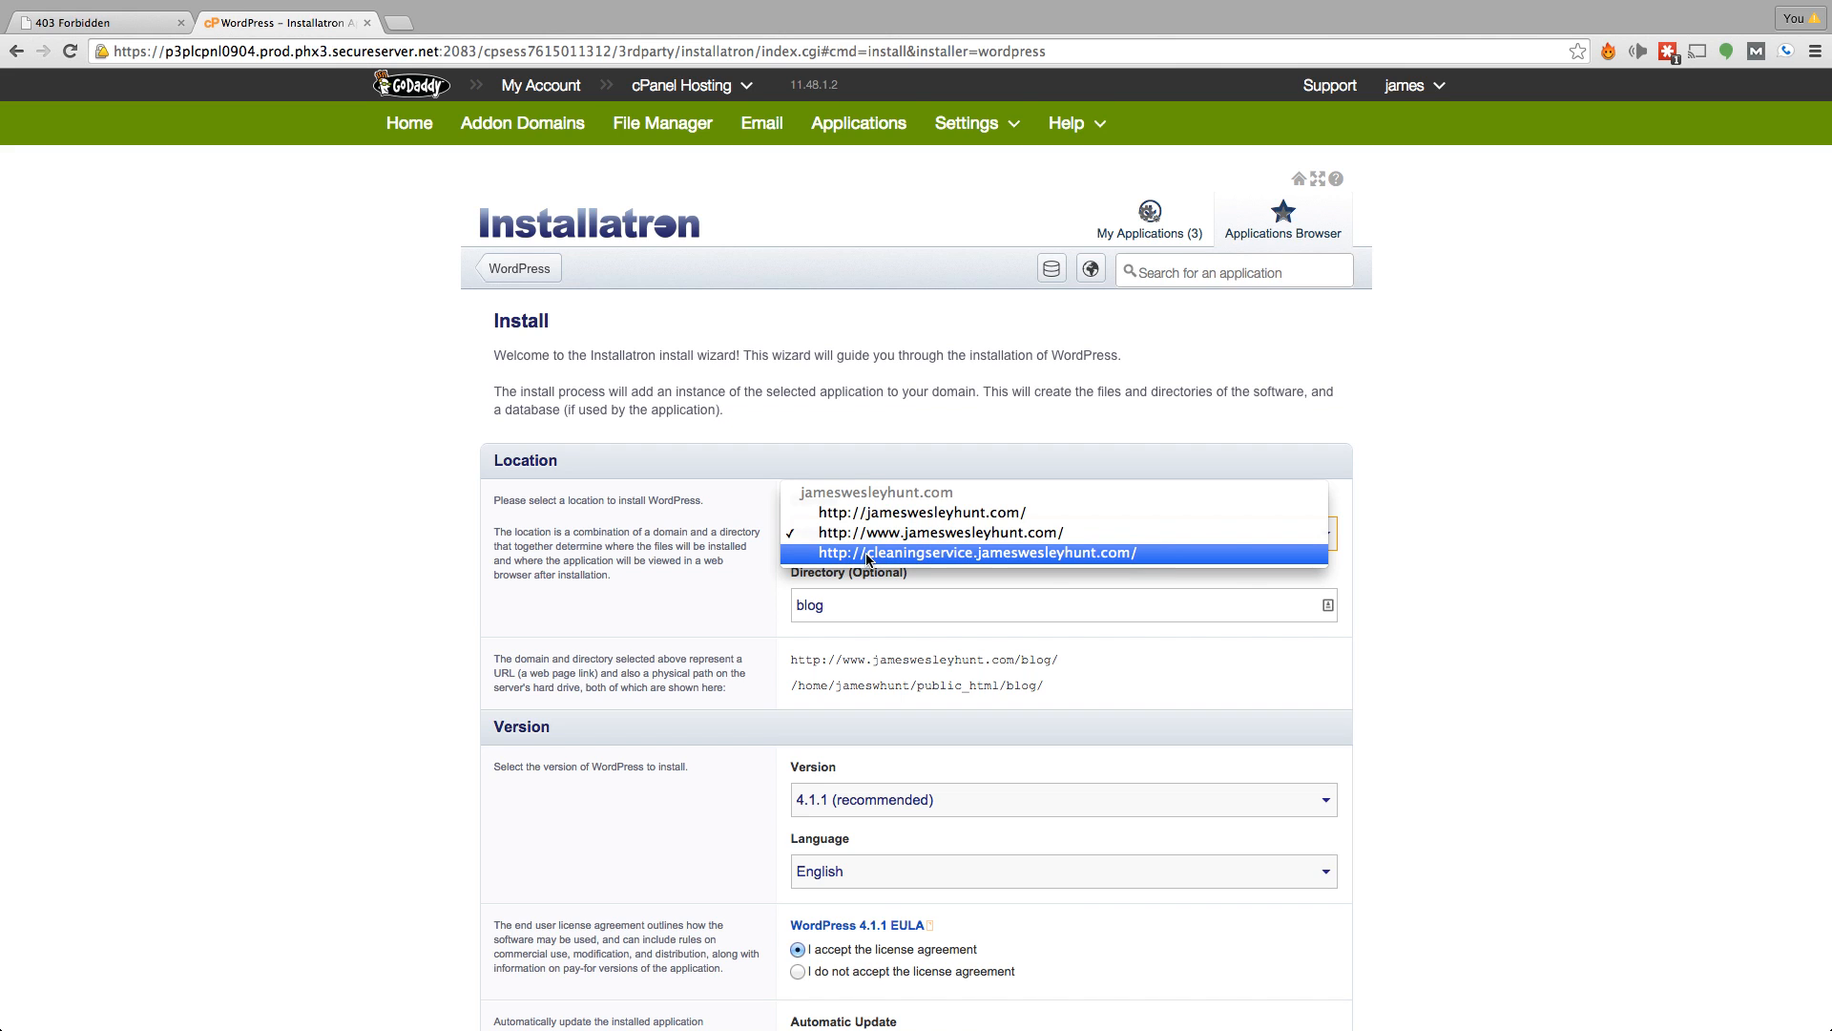
pyautogui.click(985, 552)
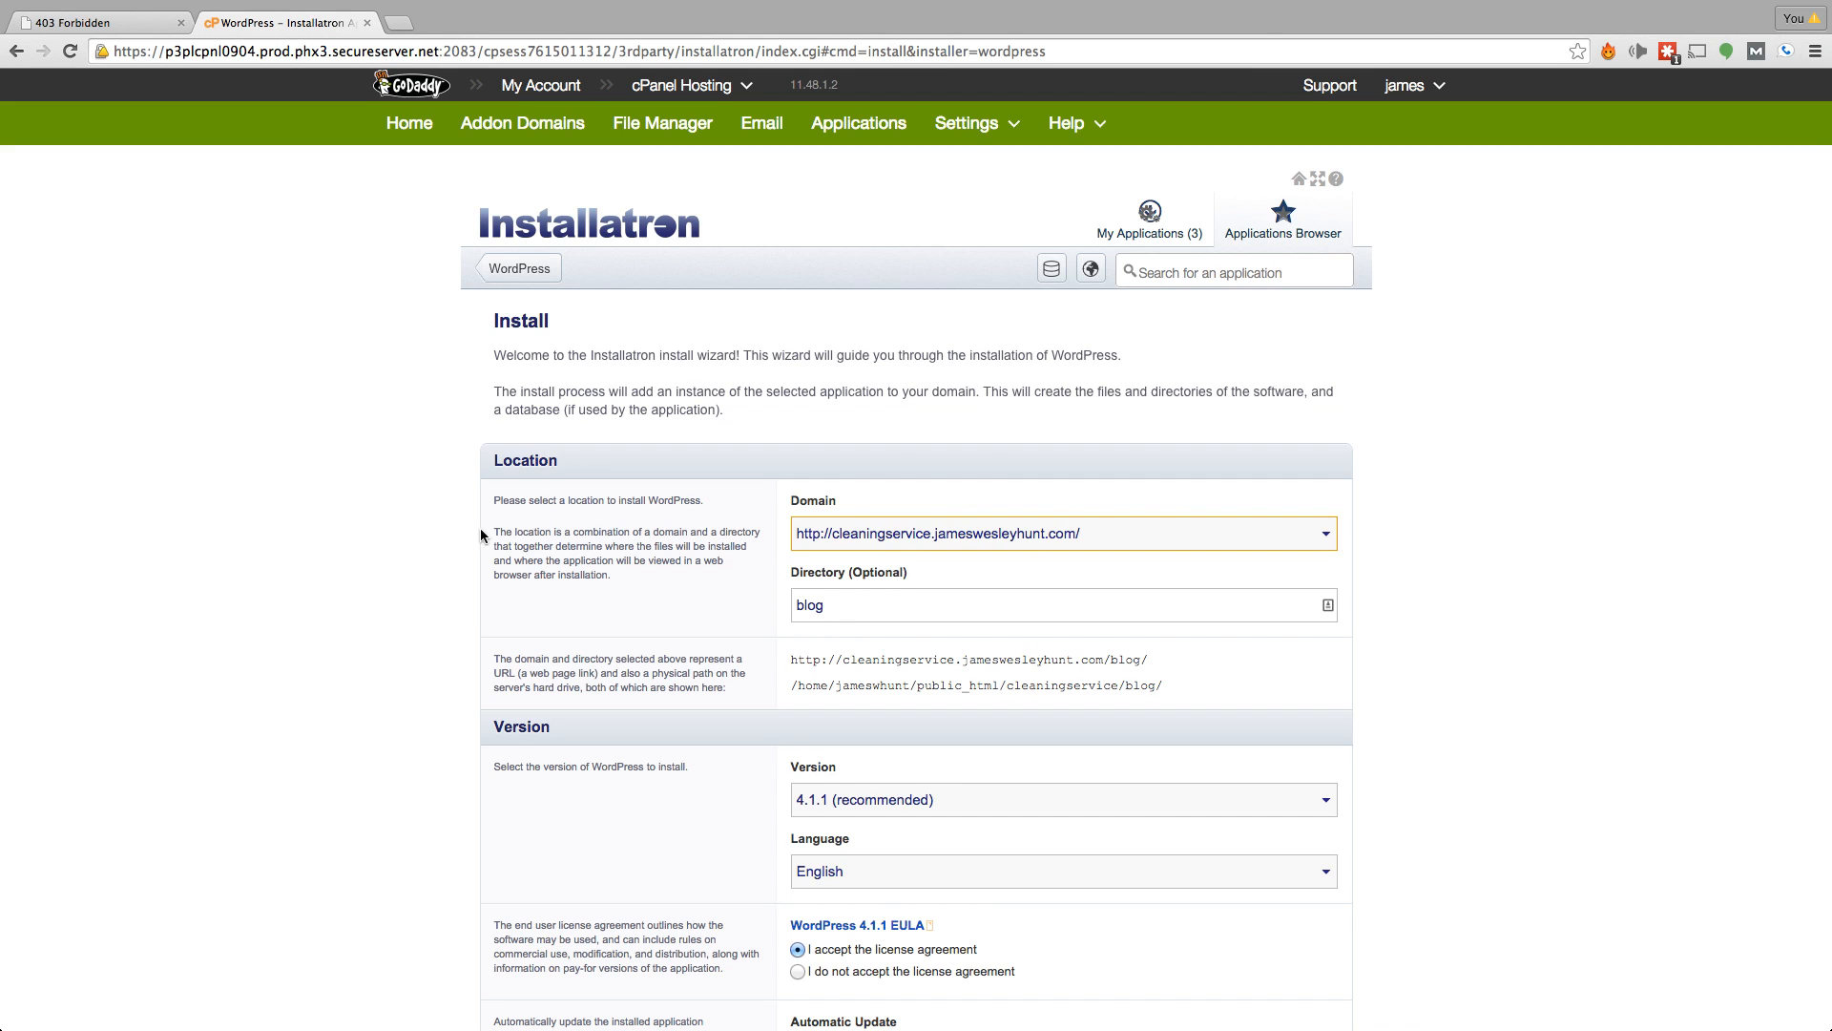
pyautogui.doubleClick(808, 604)
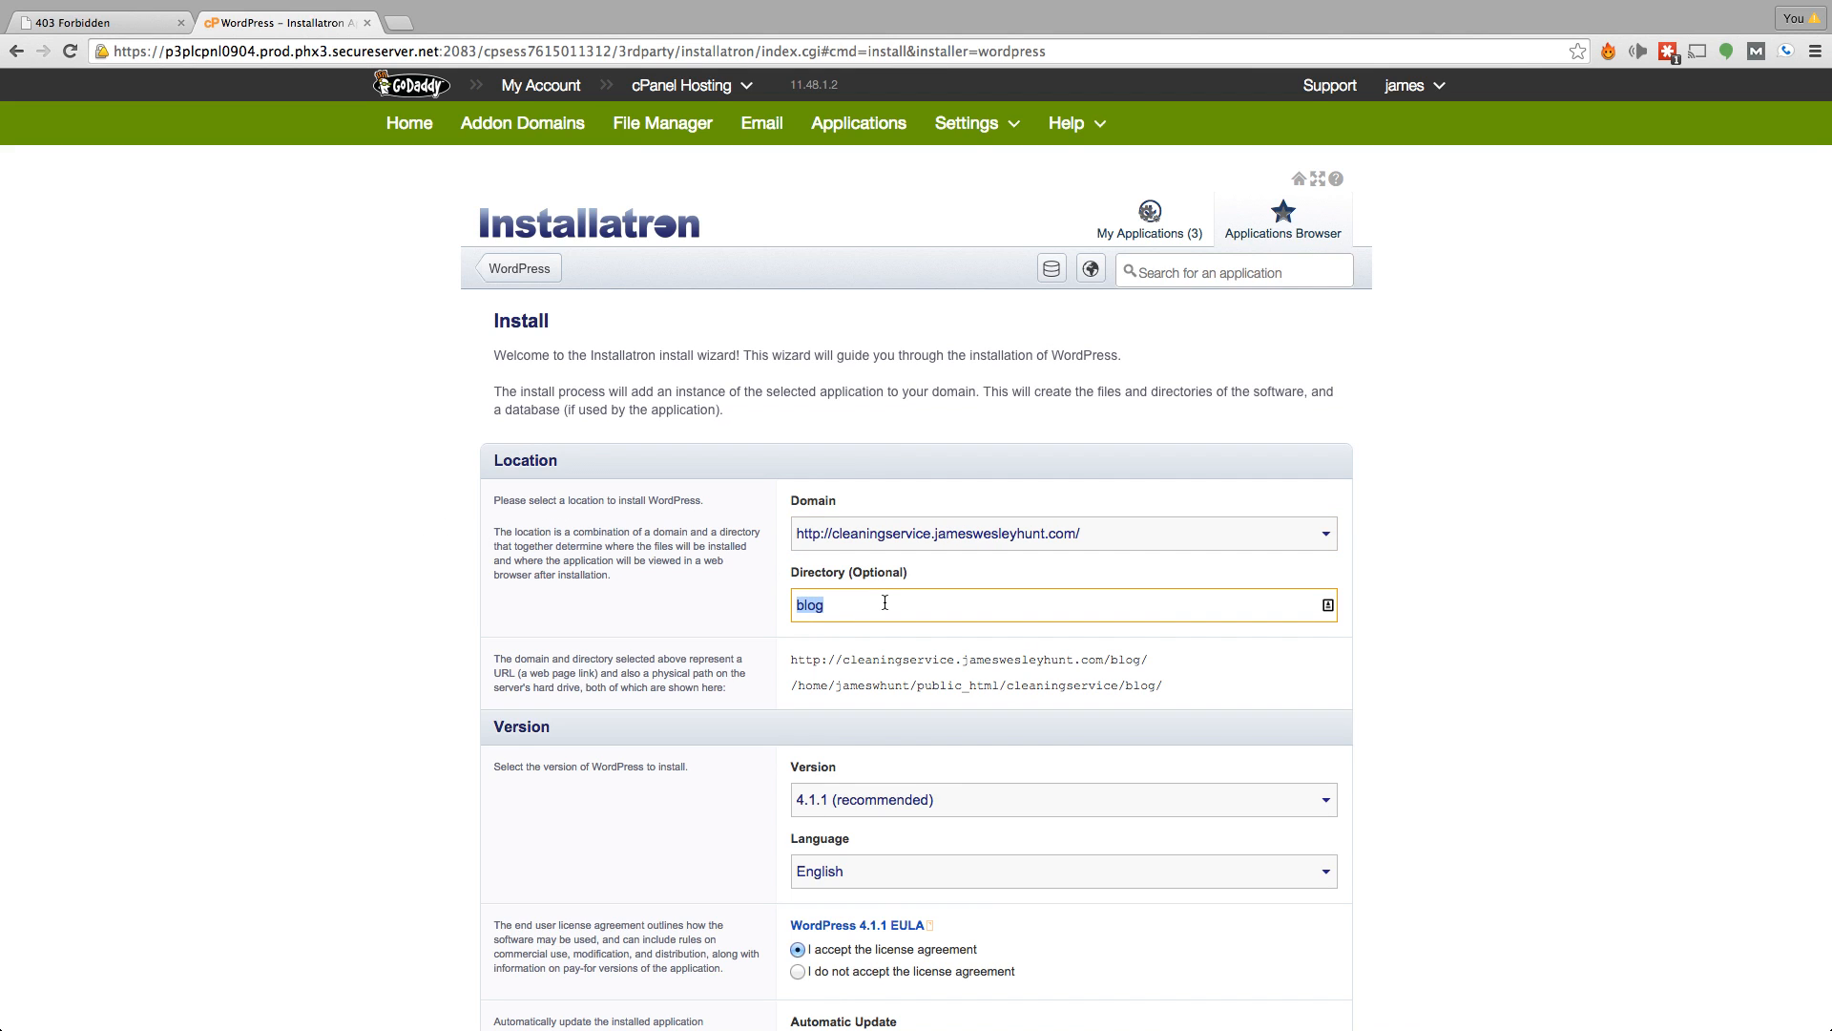
pyautogui.press('Backspace')
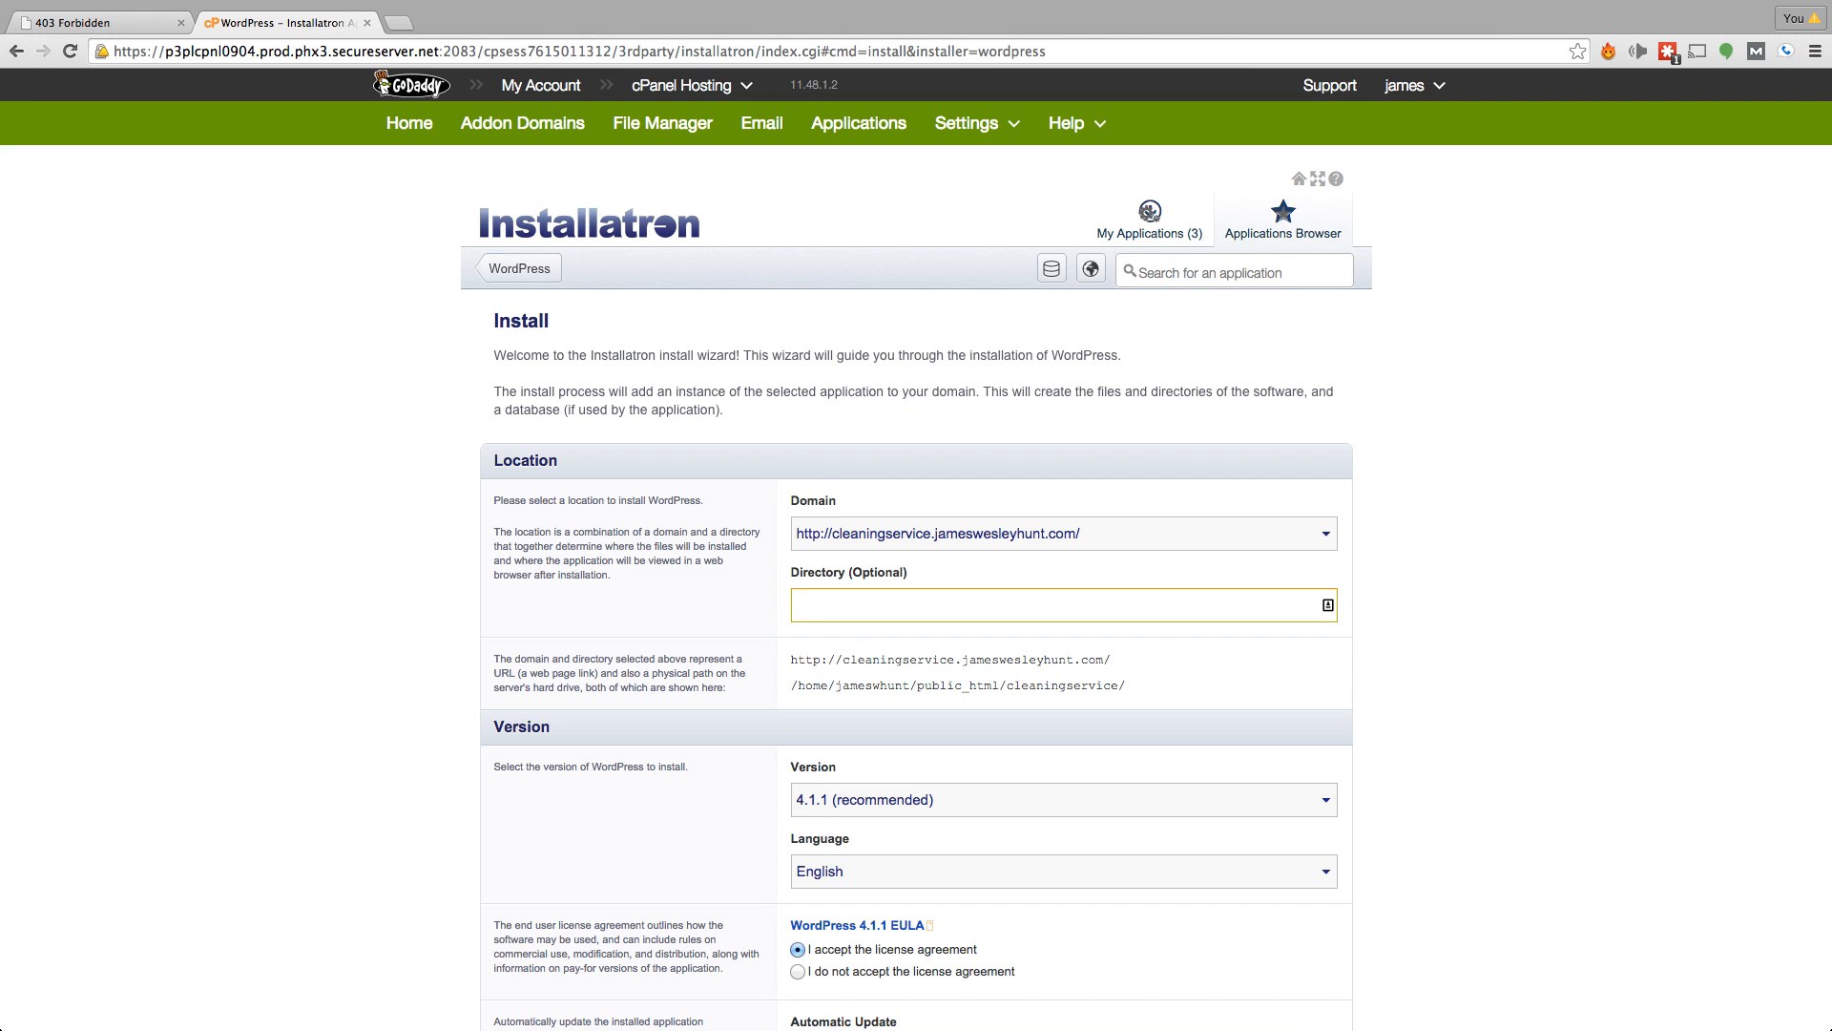
pyautogui.scroll(-3)
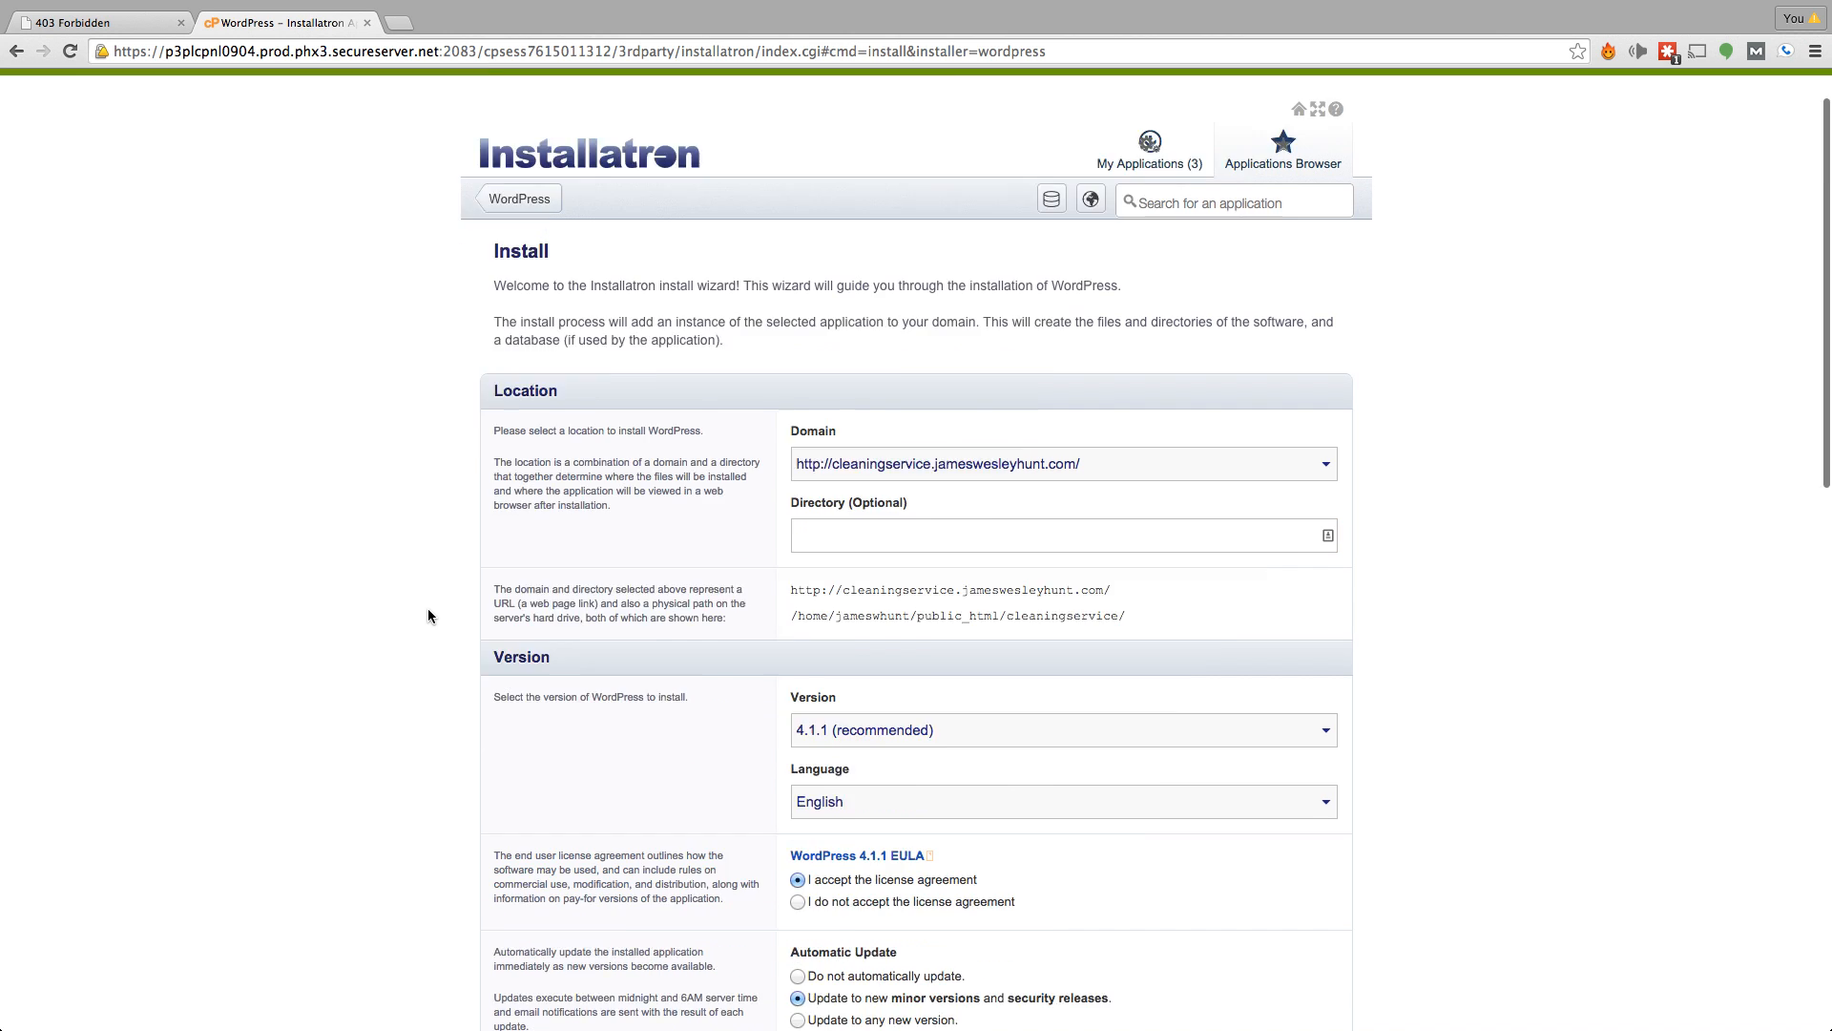
# Step: Keep the default Installatron settings and submit the WordPress installation
pyautogui.scroll(-3)
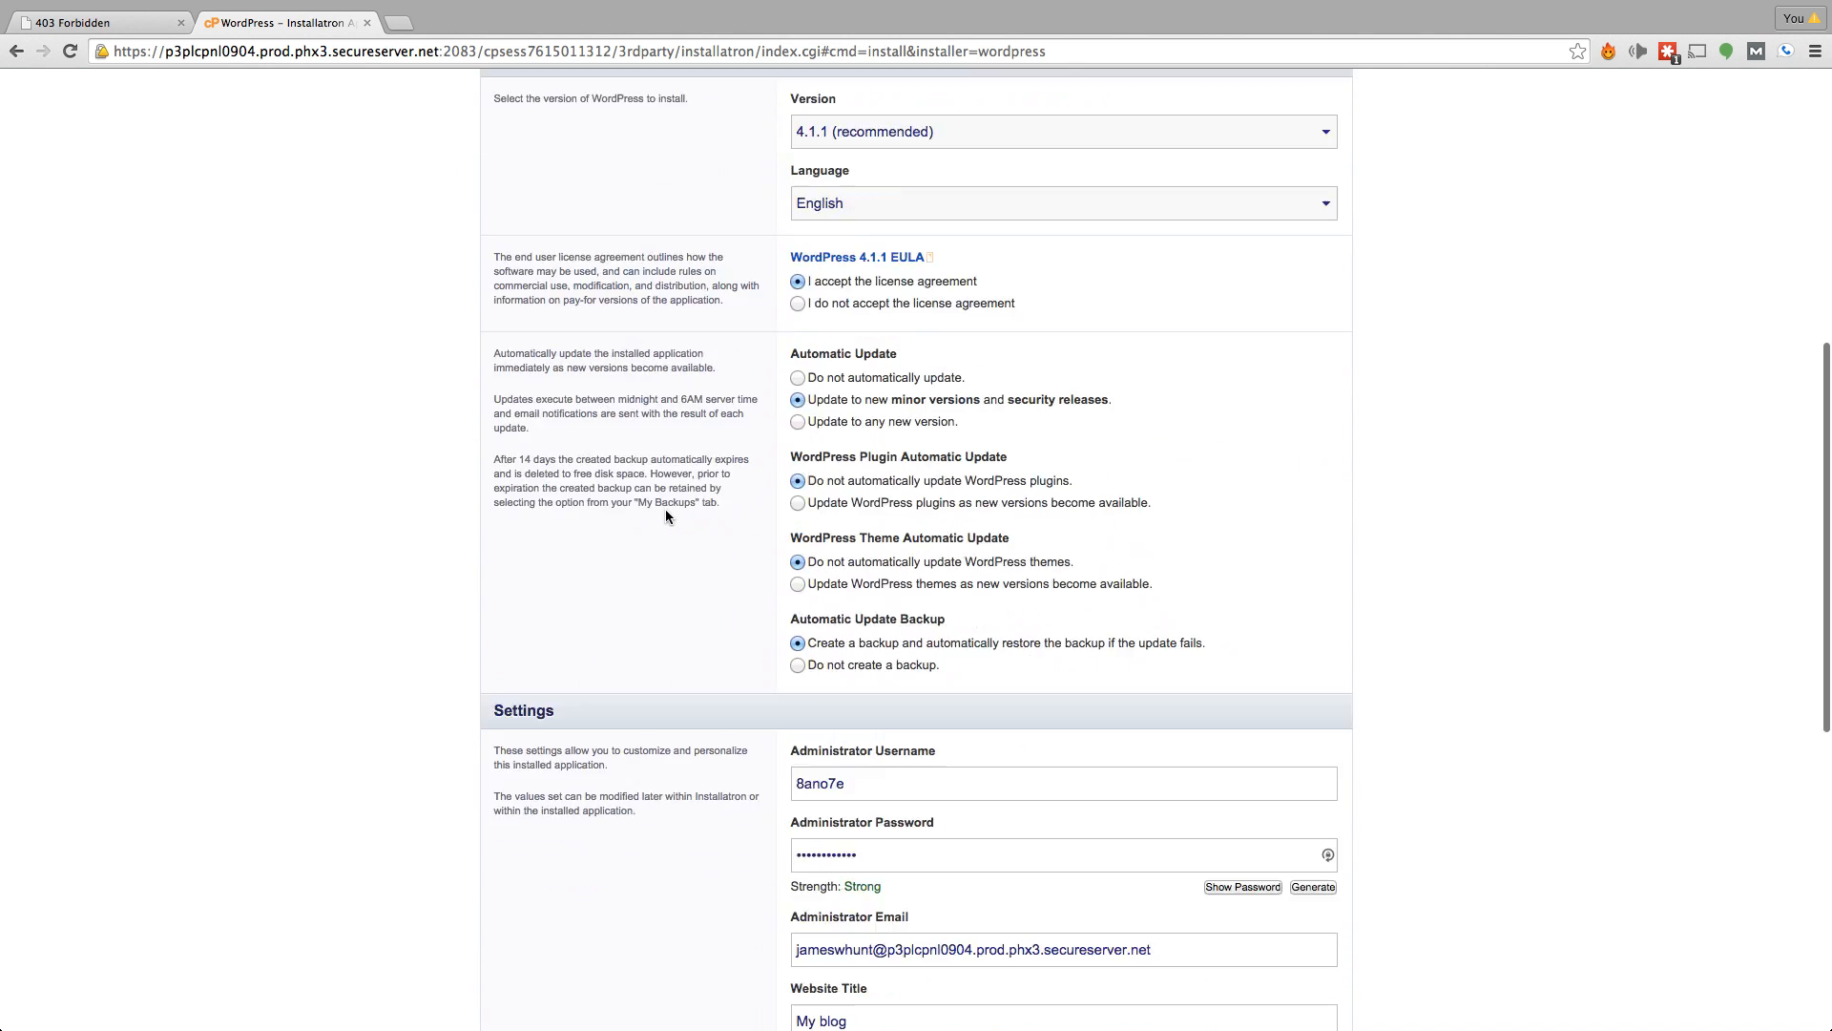
pyautogui.scroll(-3)
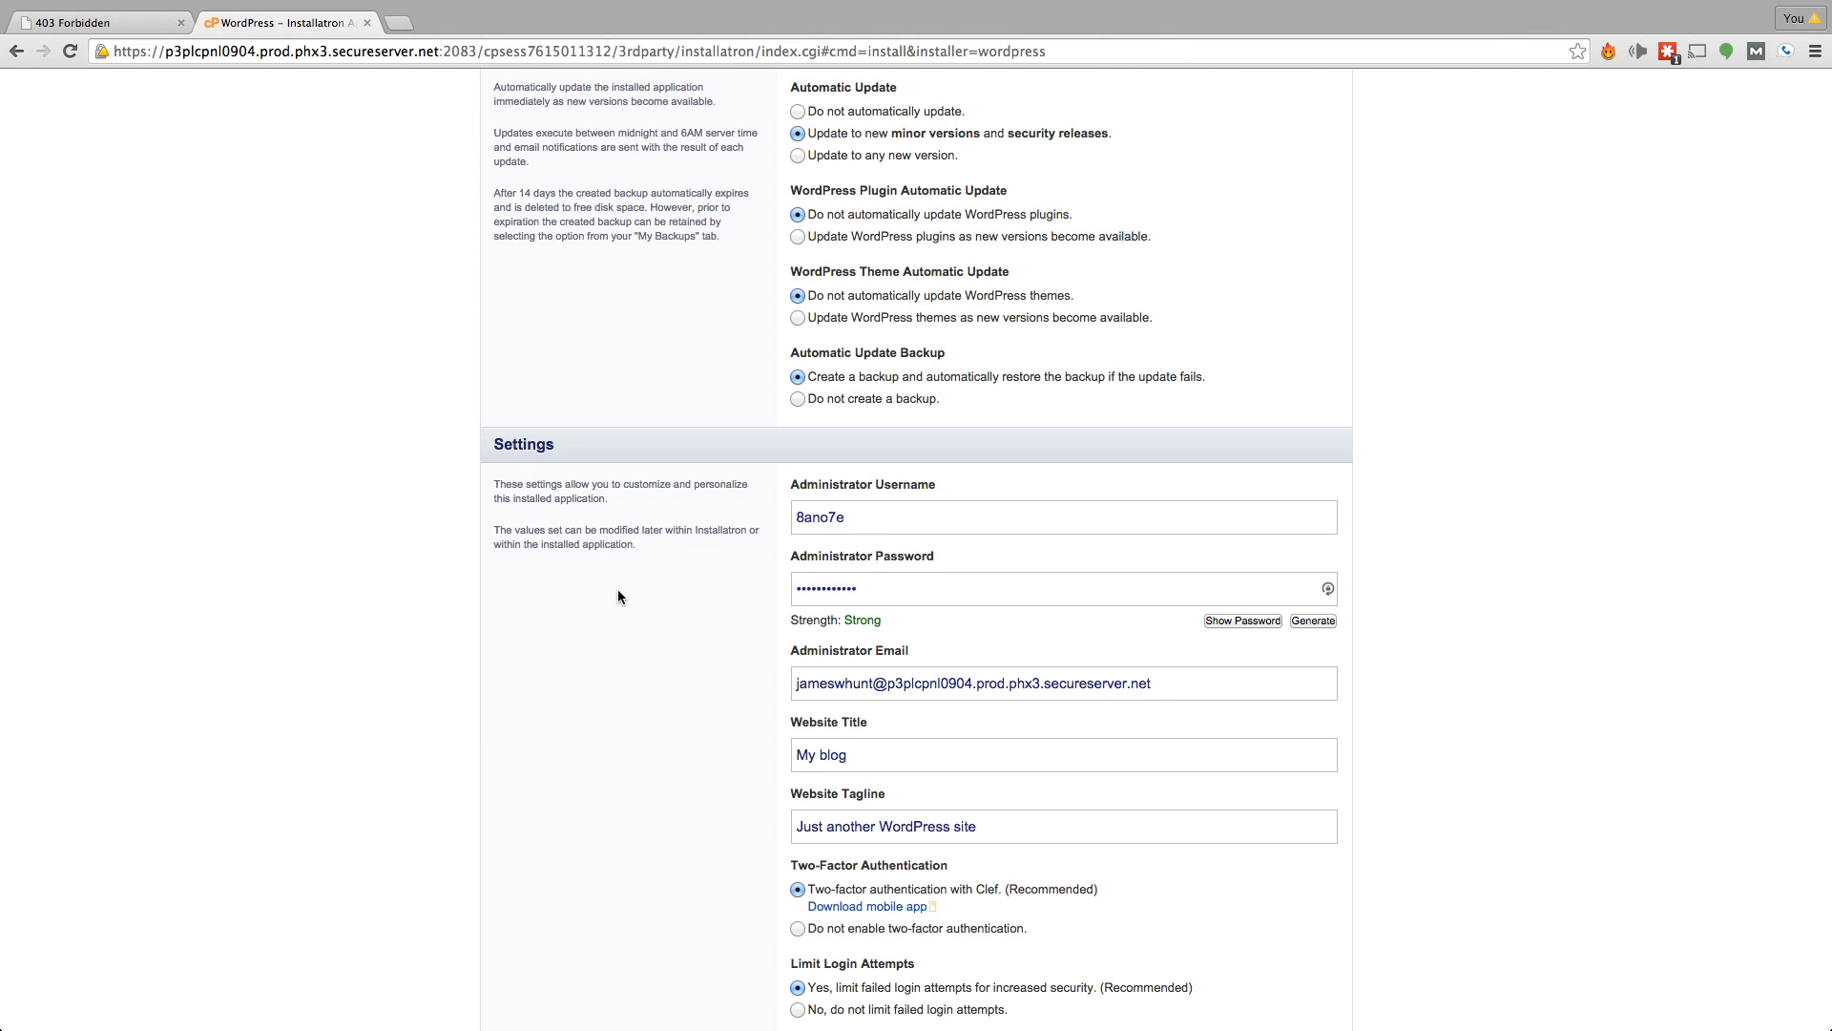
pyautogui.scroll(-3)
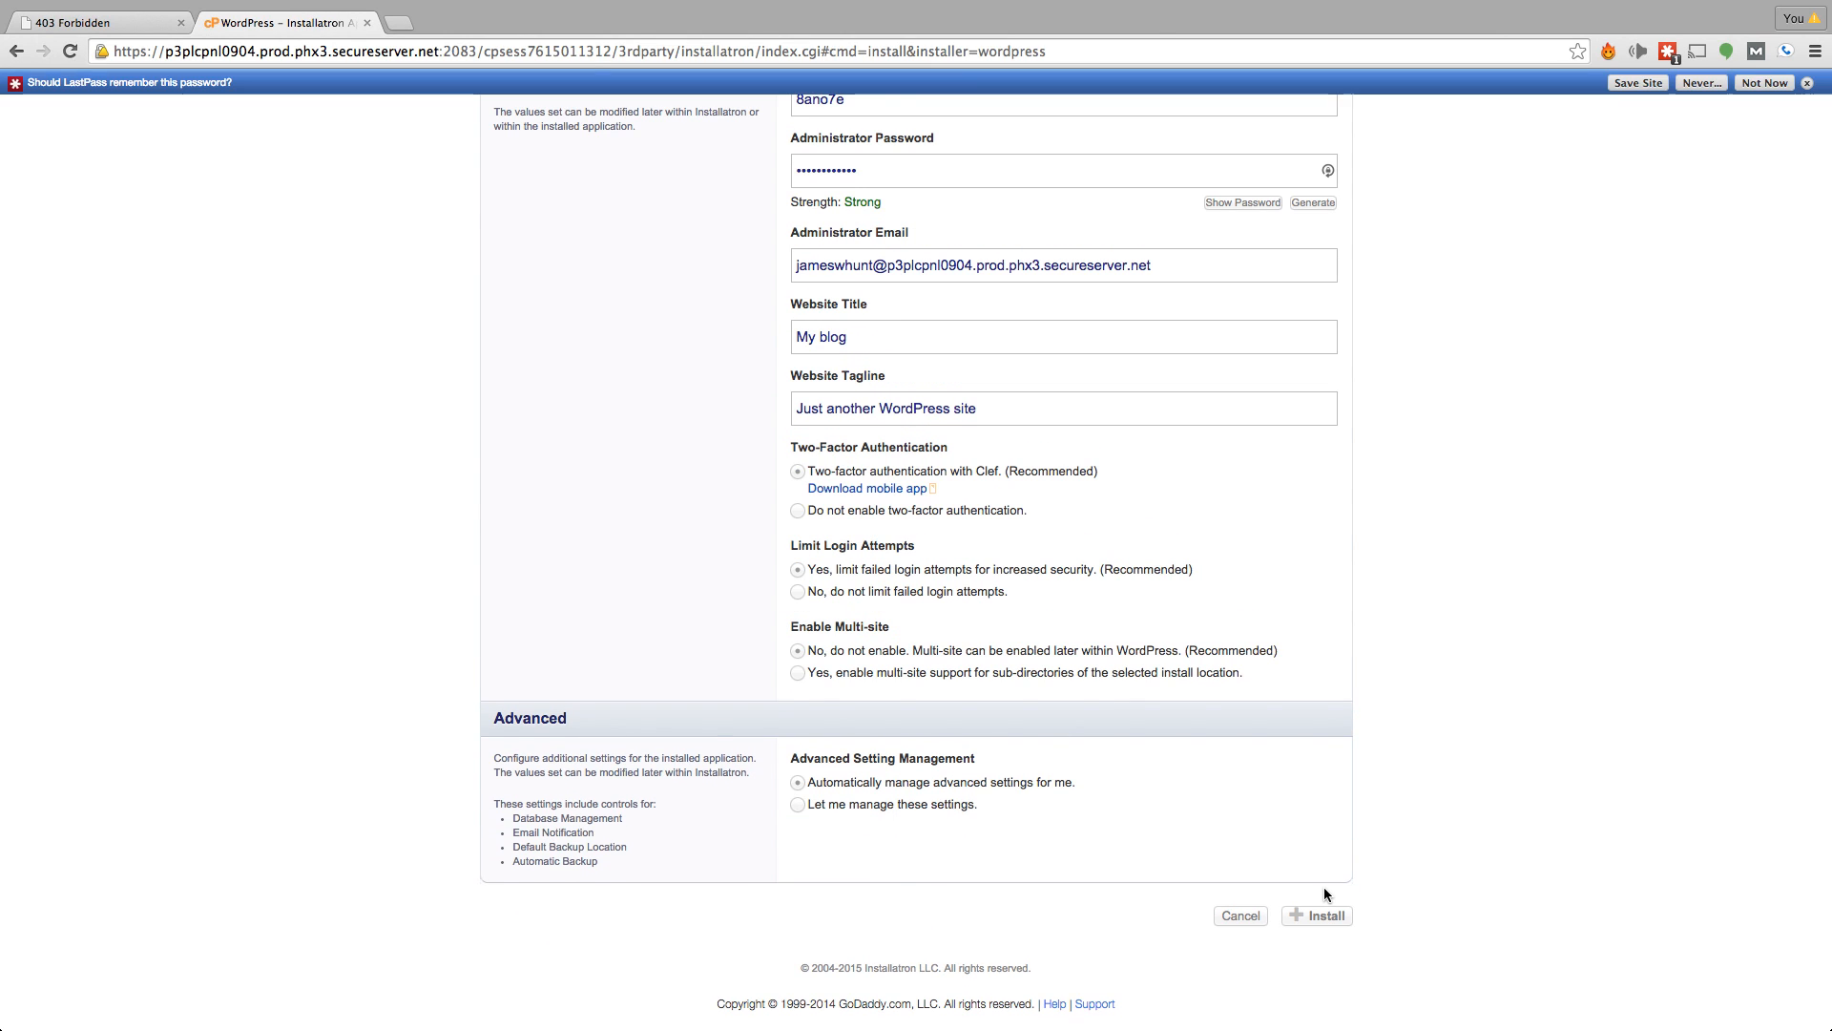
pyautogui.click(1316, 915)
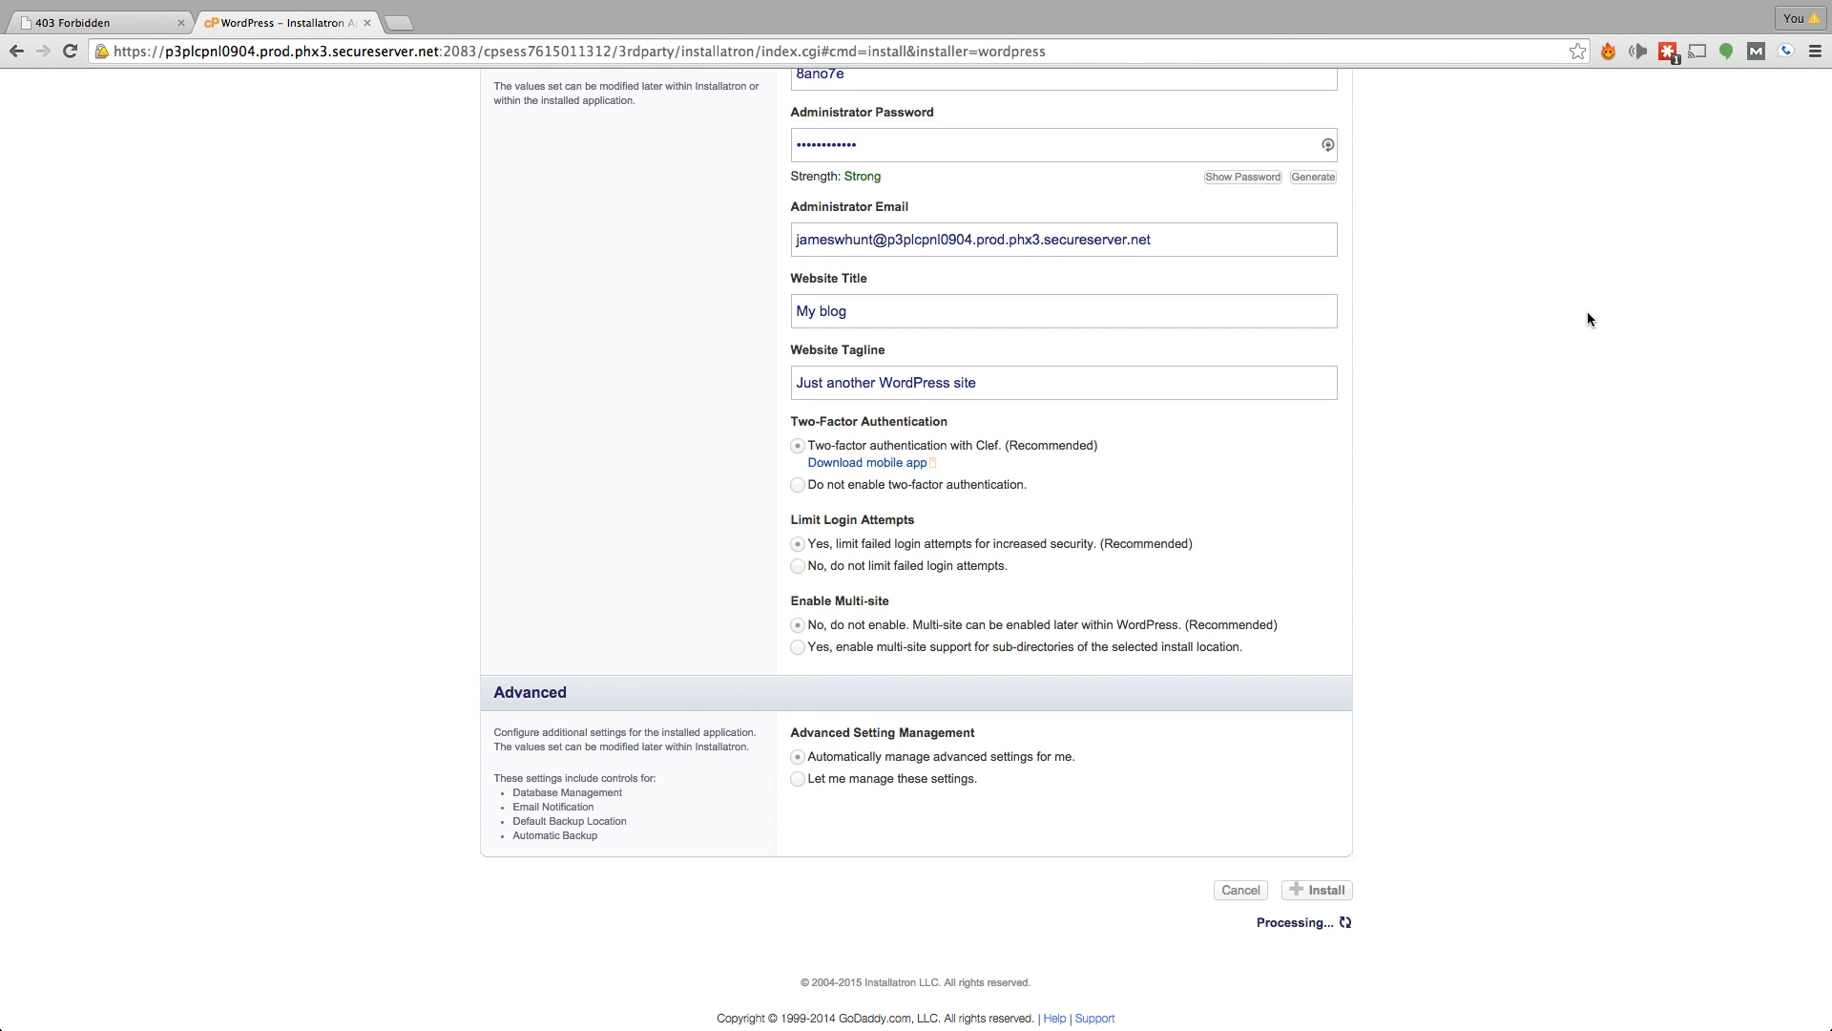
pyautogui.click(1317, 889)
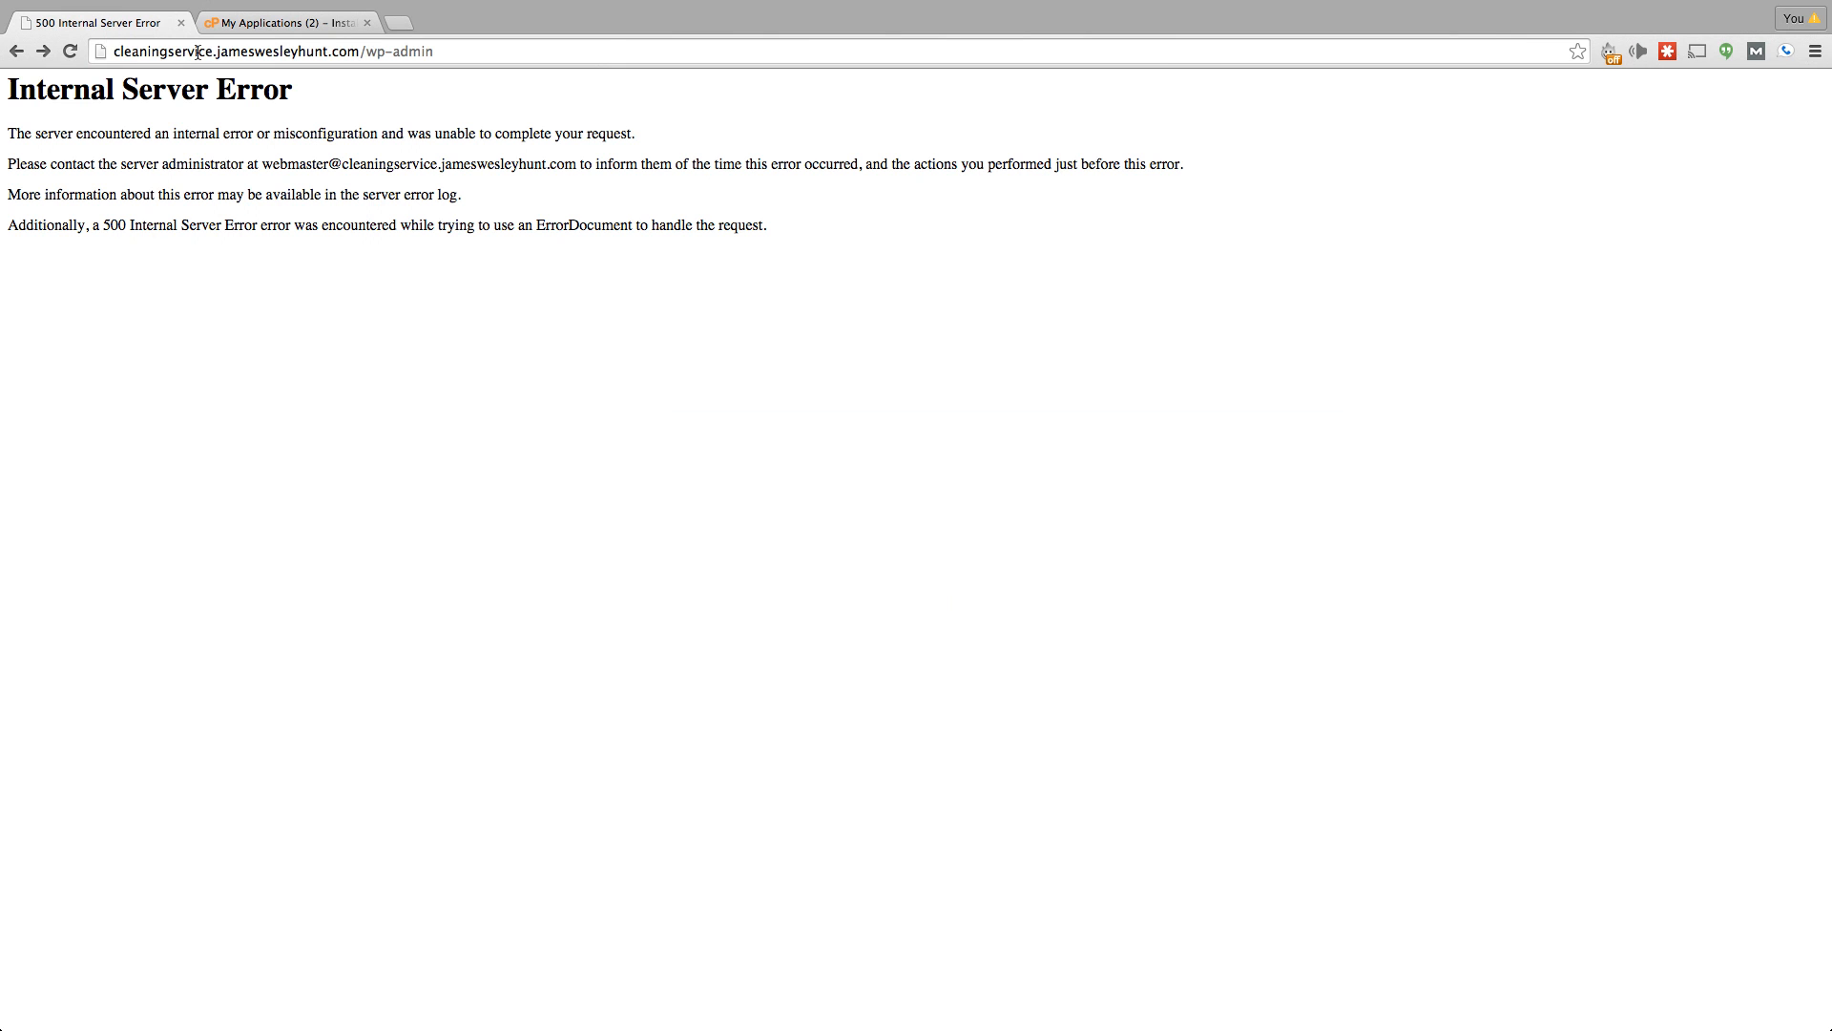
# Step: Load the 'My blog' homepage at cleaningservice.jameswesleyhunt.com, then its wp-login page
pyautogui.click(269, 51)
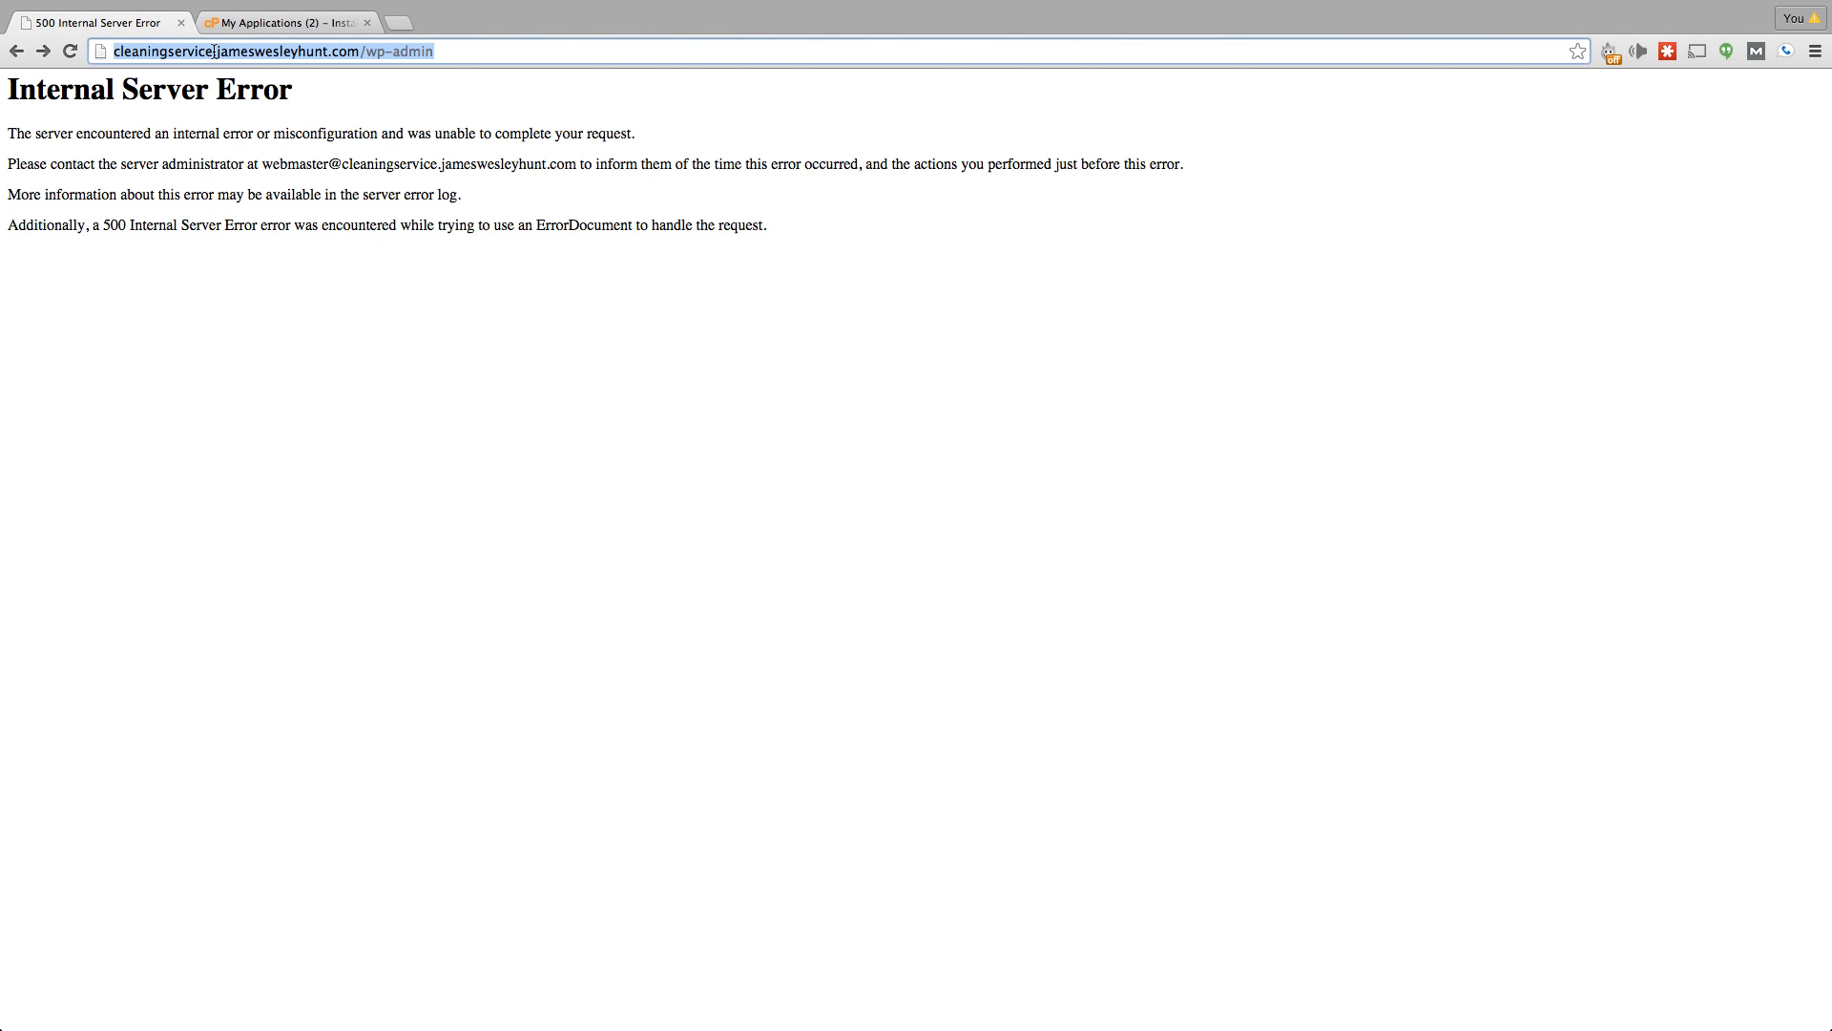
pyautogui.click(331, 51)
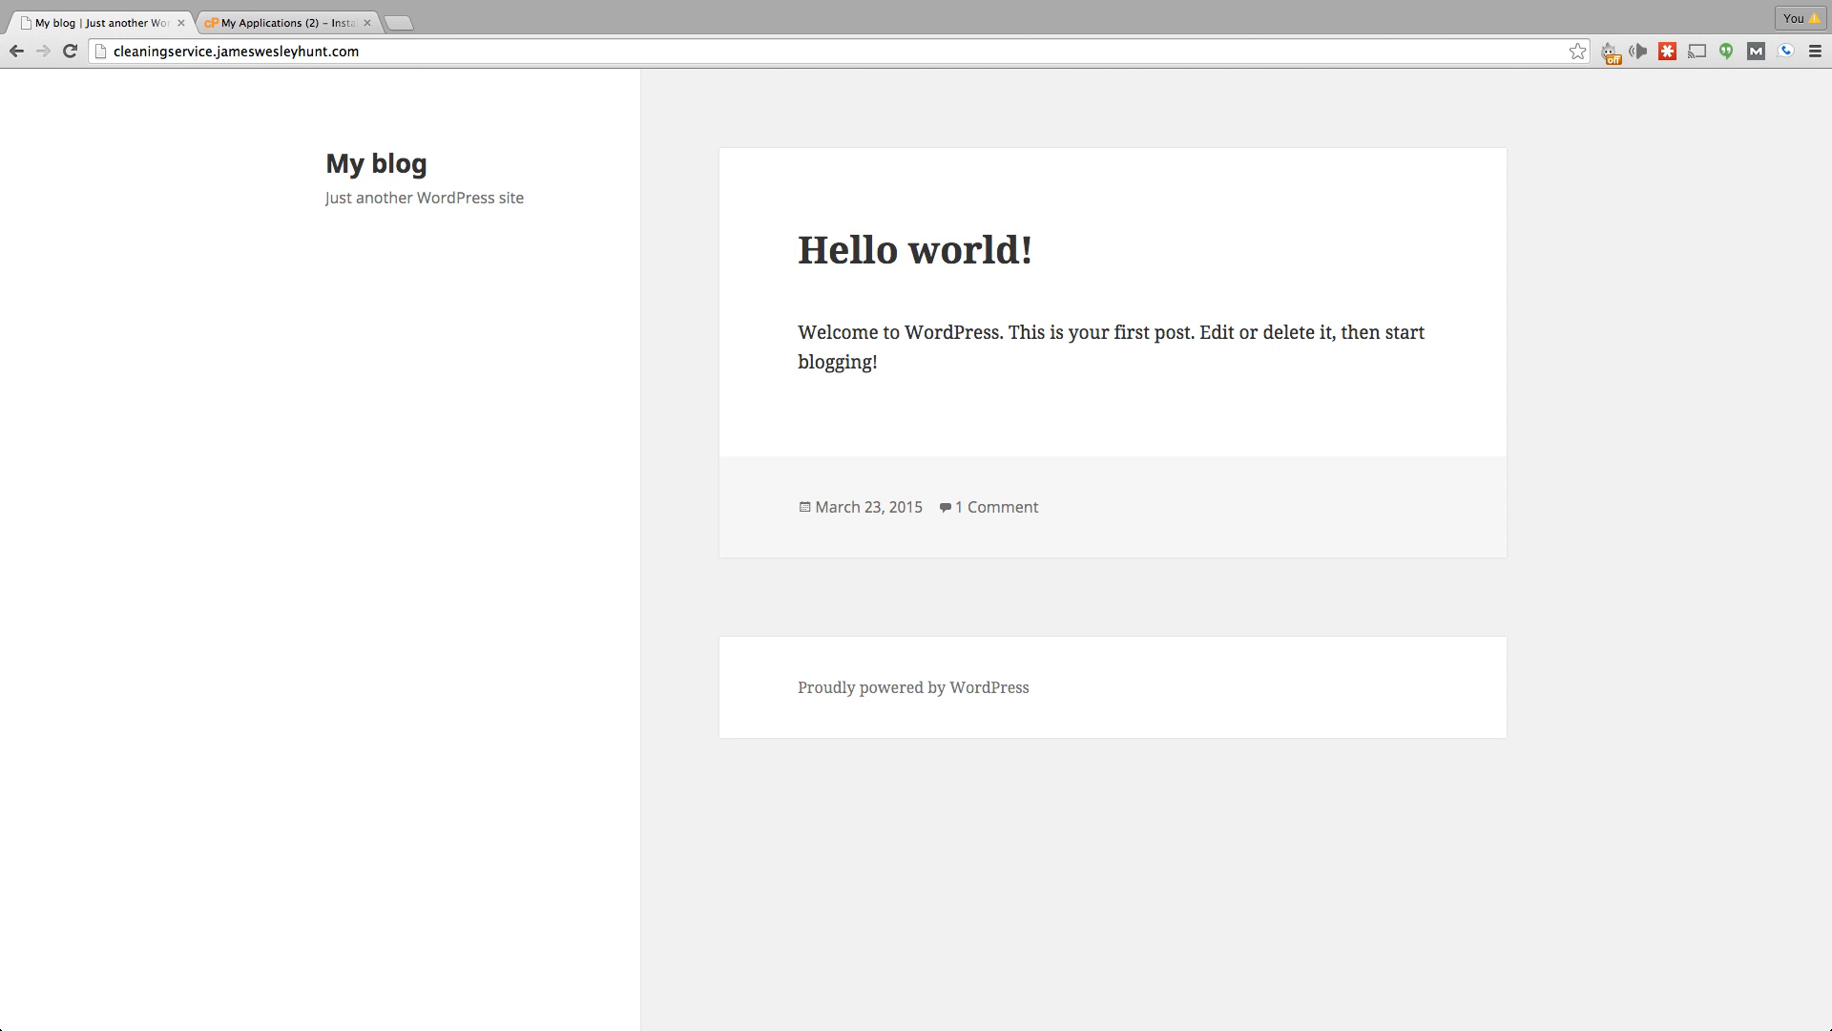
pyautogui.moveTo(229, 171)
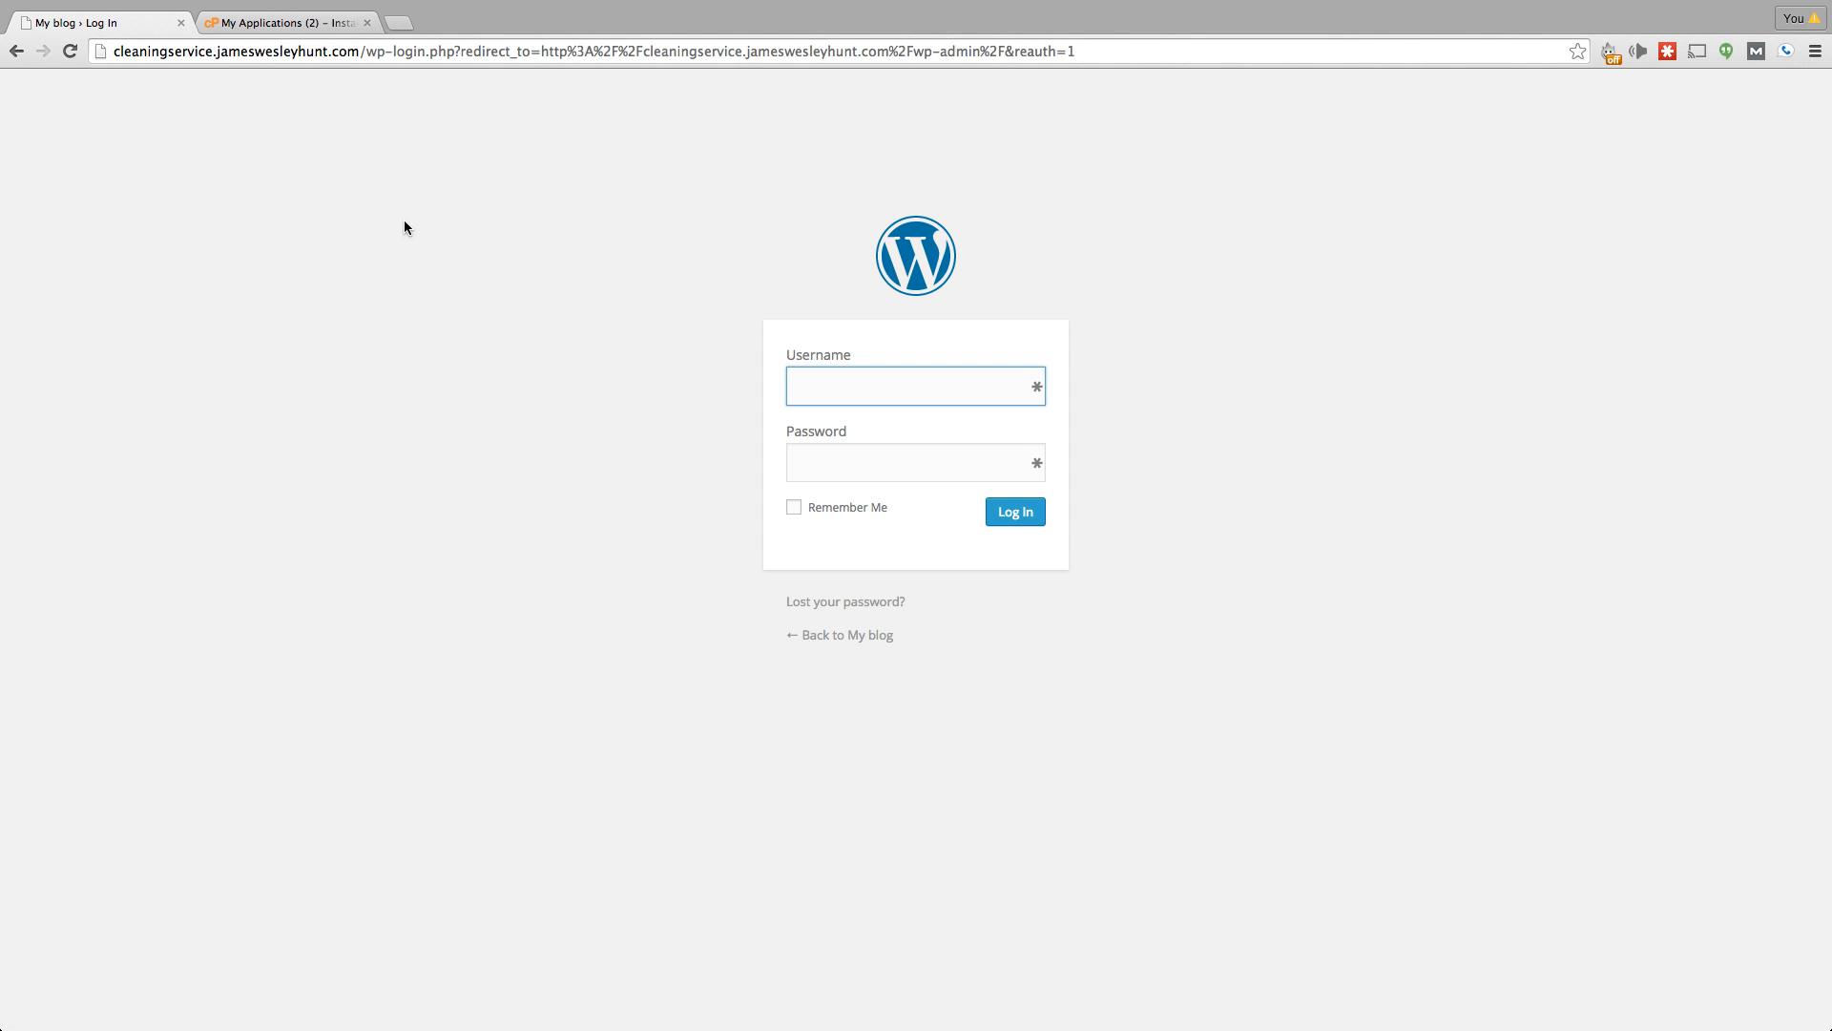
pyautogui.moveTo(379, 229)
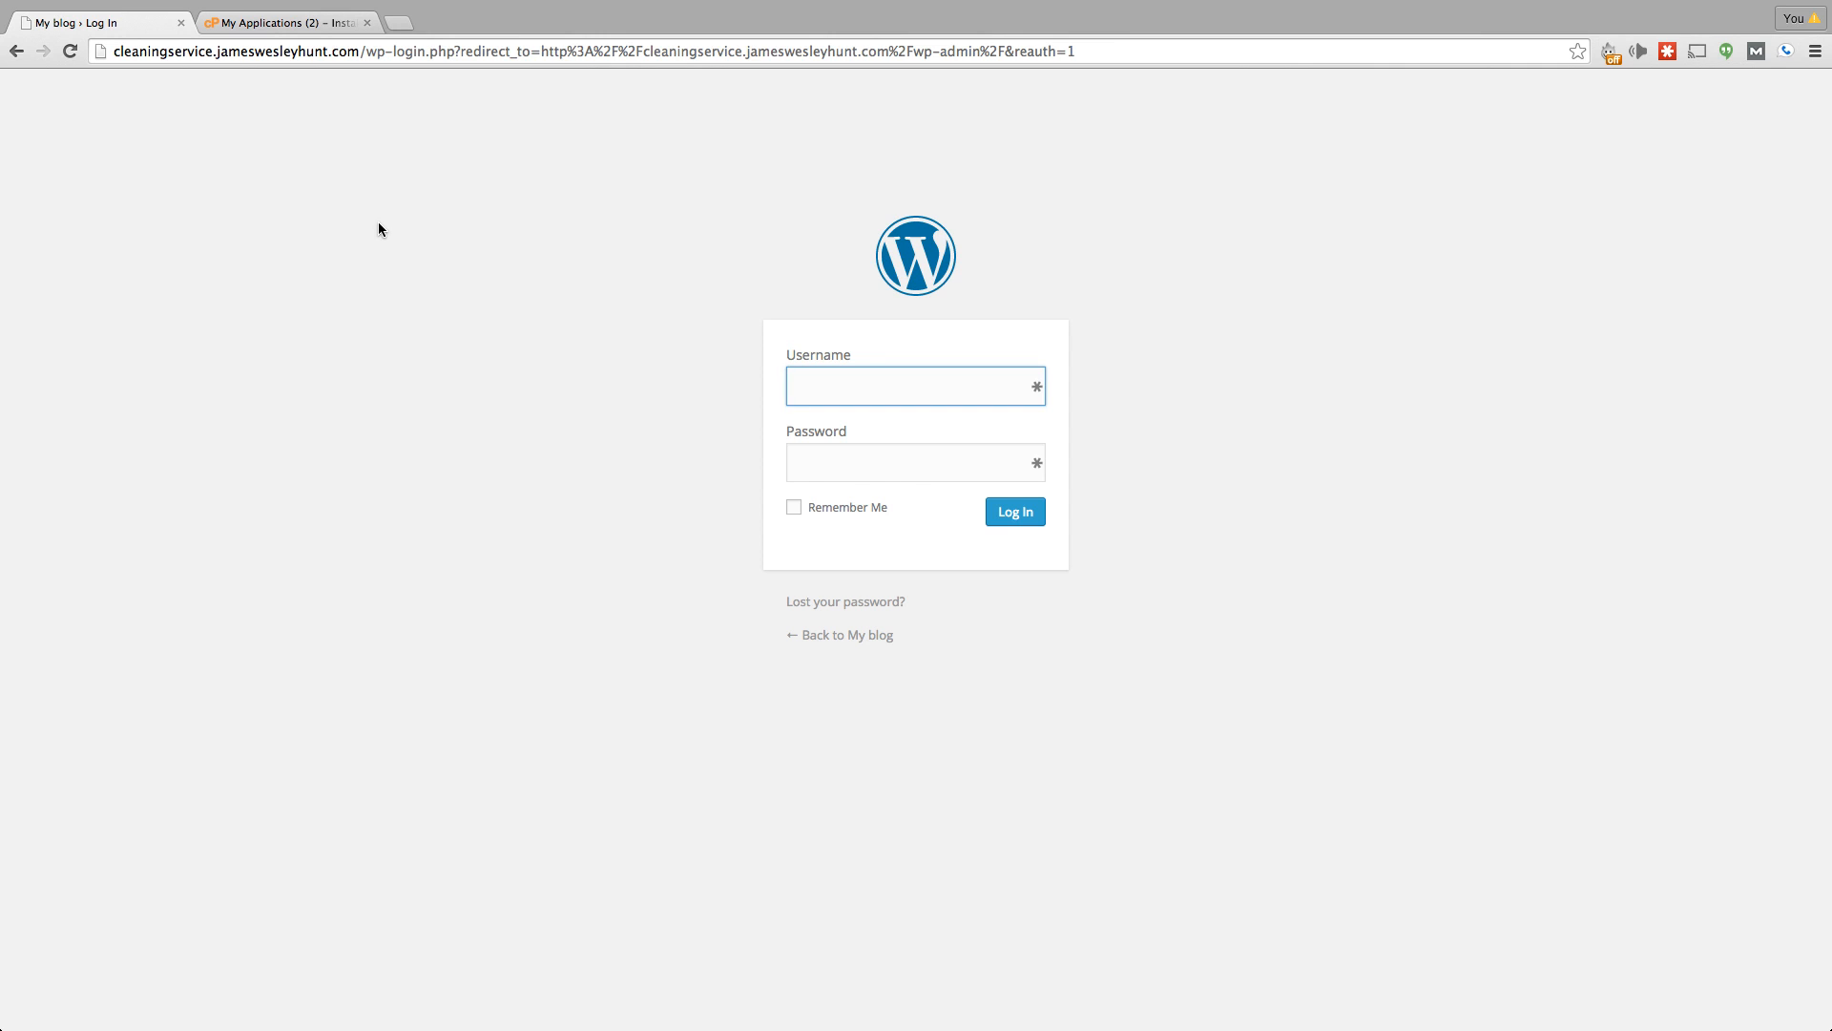
pyautogui.click(584, 51)
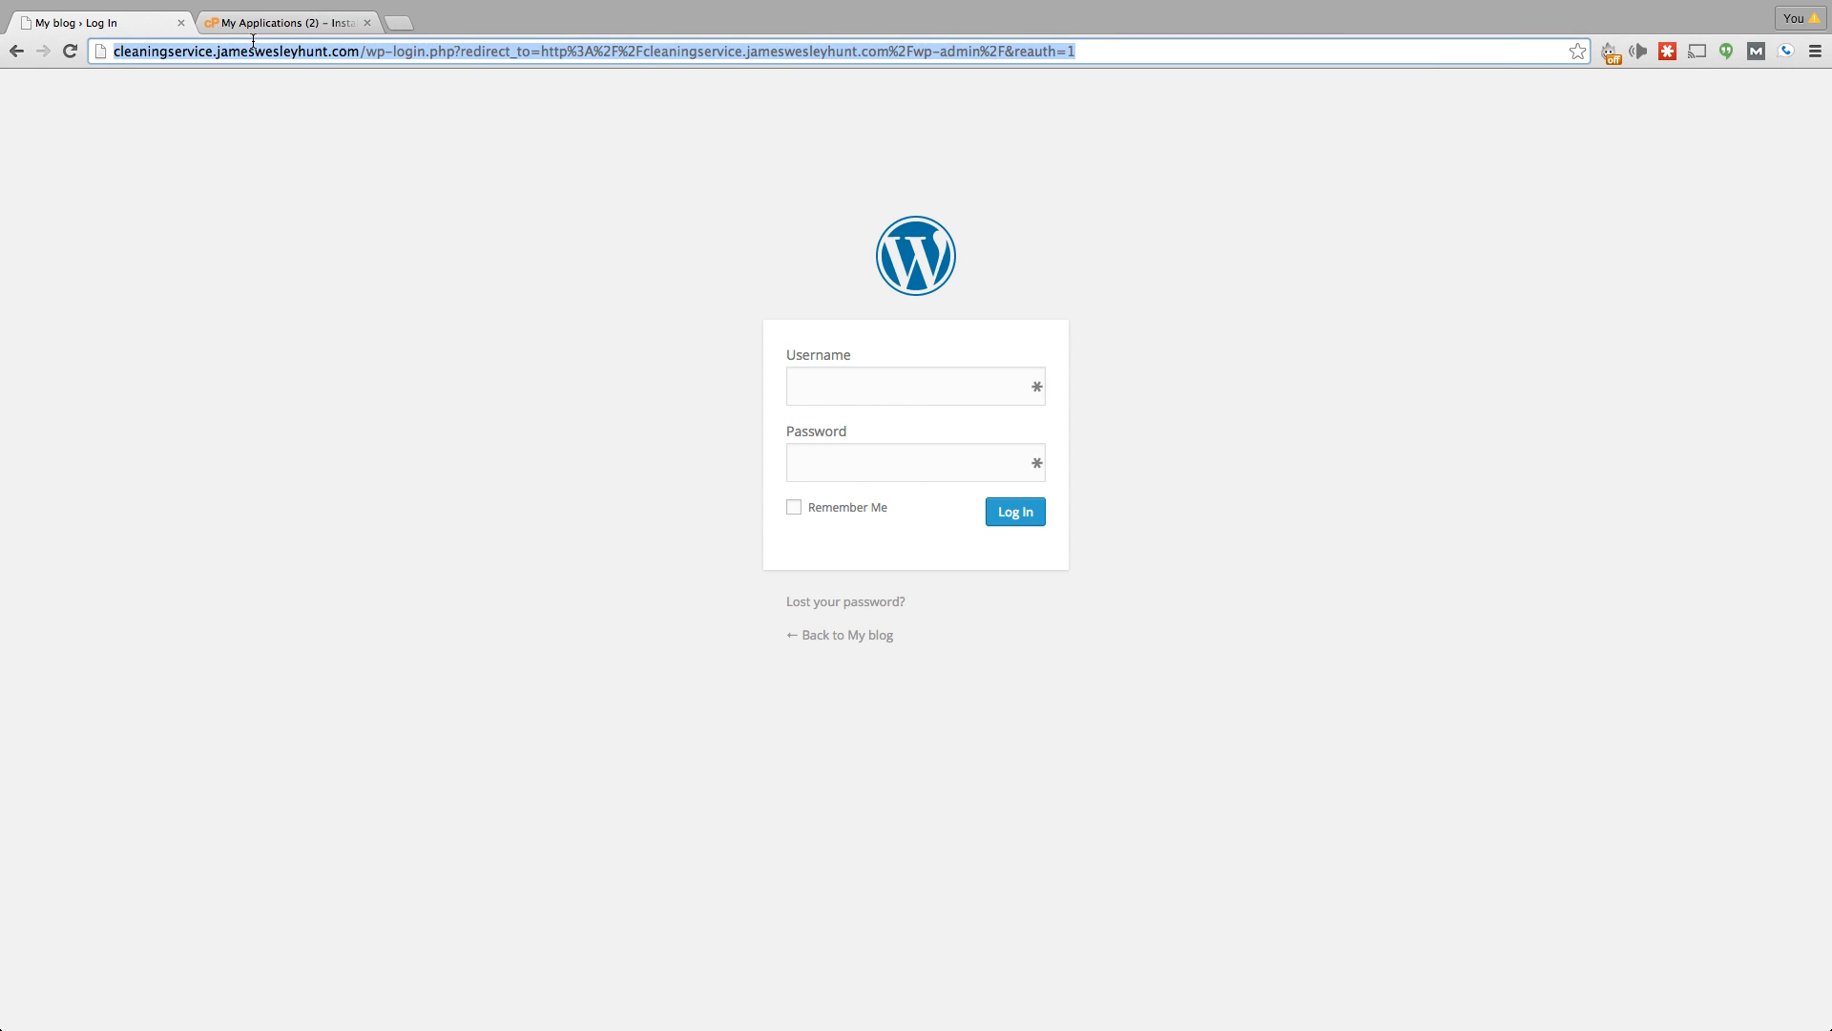